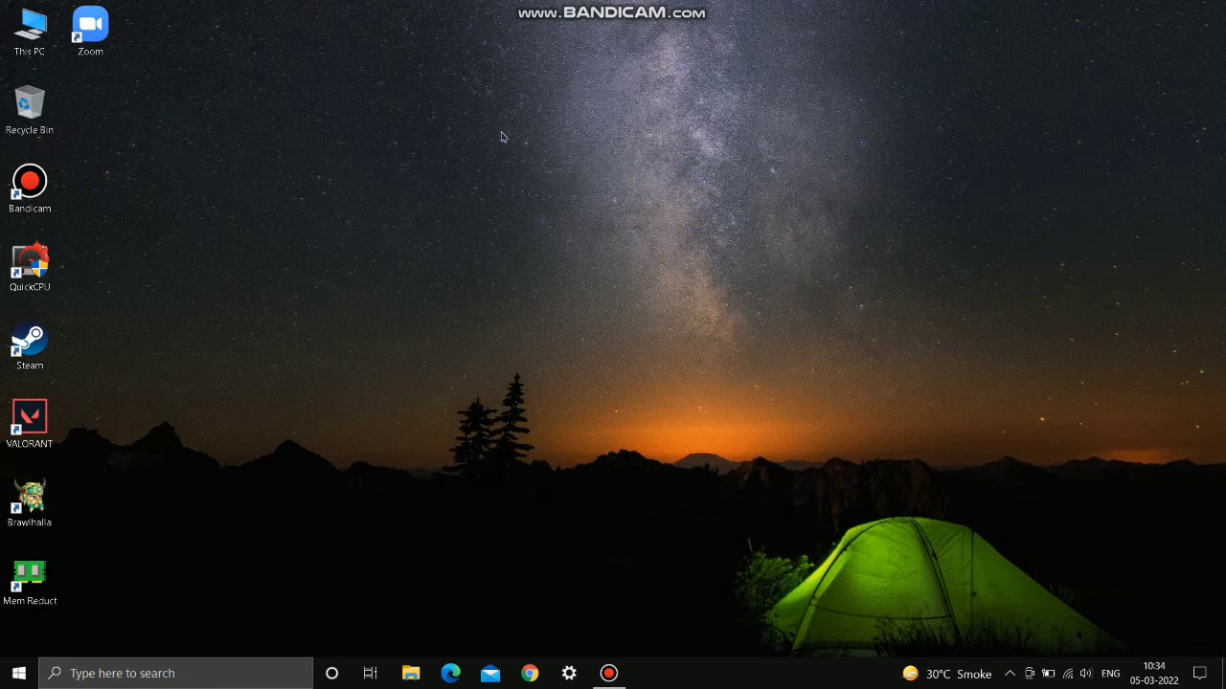
Open the Windows Temp folder via Run 'temp' and delete all seven items inside it.
key("Win+r")
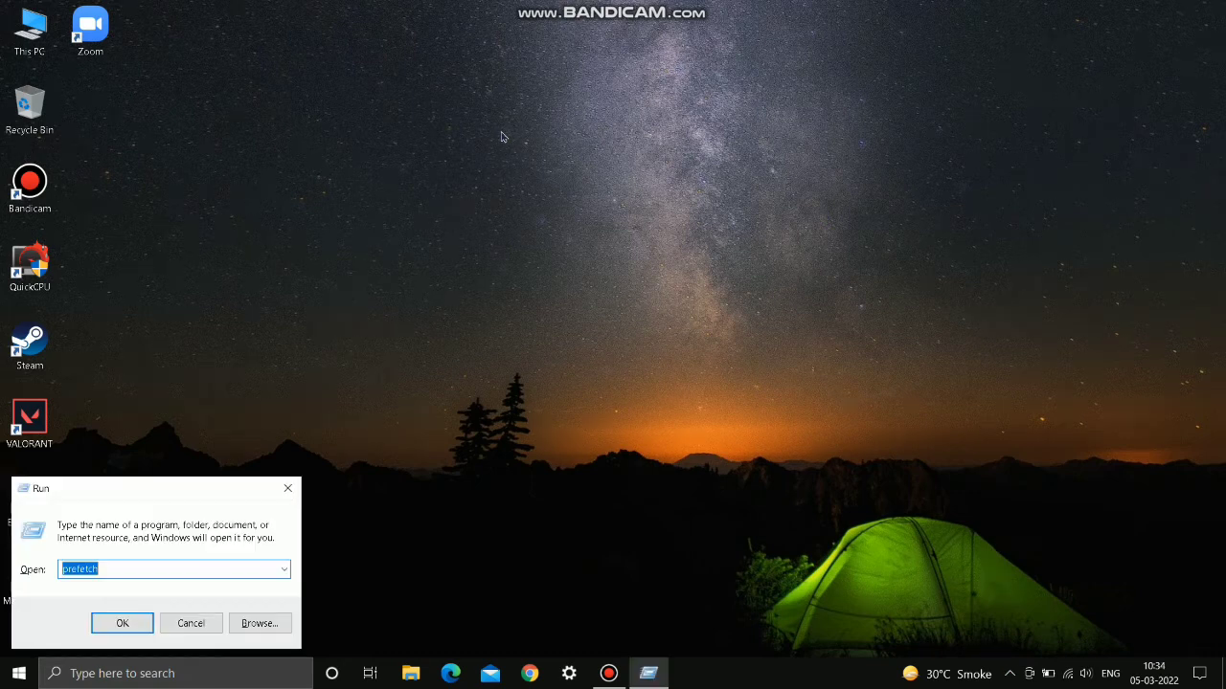
mouse_move(283, 570)
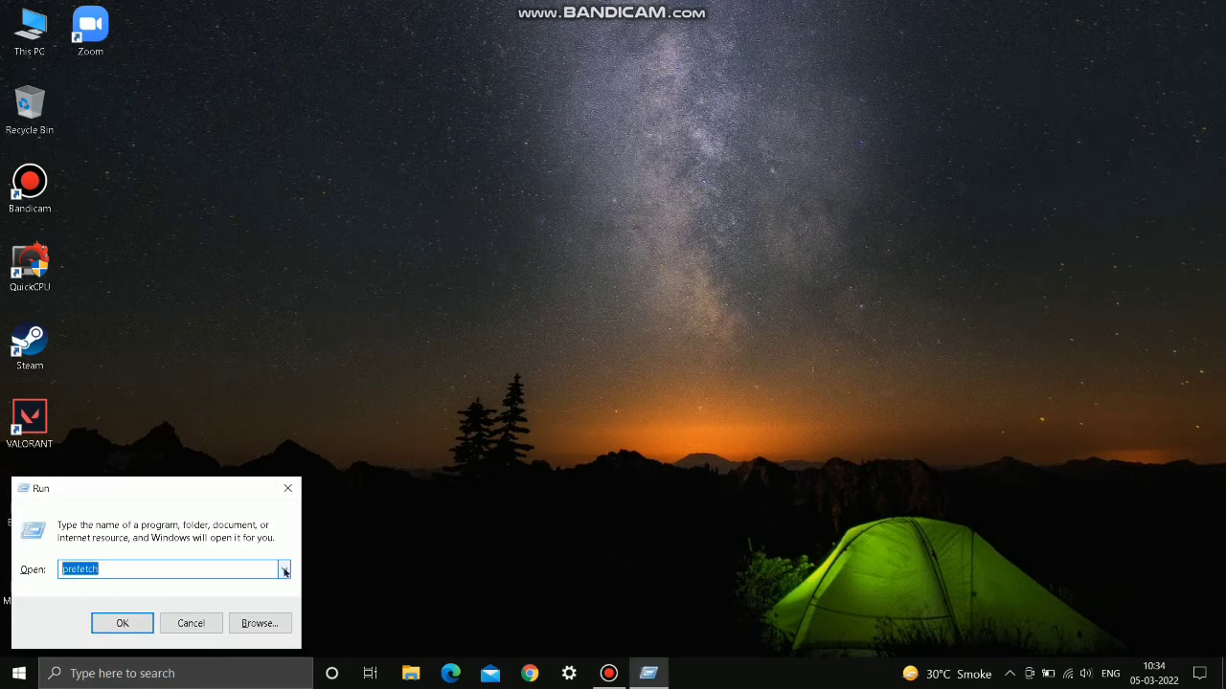
type("temp")
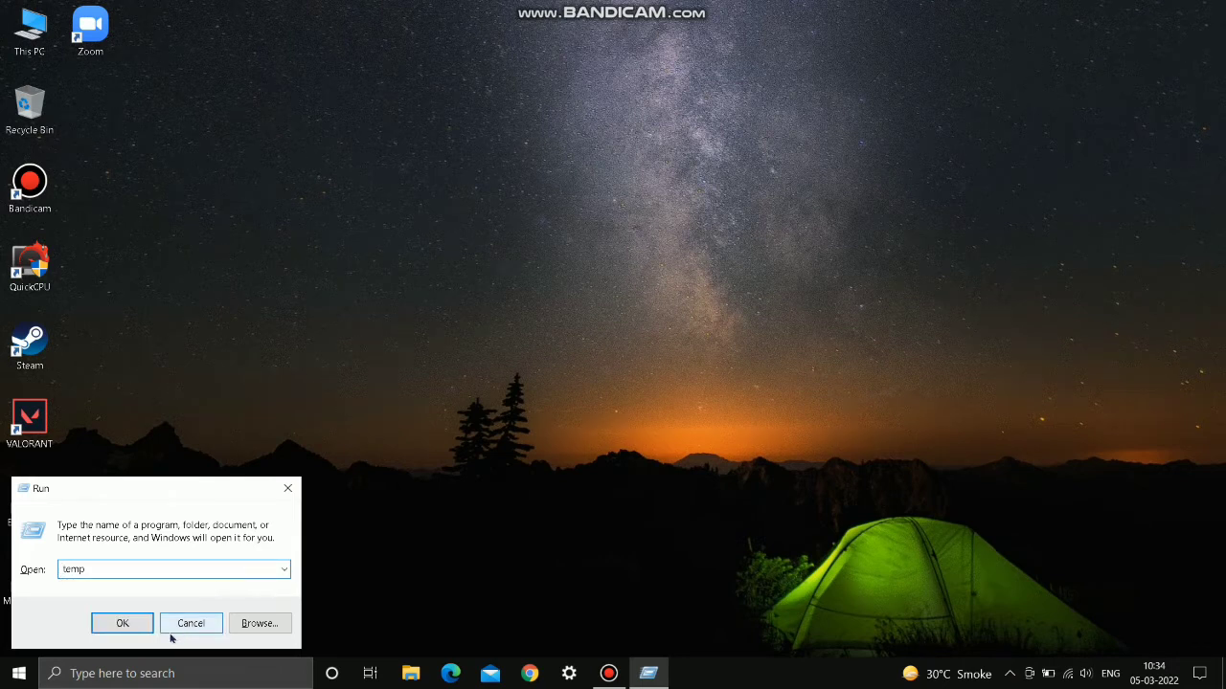
left_click(122, 625)
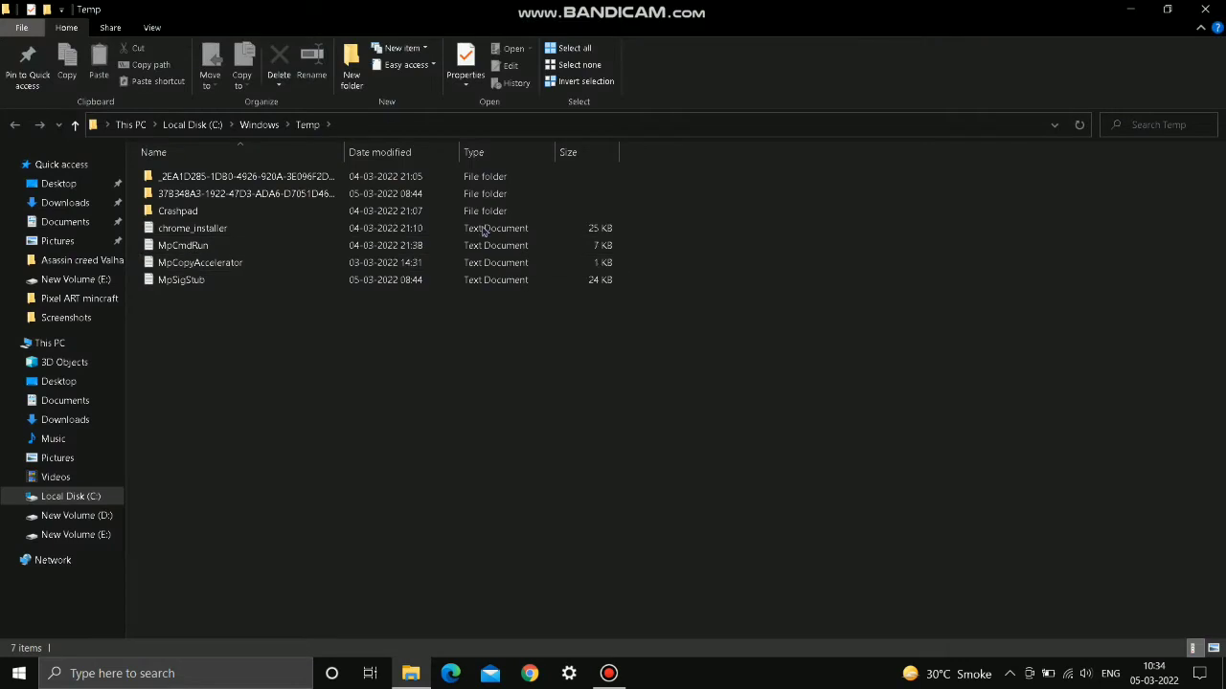
left_click(574, 46)
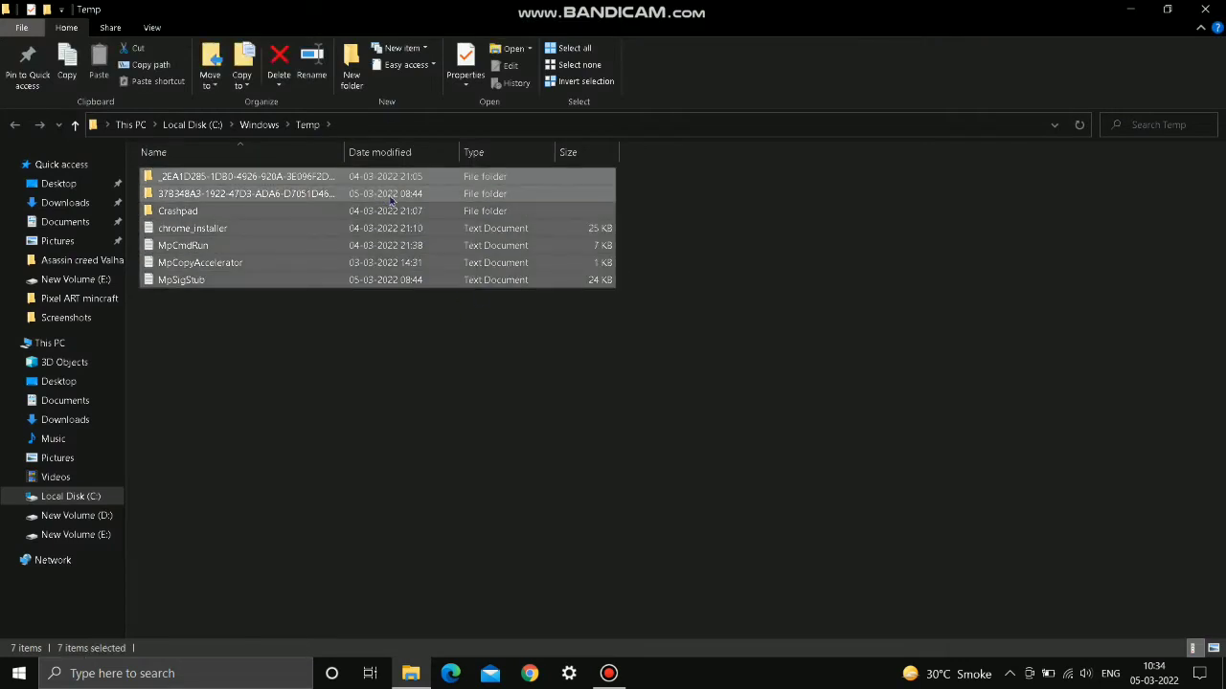
left_click(280, 67)
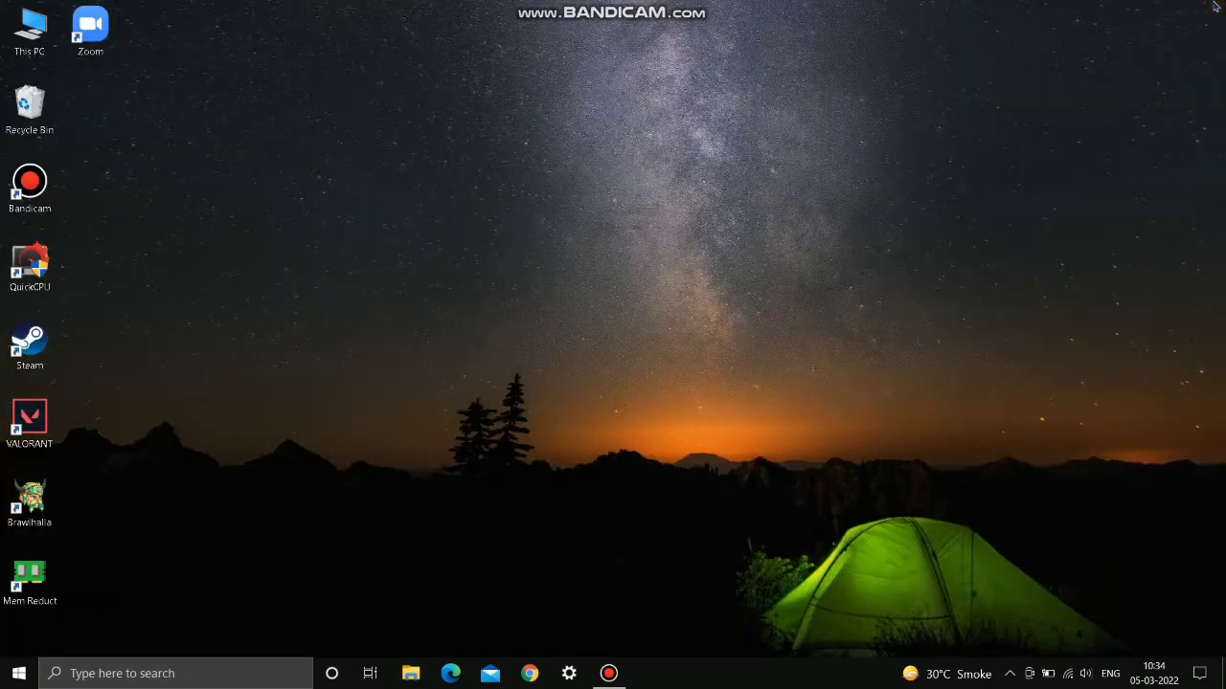
mouse_move(940, 95)
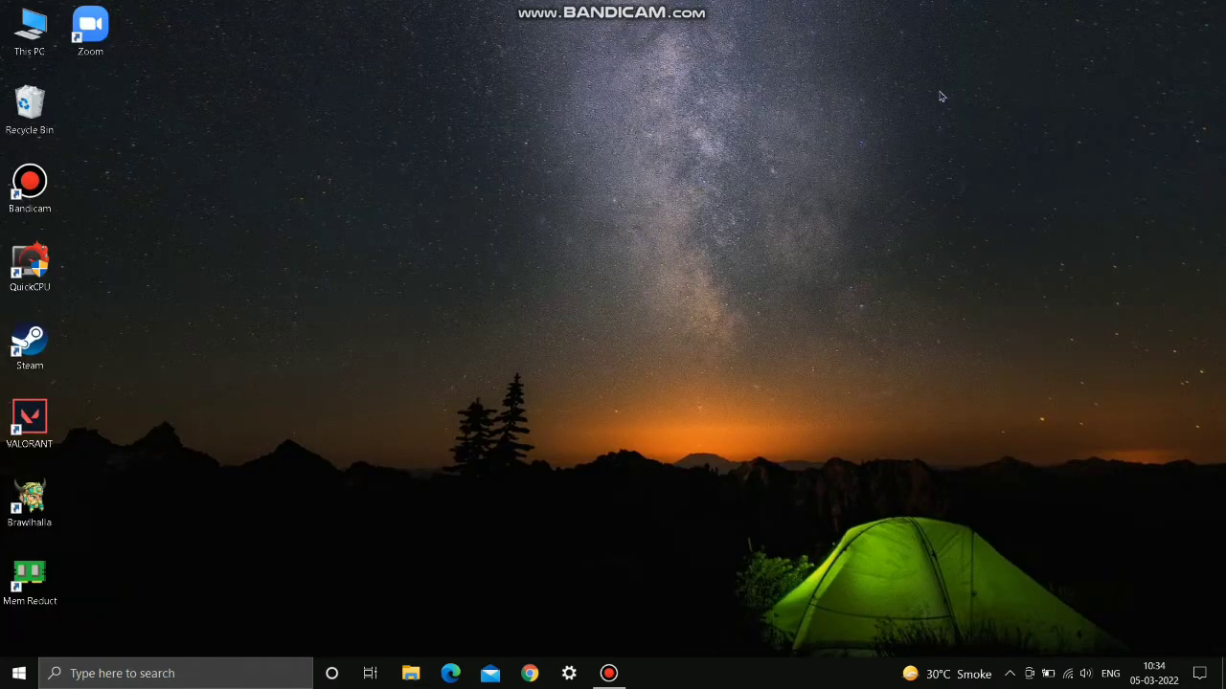
Open the user's %temp% folder via Run and delete all items in it.
key("Win+r")
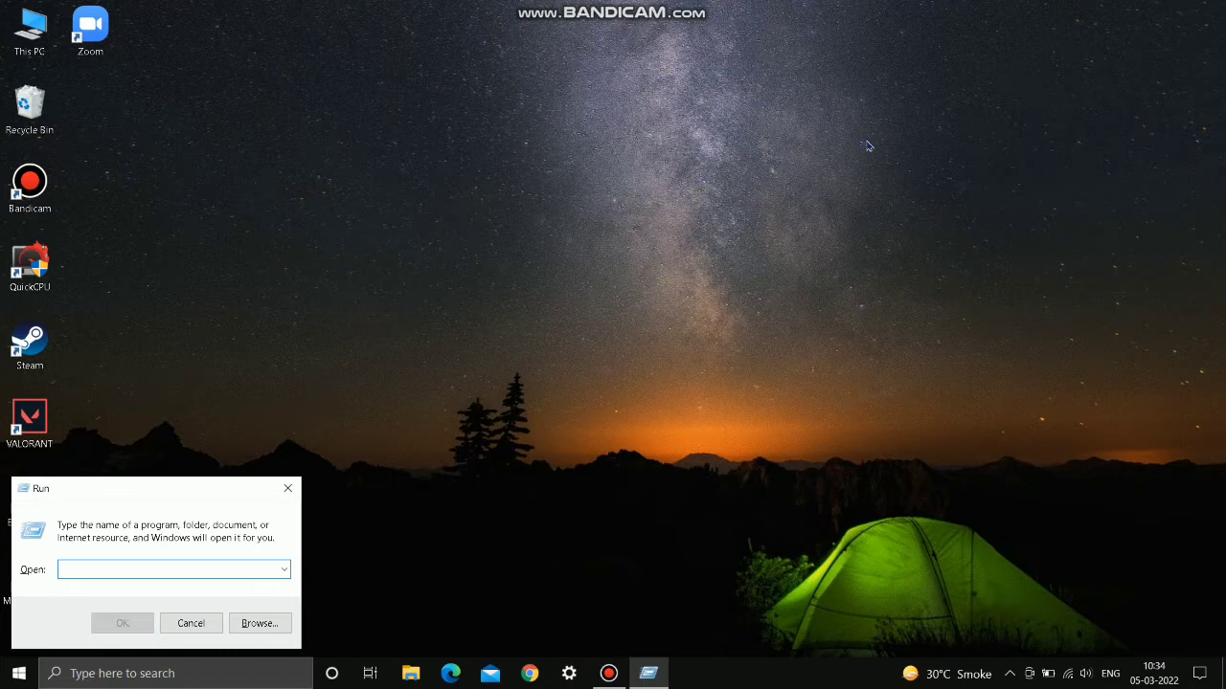
type("%temp")
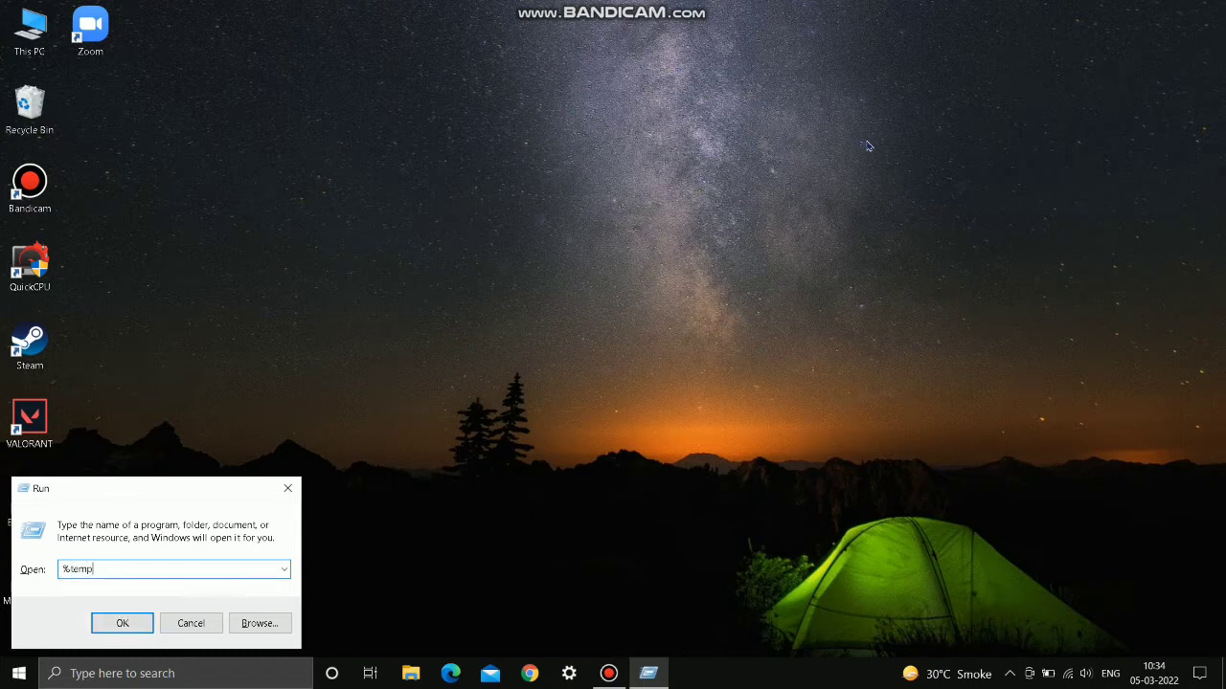
left_click(123, 622)
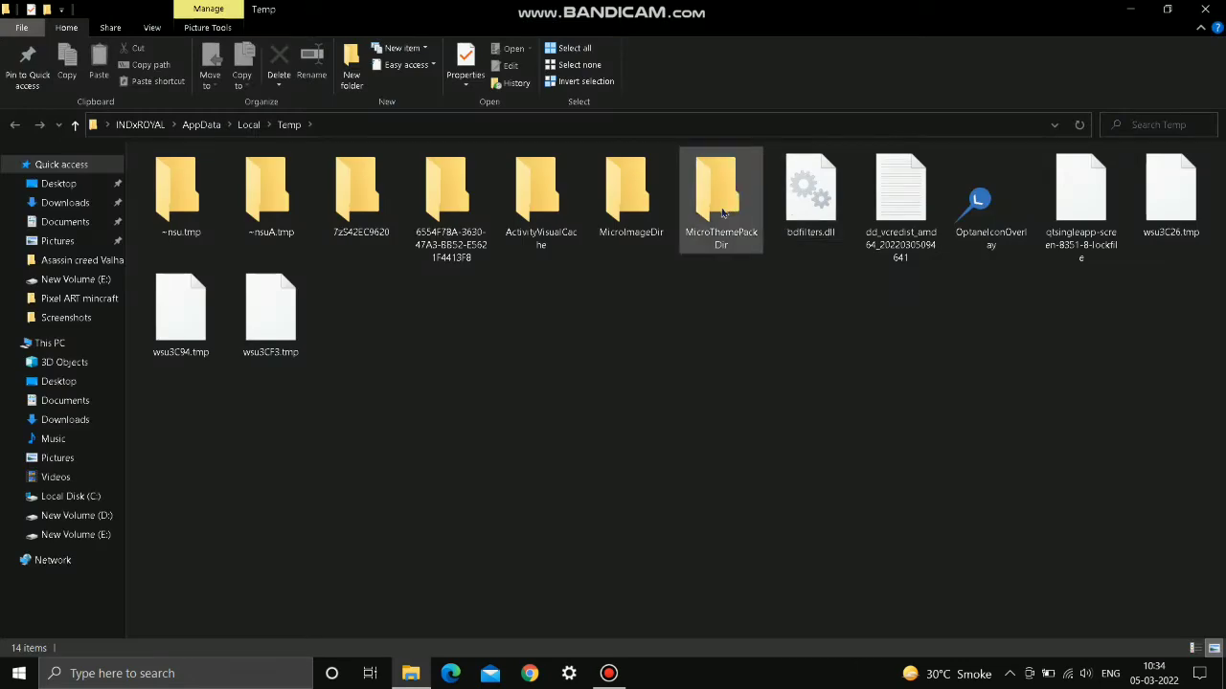
right_click(720, 191)
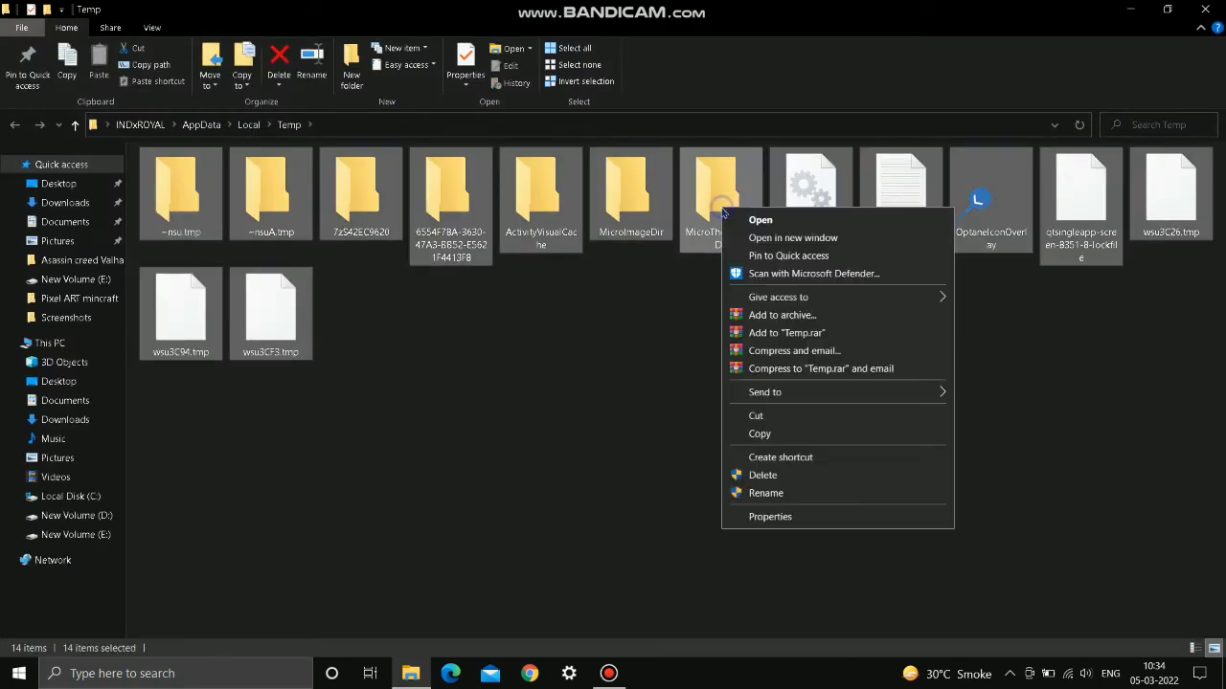
left_click(781, 455)
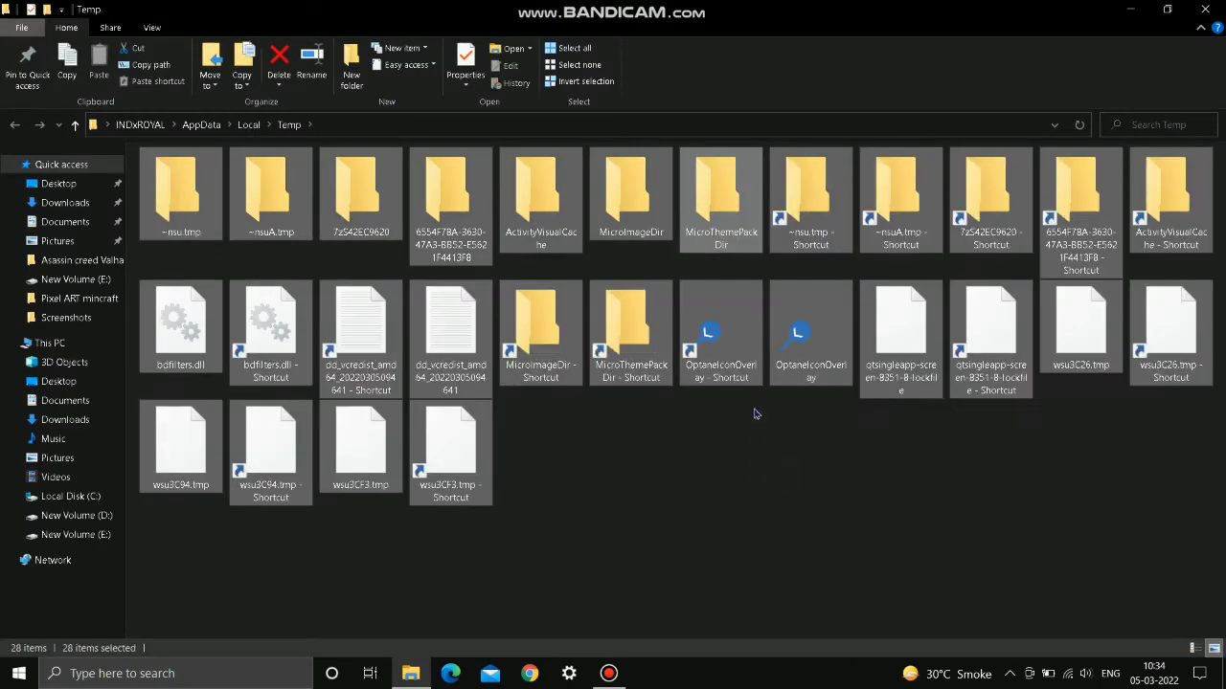
left_click(737, 403)
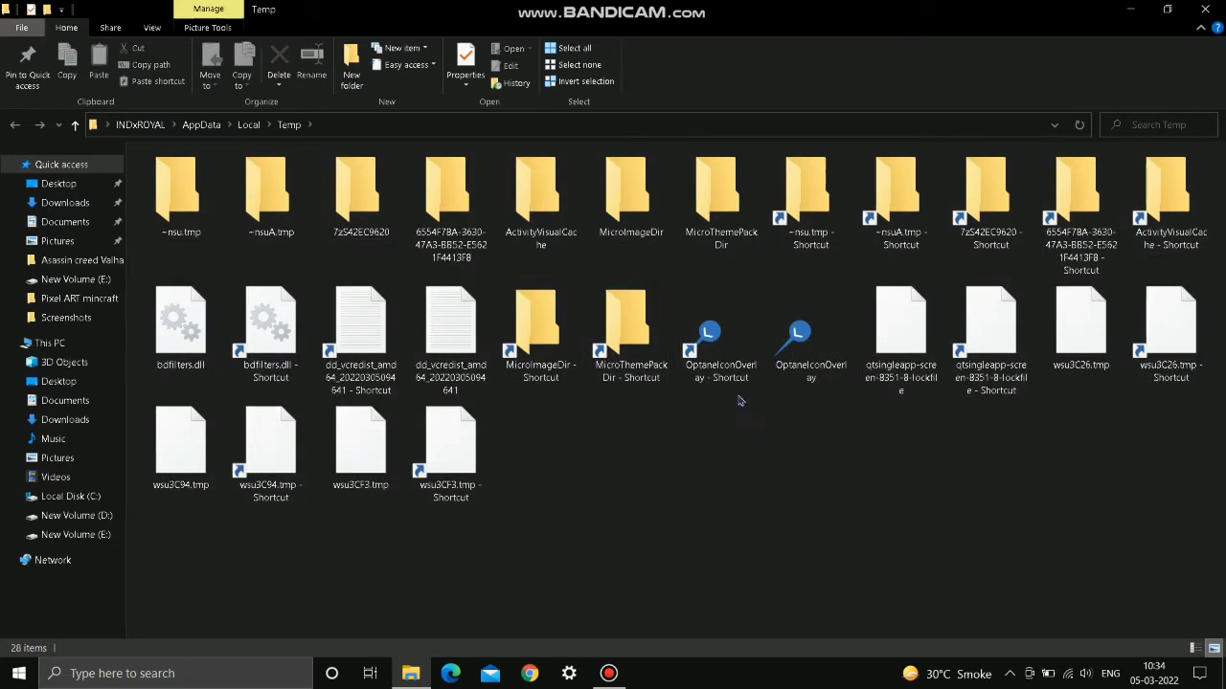
left_click(279, 61)
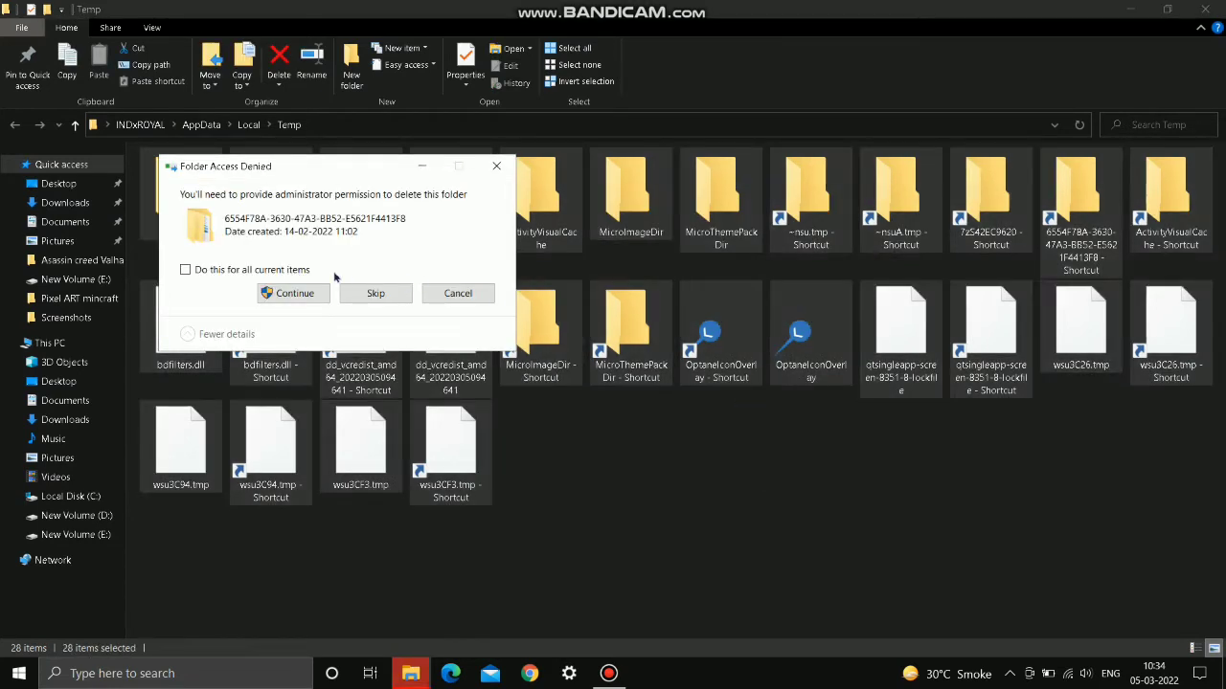
Skip the locked items needing administrator permission, applying the choice to all.
left_click(184, 268)
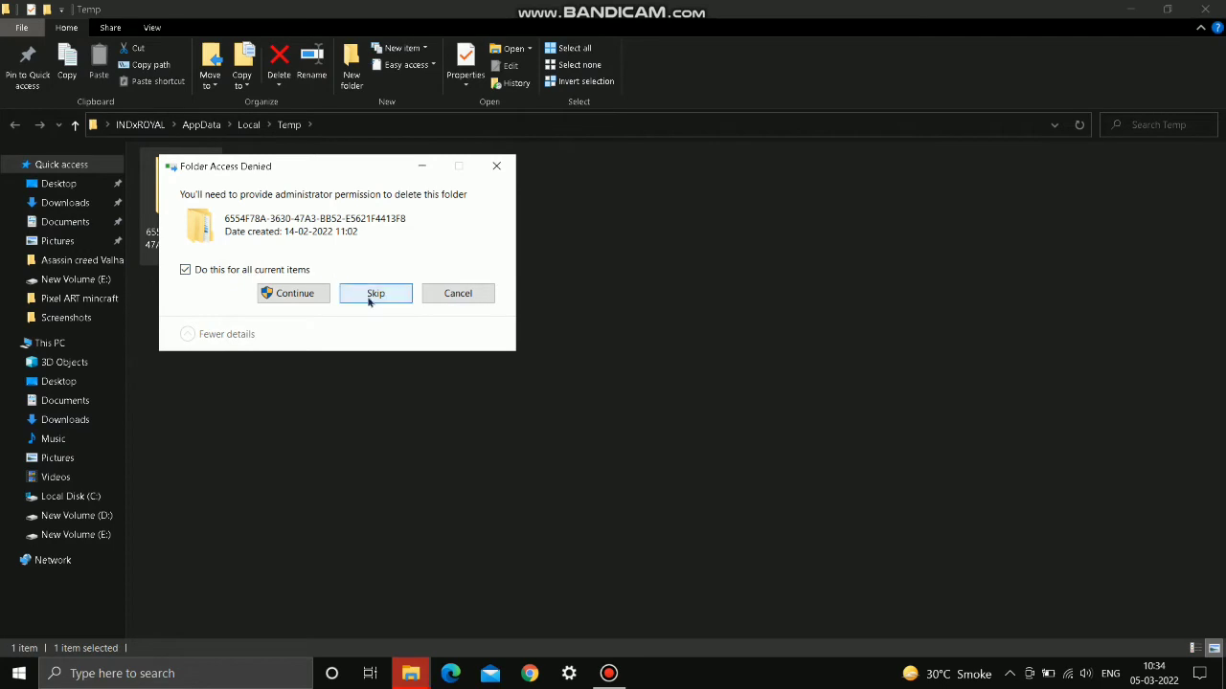
left_click(376, 293)
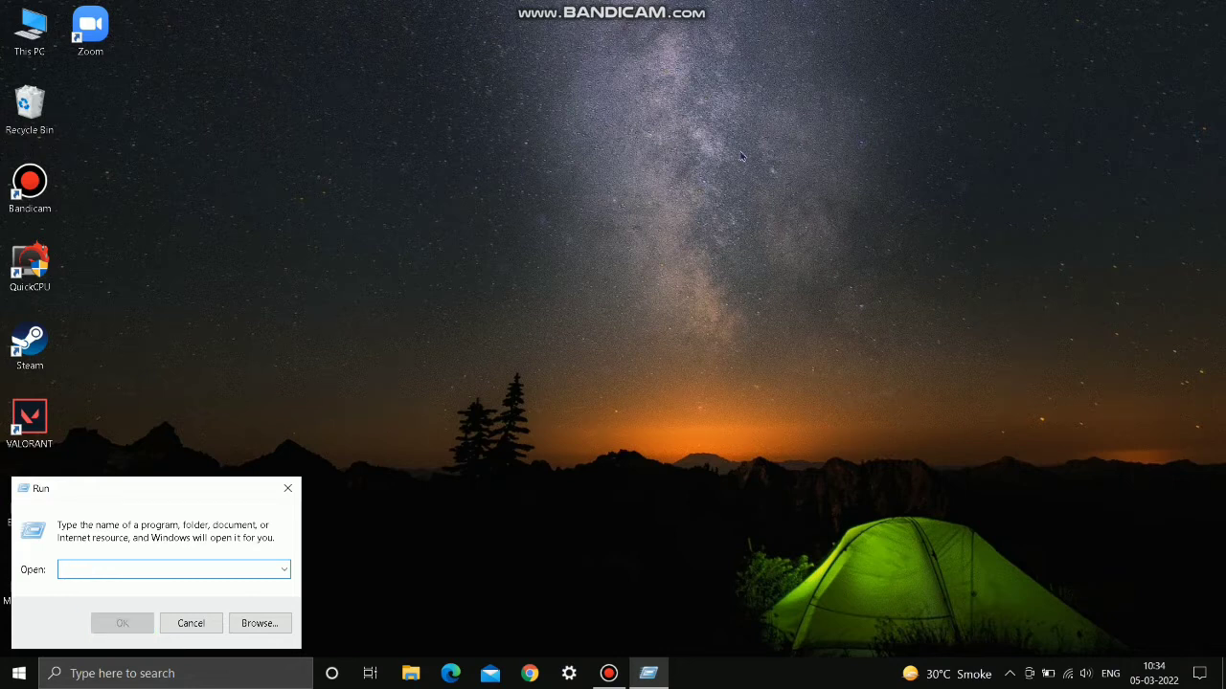
Open the Prefetch folder via Run 'prefetch' and delete all 222 files in it.
type("pre")
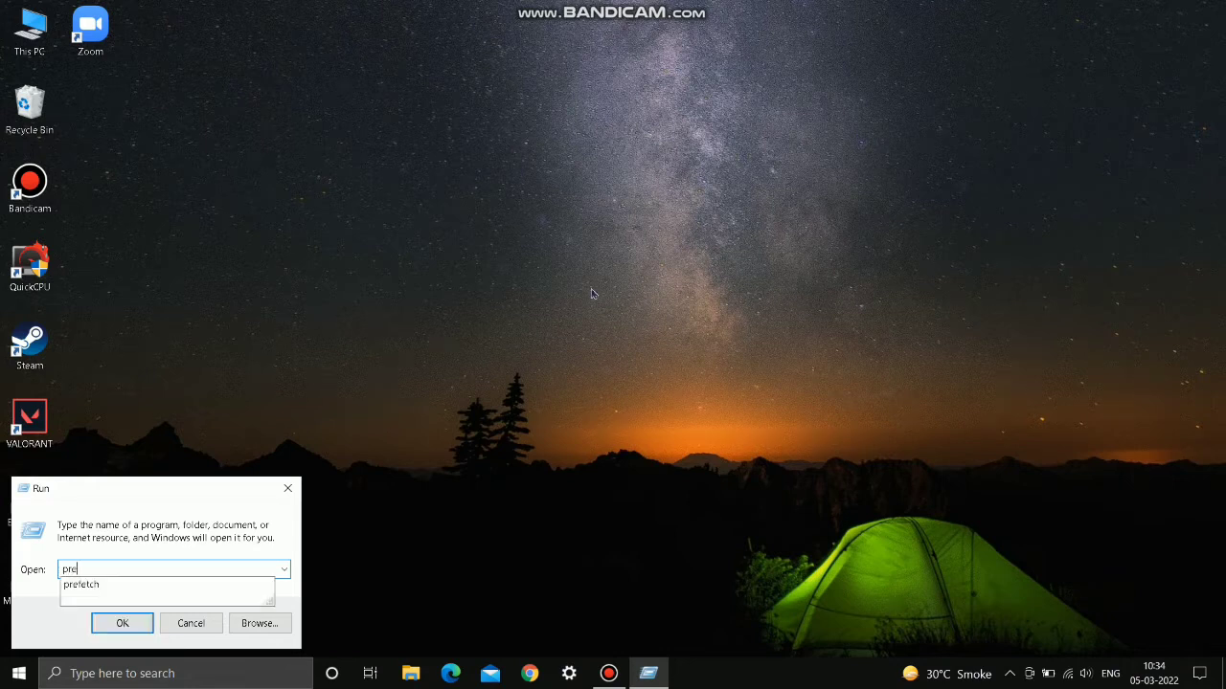
left_click(80, 585)
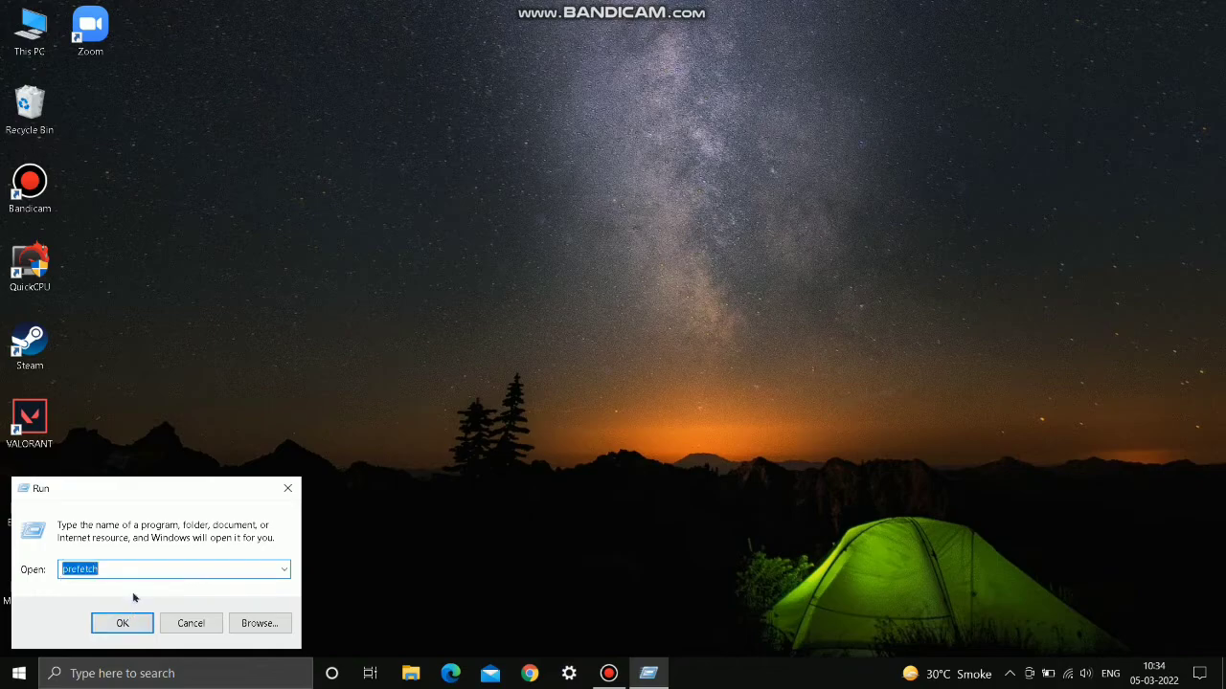
left_click(123, 623)
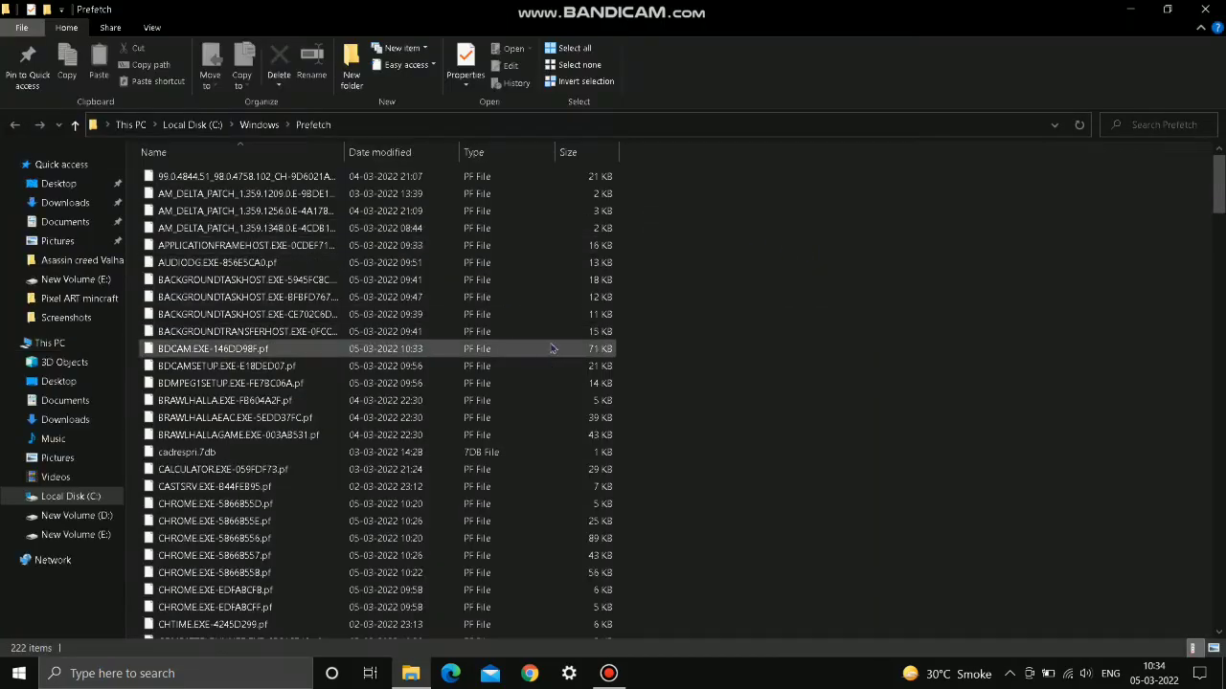
left_click(574, 46)
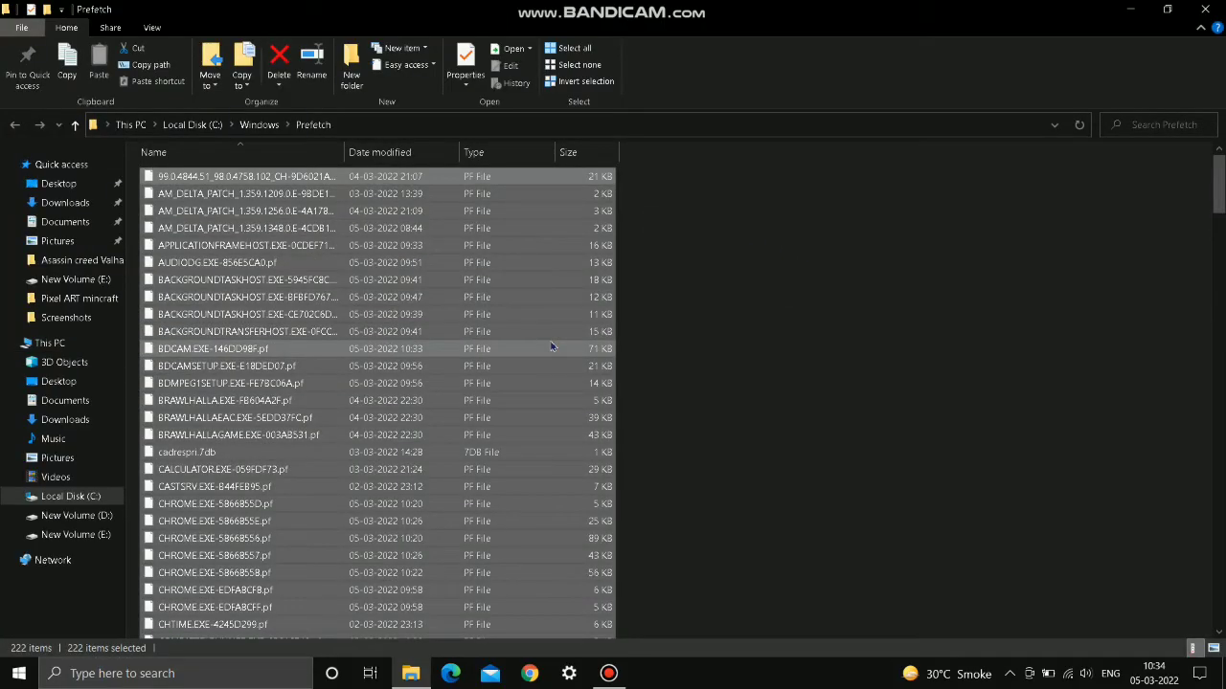
left_click(280, 65)
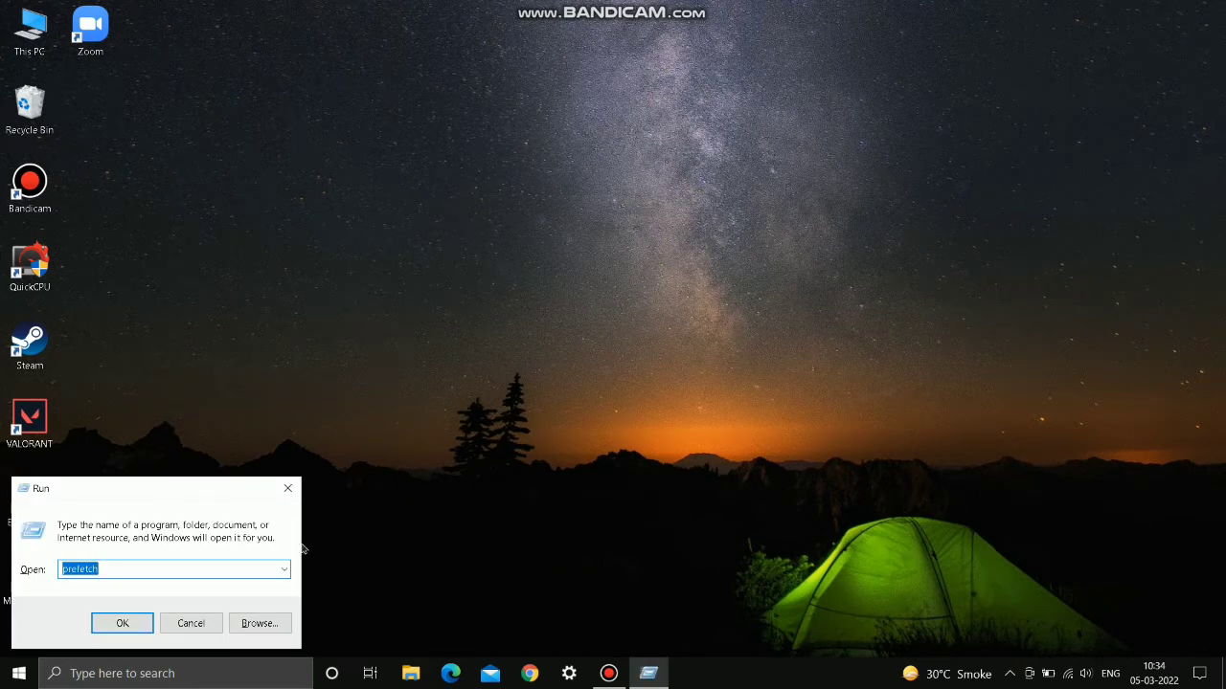
Run cleanmgr on drive C including system files and delete the listed 254 MB of files.
type("cleanmgr")
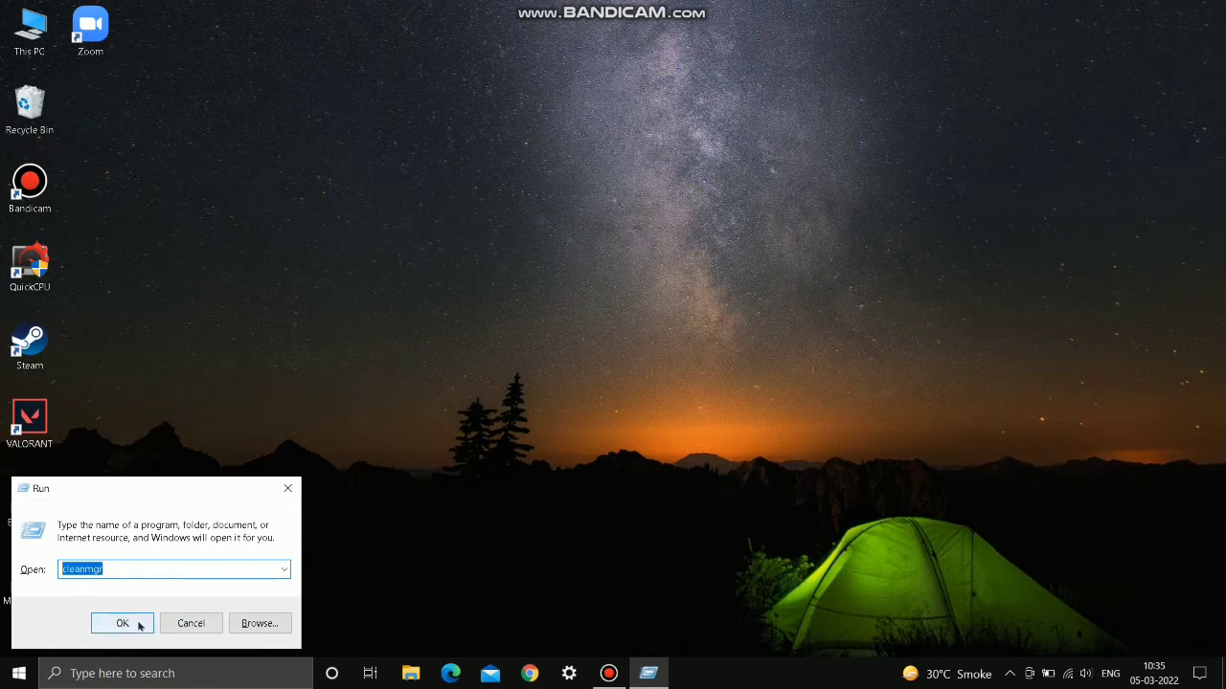
left_click(122, 625)
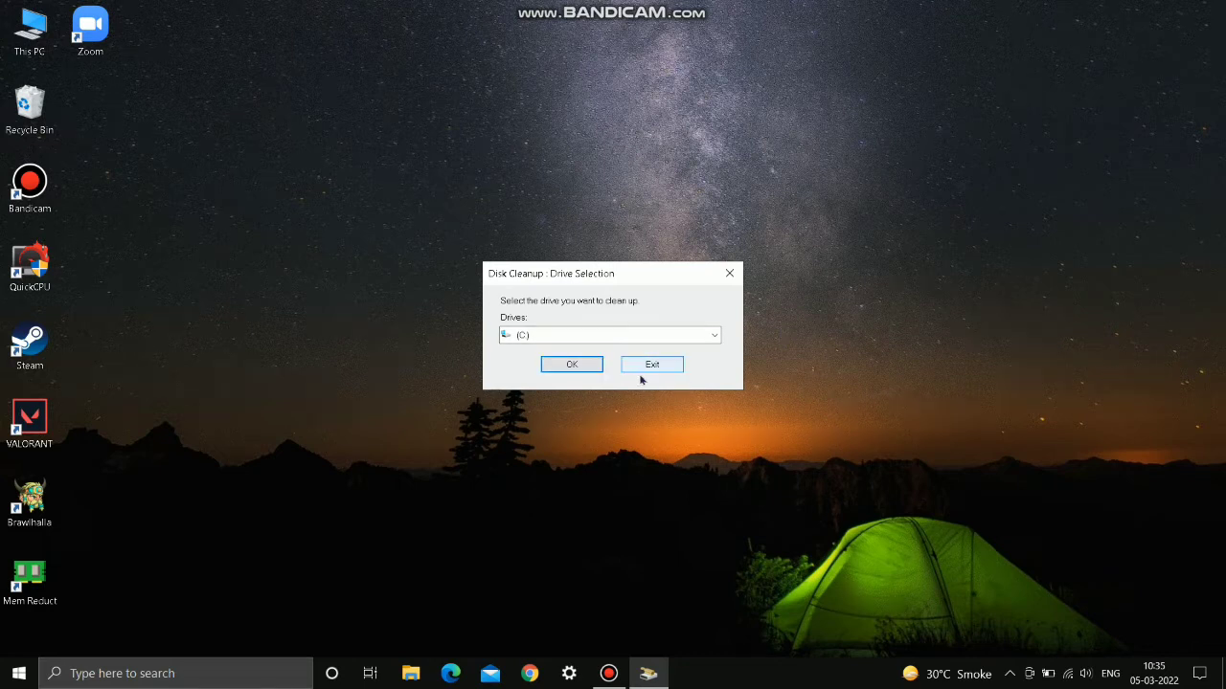
left_click(570, 364)
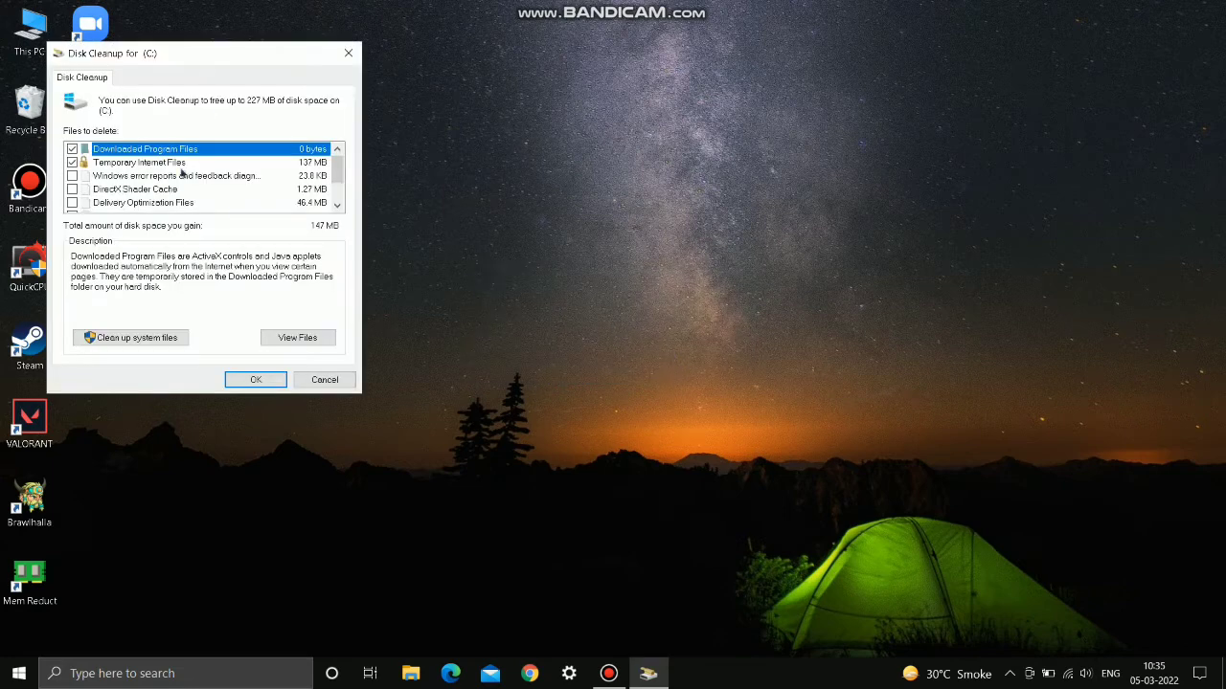
left_click(130, 337)
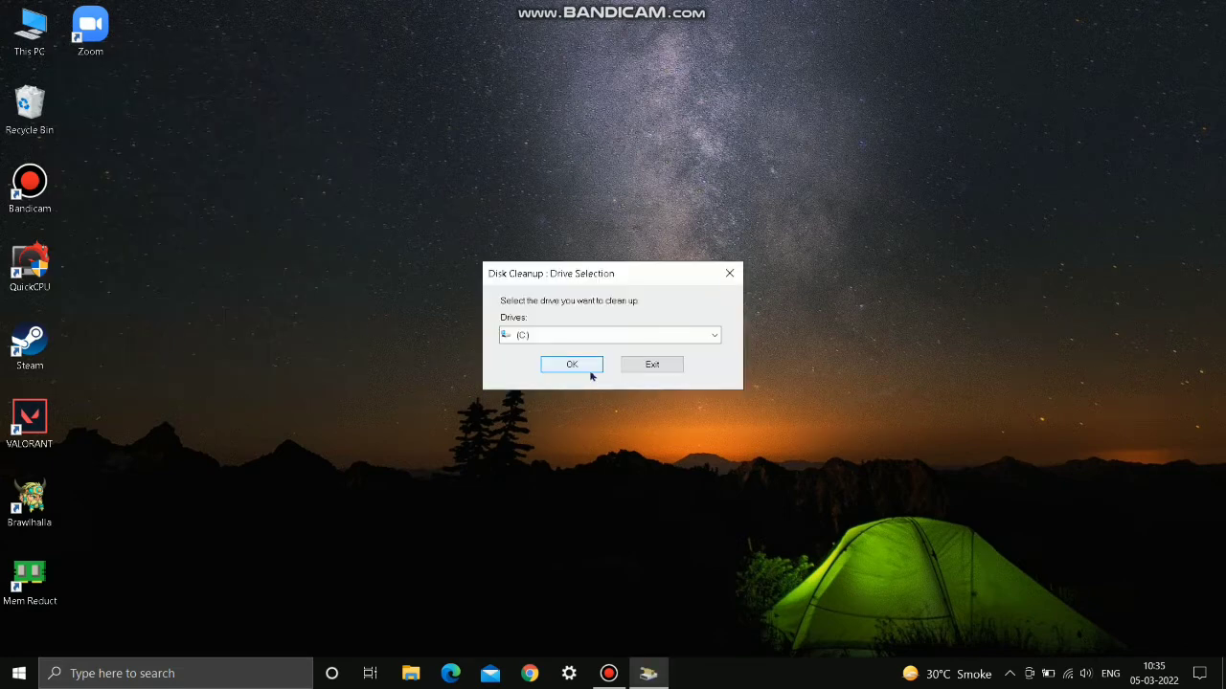
left_click(571, 364)
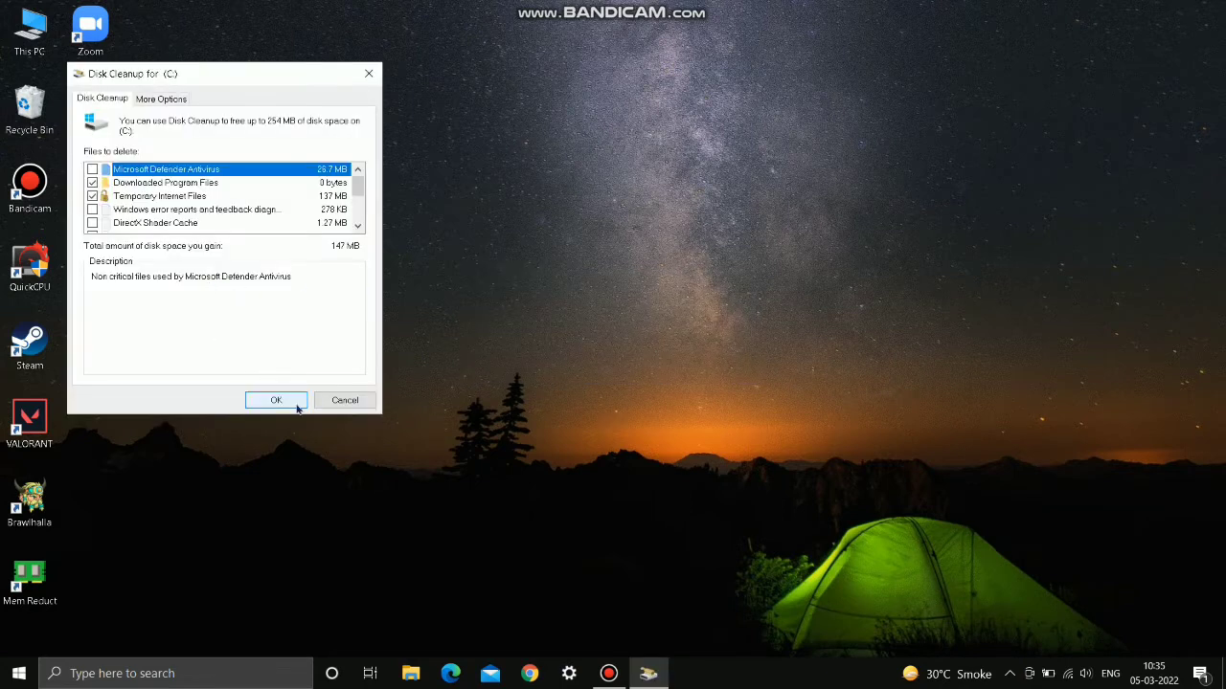
left_click(276, 400)
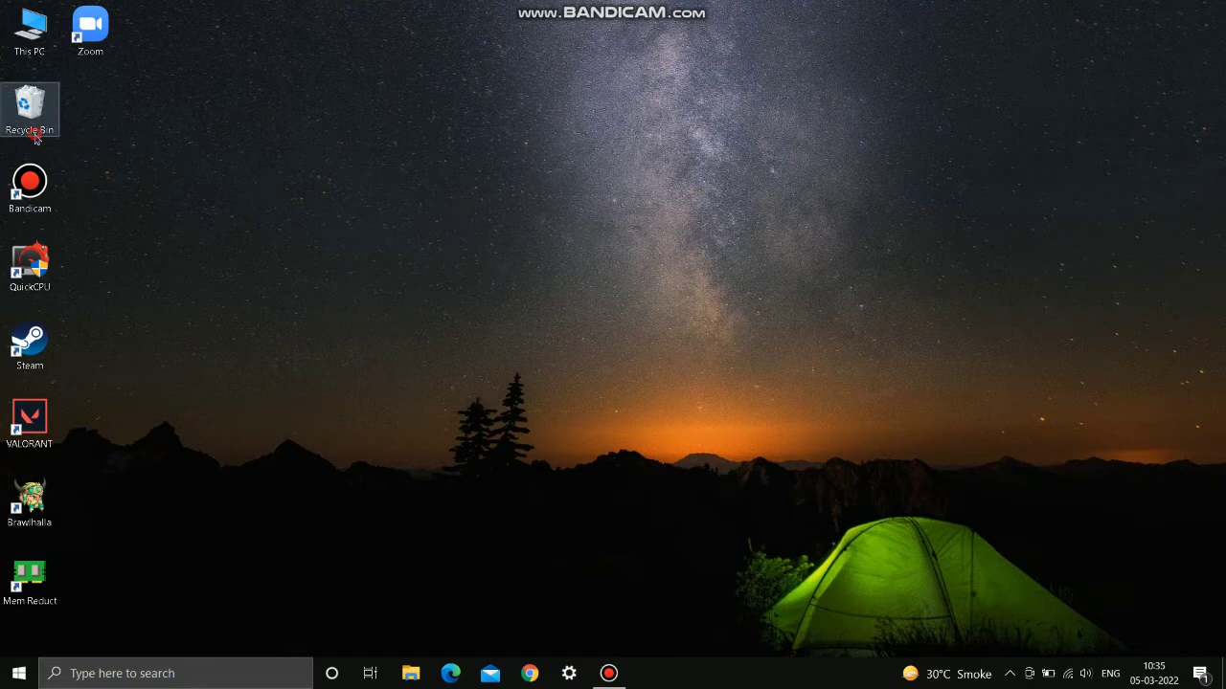
Empty the Recycle Bin, permanently deleting its 255 items, then refresh the desktop.
double_click(30, 108)
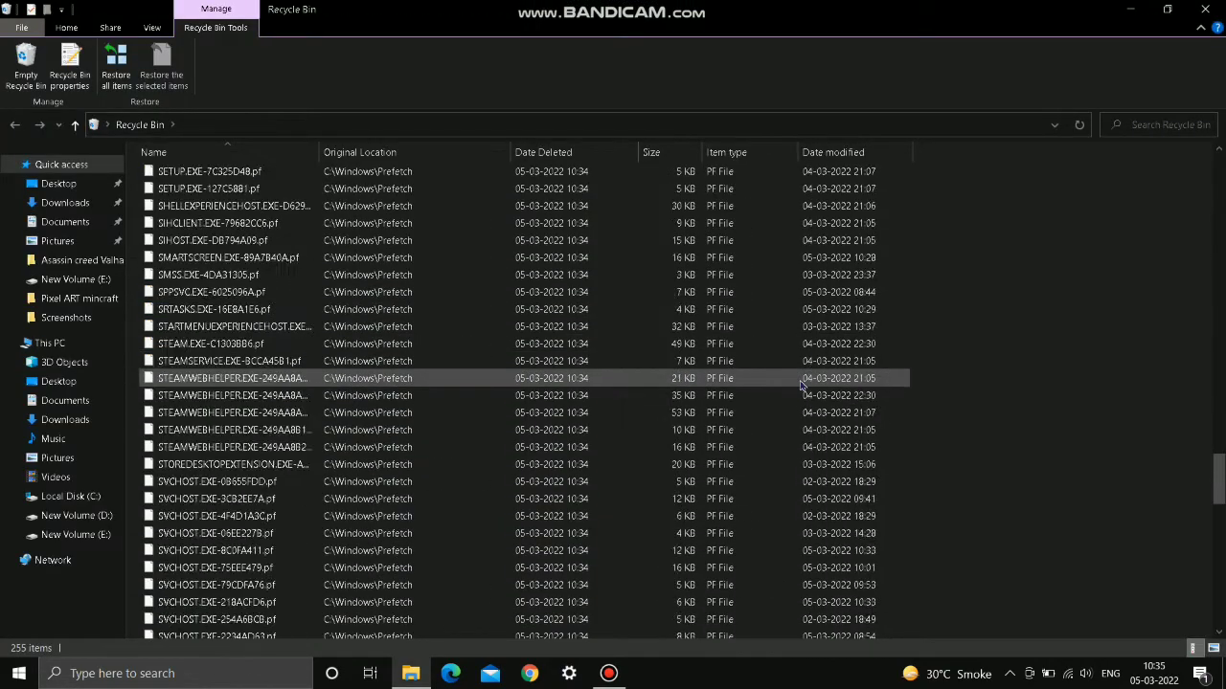
scroll("up", 3)
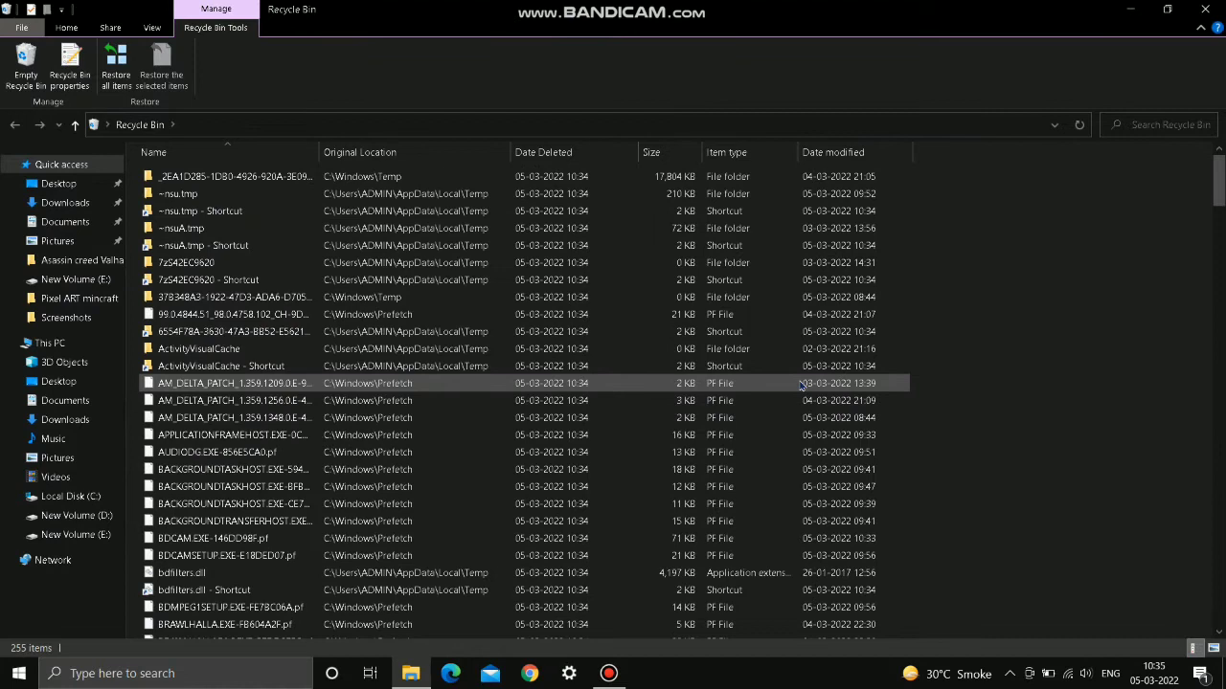
left_click(27, 67)
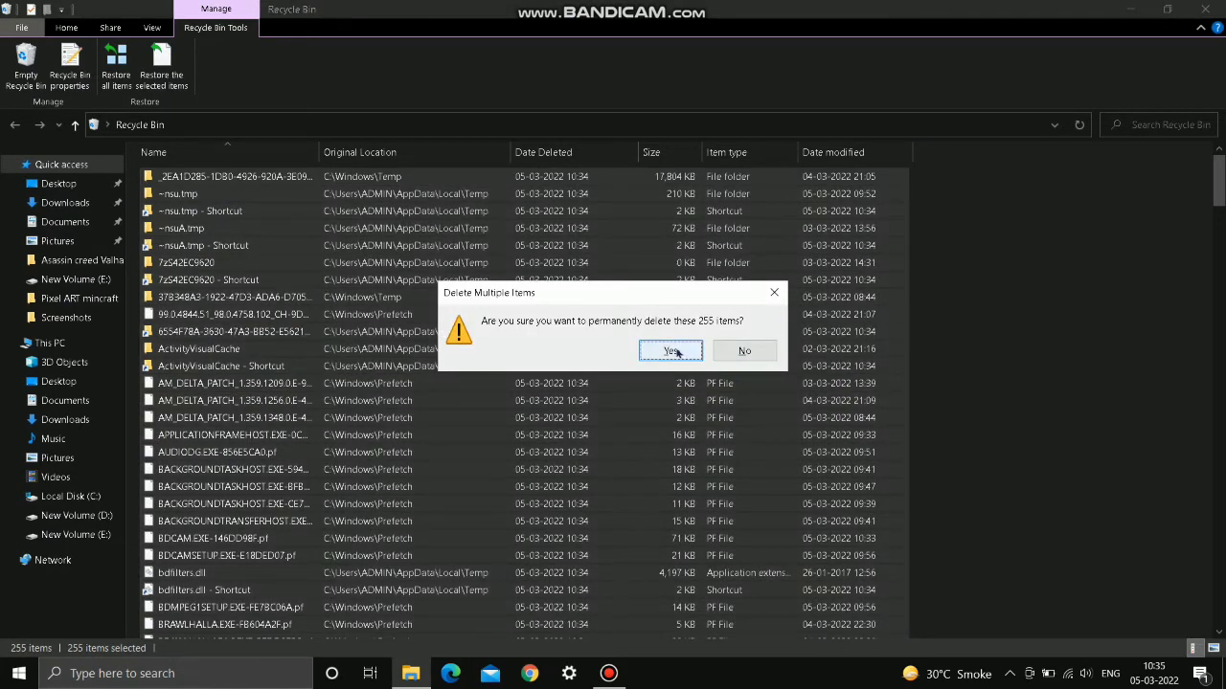
left_click(670, 350)
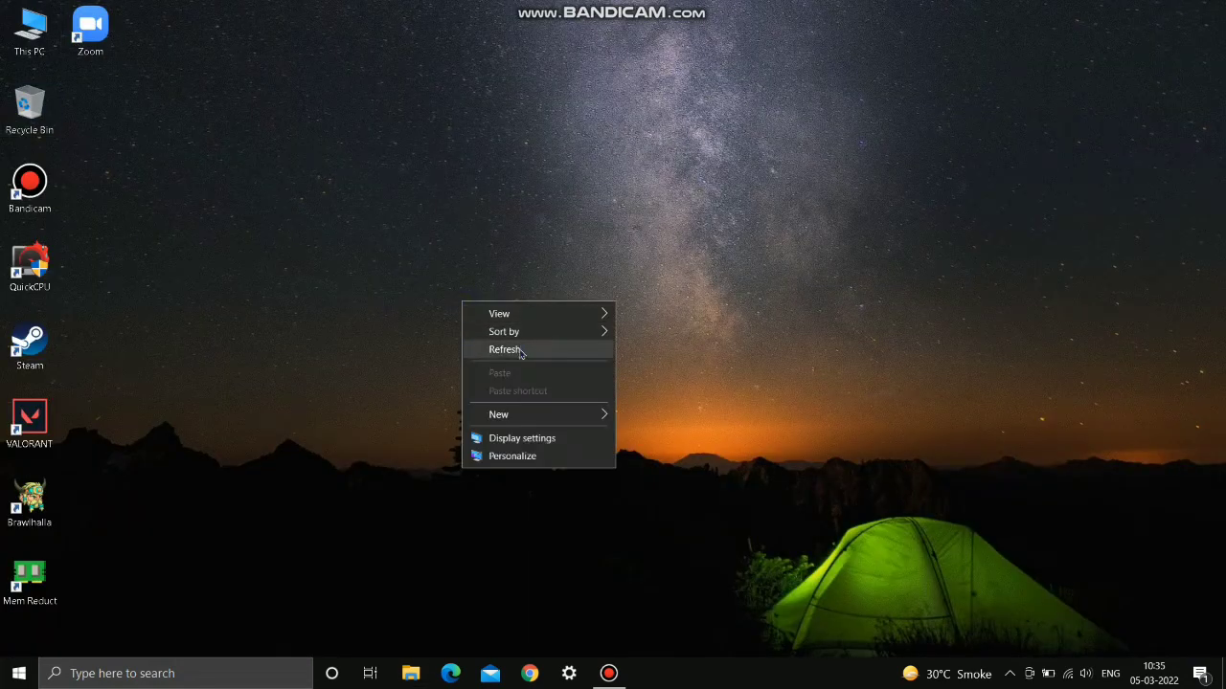
left_click(505, 348)
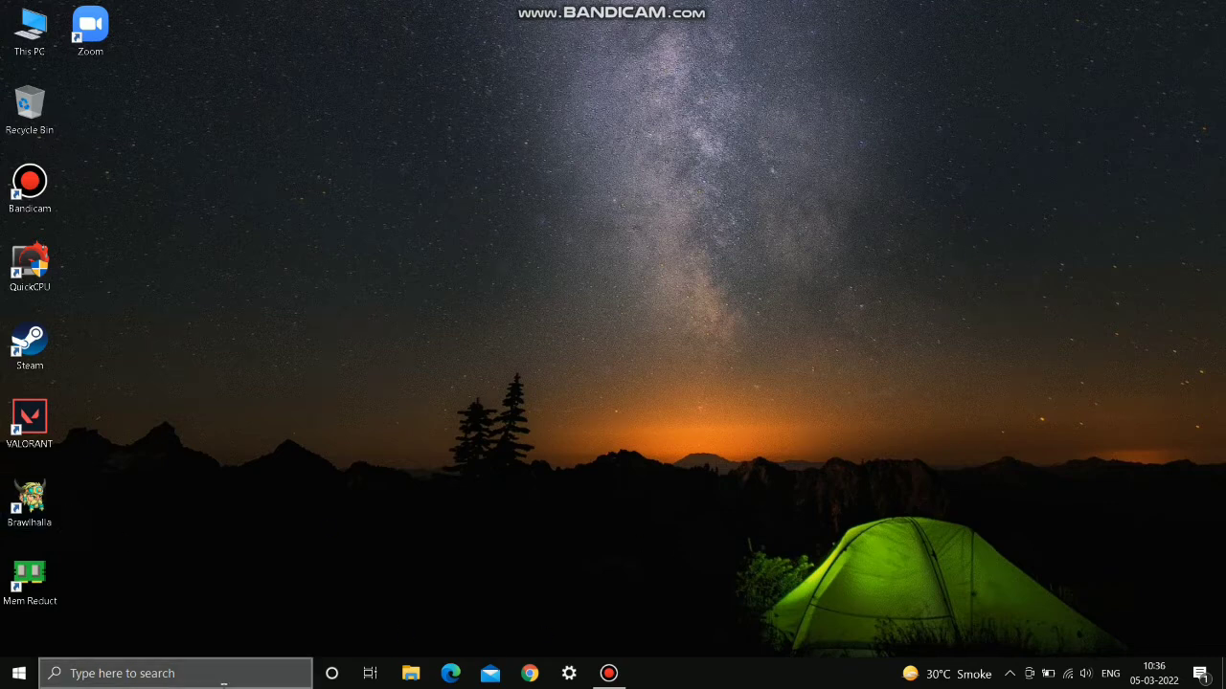
Launch Mem Reduct and open its memory cleaning settings from File > Settings.
left_click(176, 674)
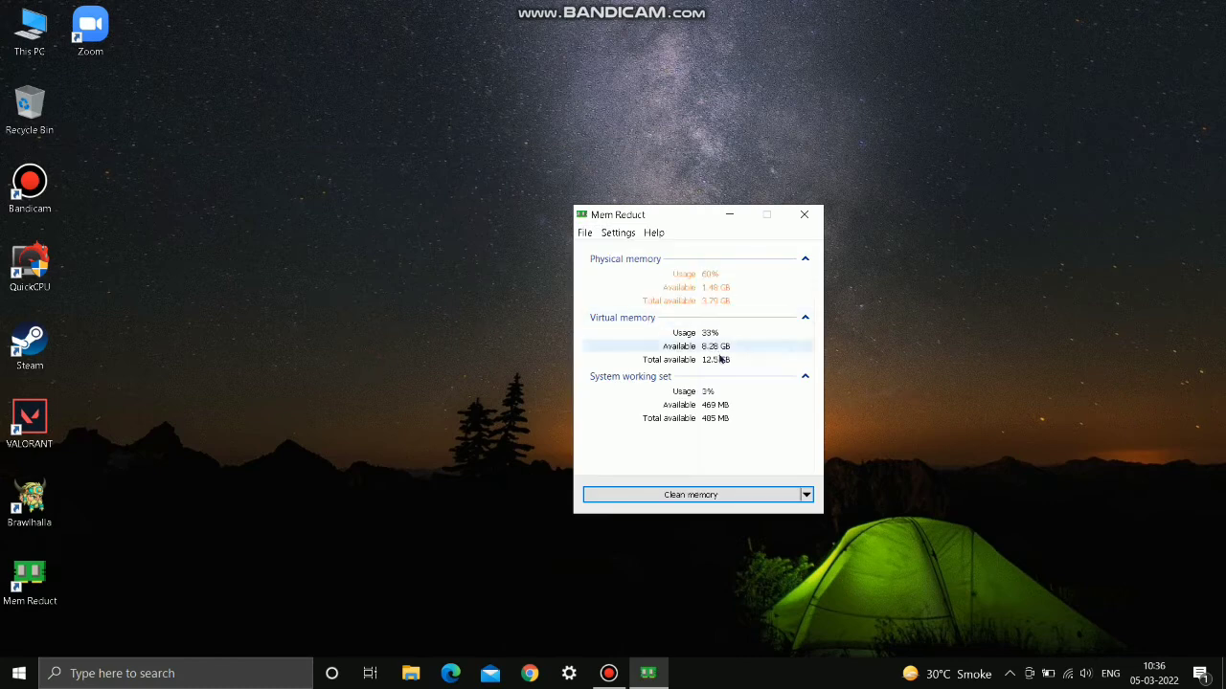
left_click_drag(689, 215, 726, 123)
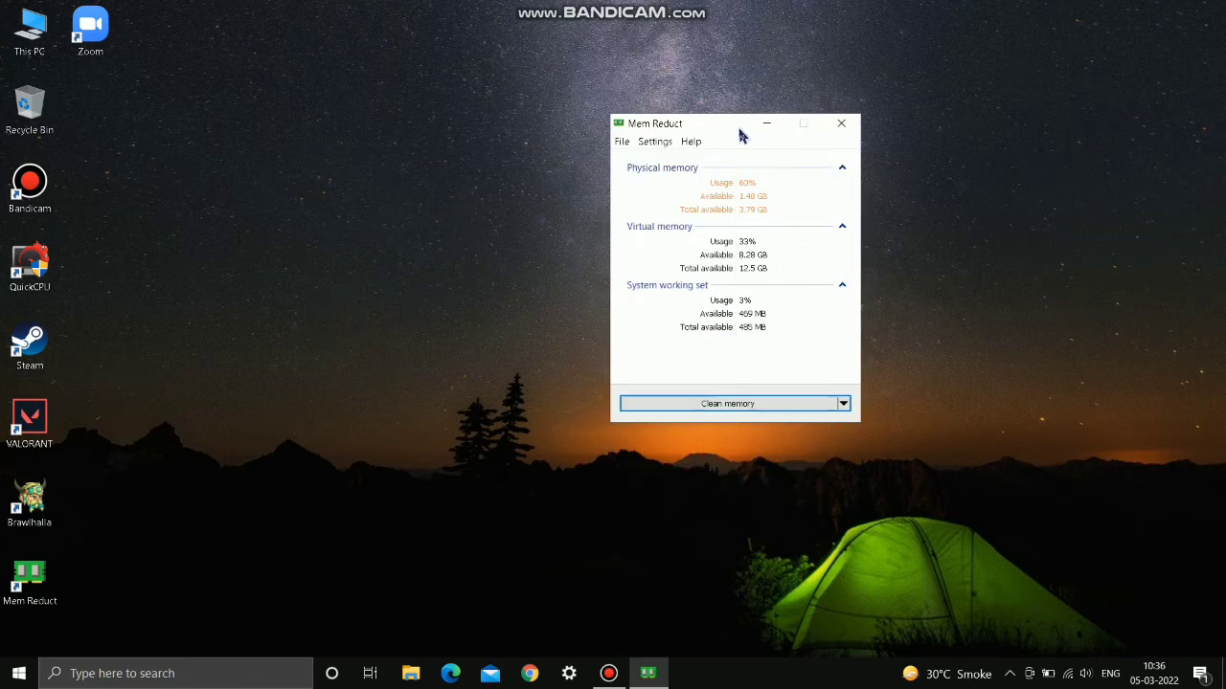
left_click(728, 402)
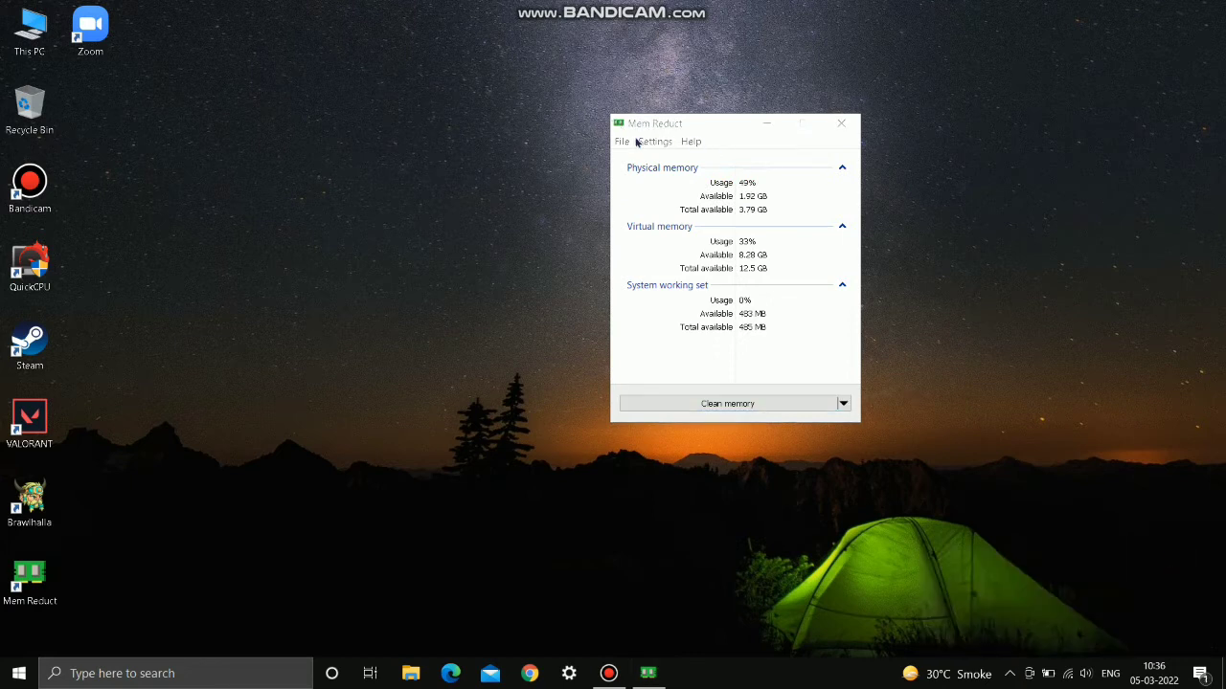
left_click(655, 142)
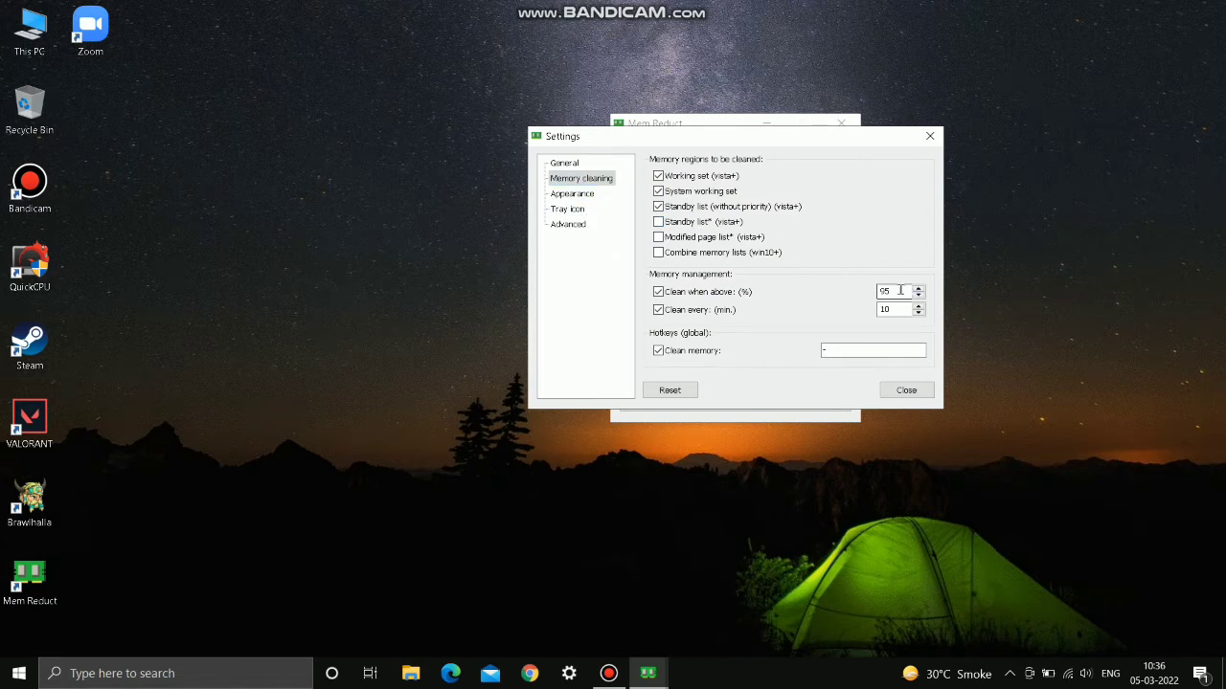
Dismiss the memory released notification, close Settings and clean memory now.
key("BackSpace")
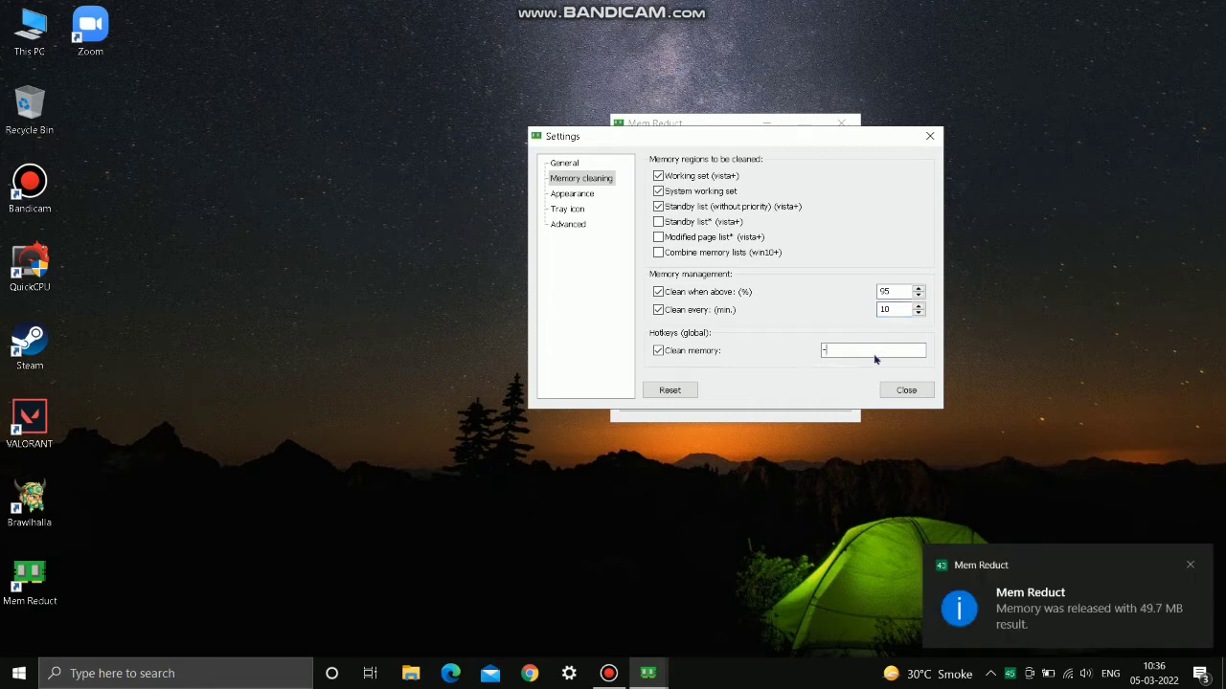
mouse_move(588, 415)
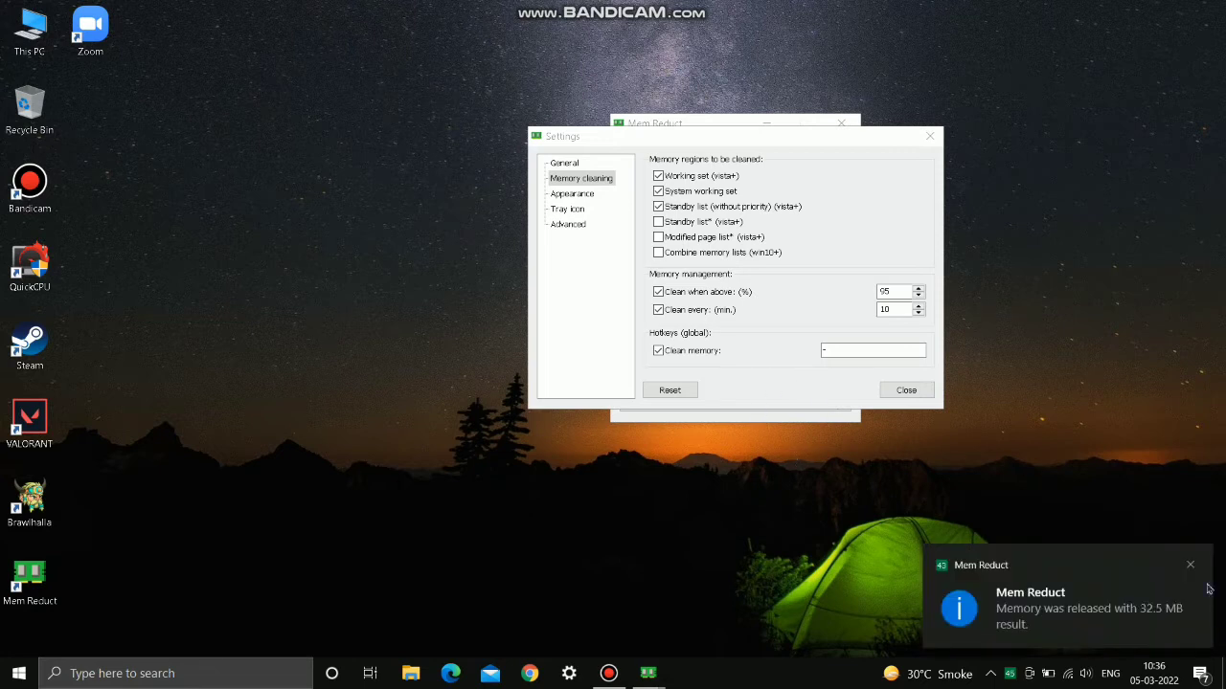
left_click(1191, 563)
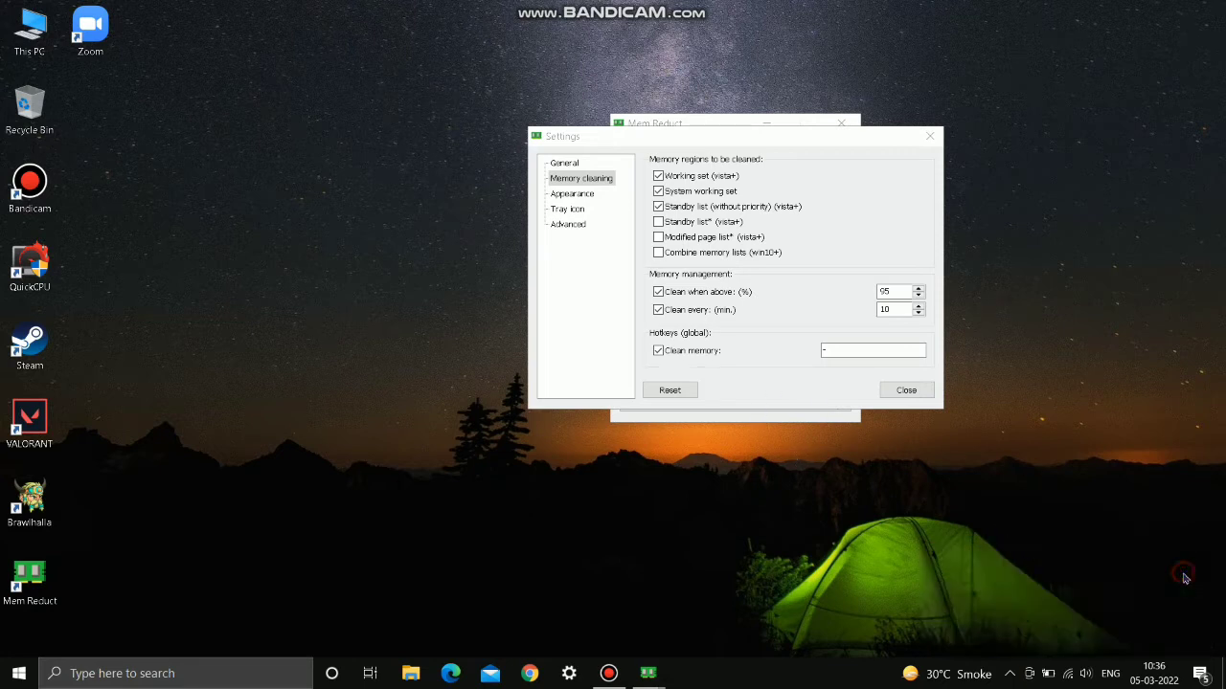
left_click(904, 391)
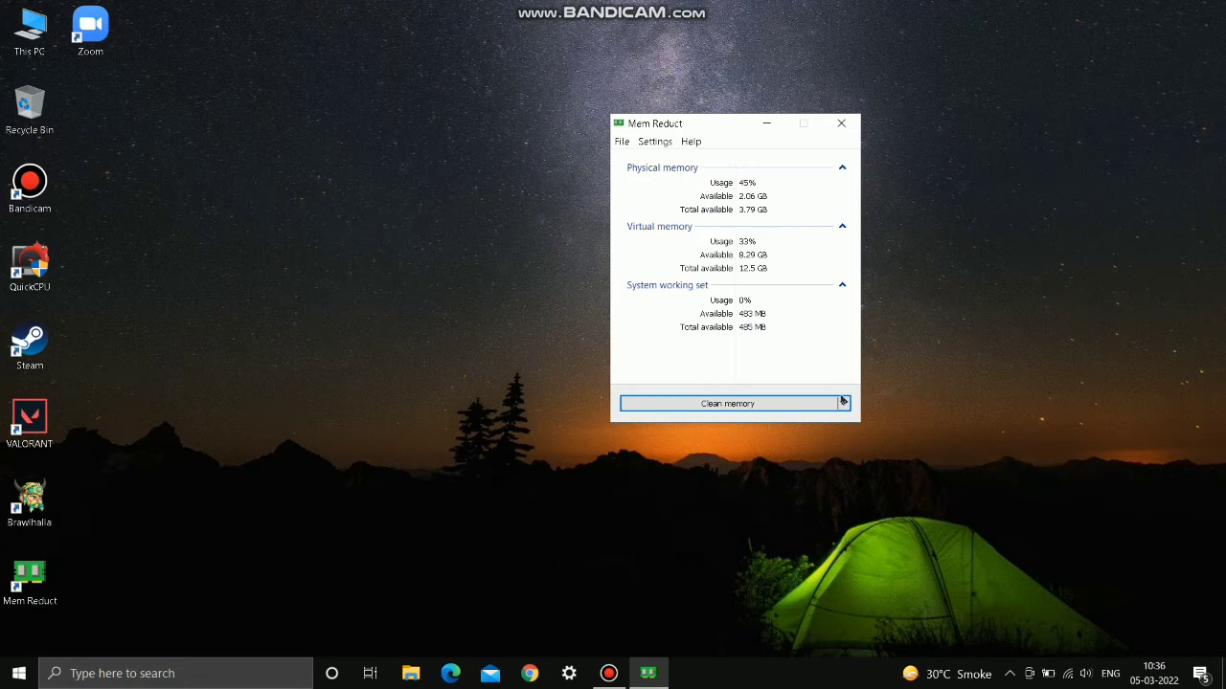
left_click(841, 122)
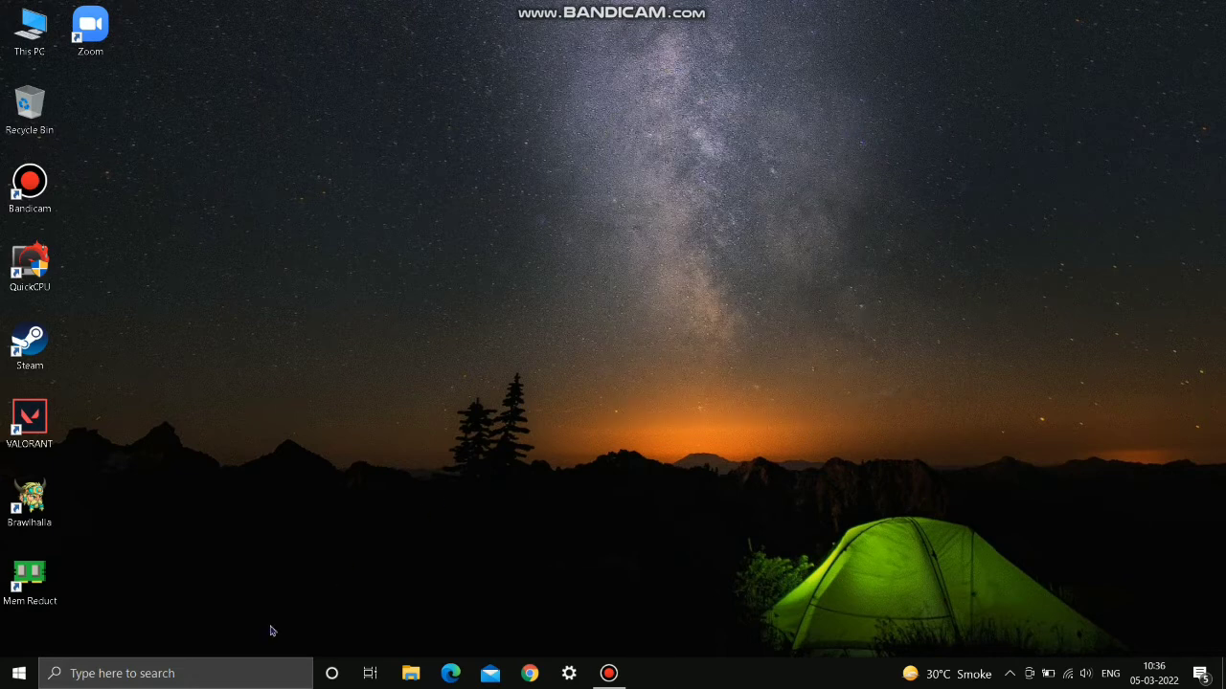
Open ParkControl and confirm the Balanced profile's 10 percent core parking settings.
left_click(143, 674)
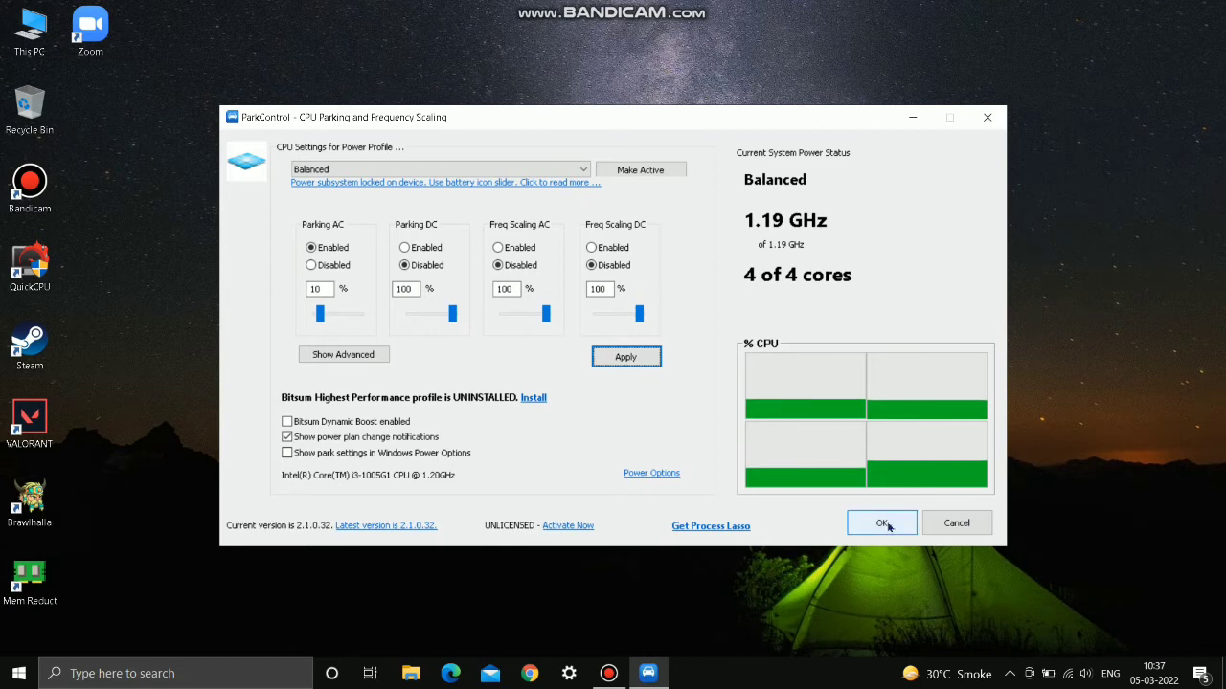
left_click(881, 523)
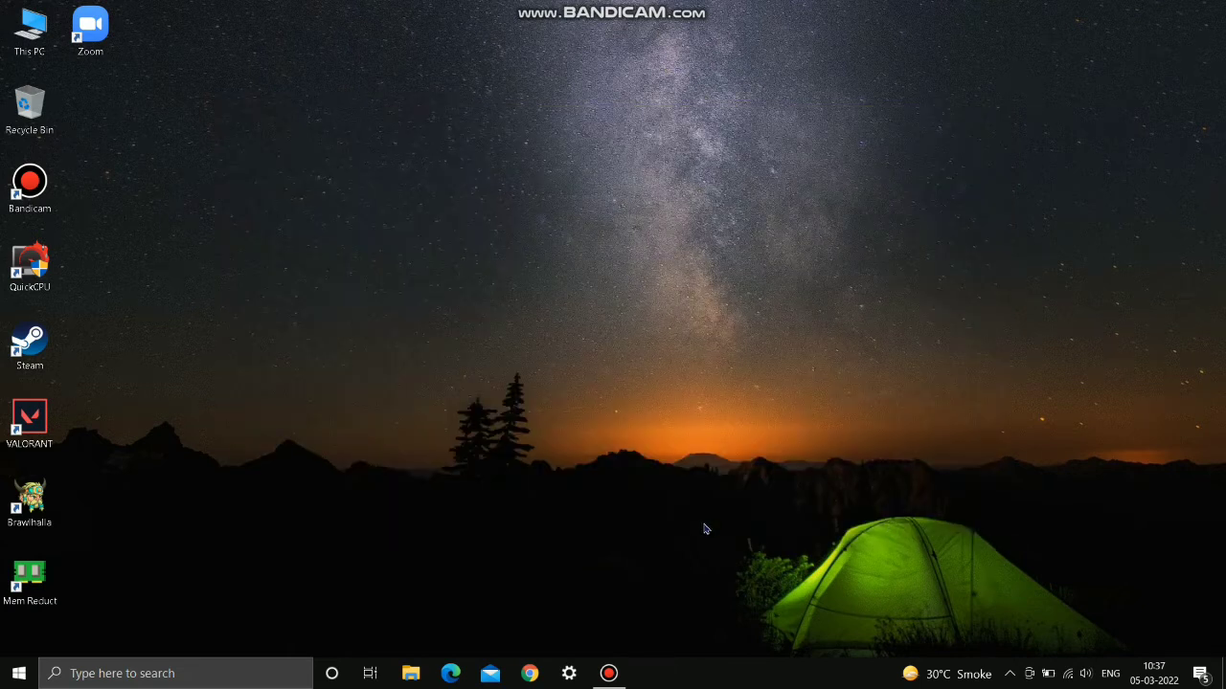
Launch QuickCPU from its desktop shortcut.
left_click(172, 674)
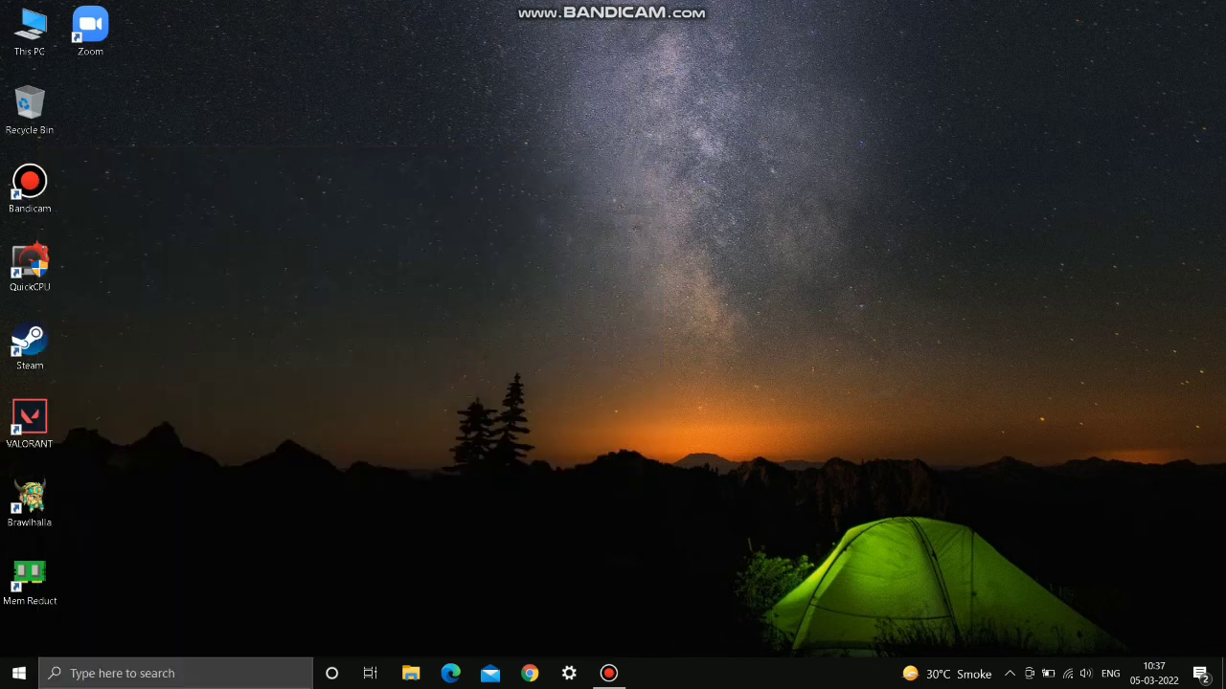
mouse_move(540, 456)
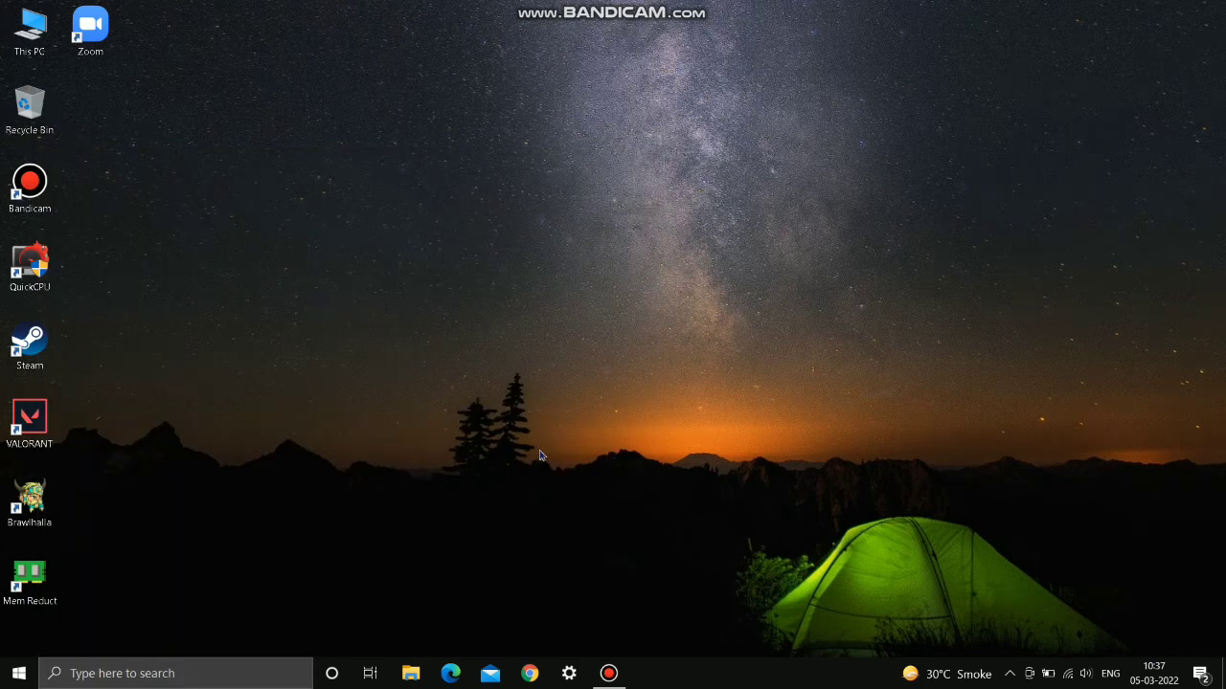
mouse_move(456, 610)
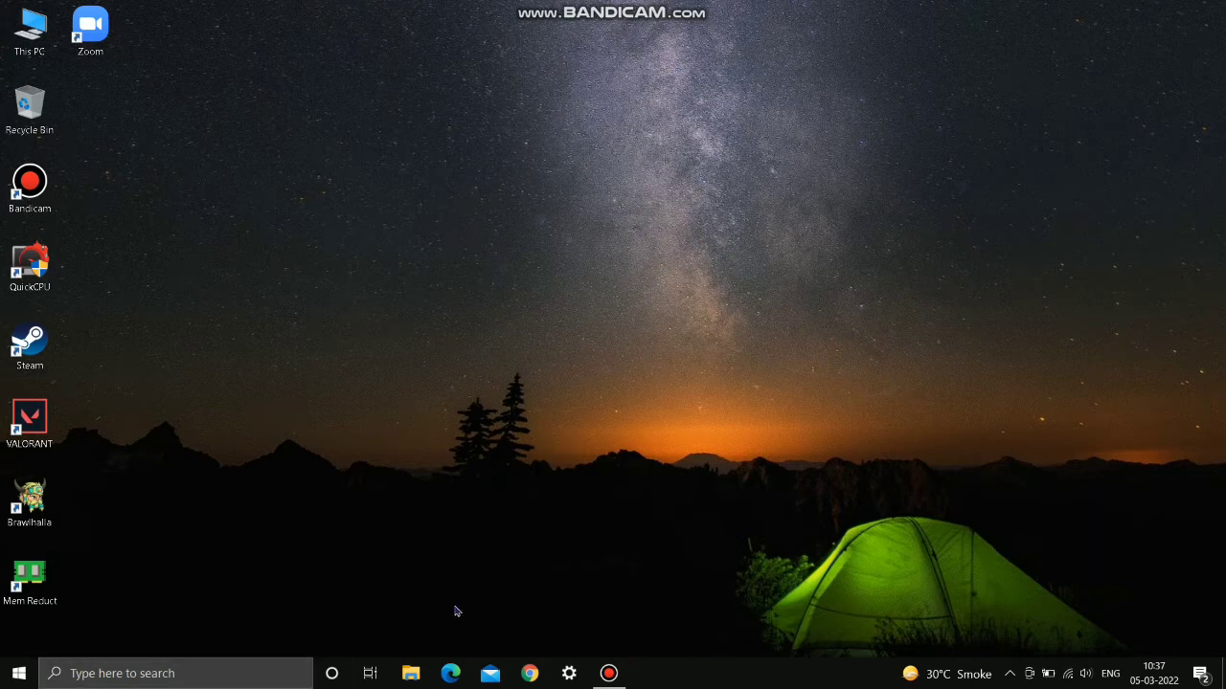
mouse_move(559, 594)
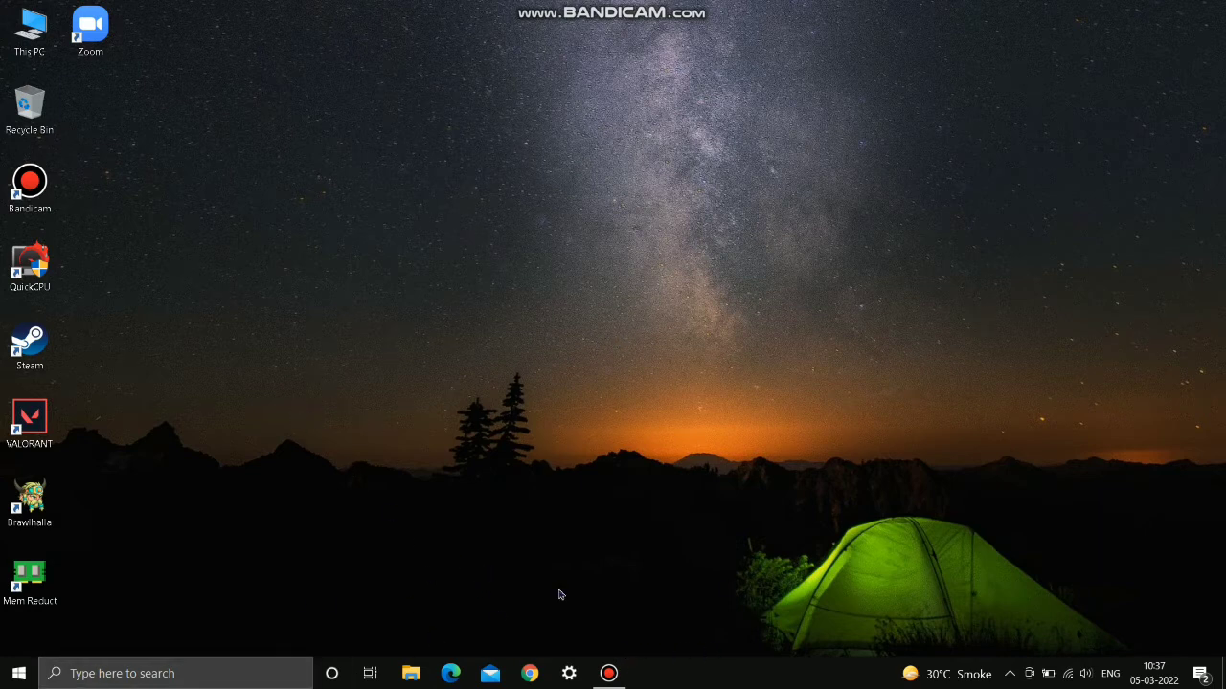
double_click(30, 265)
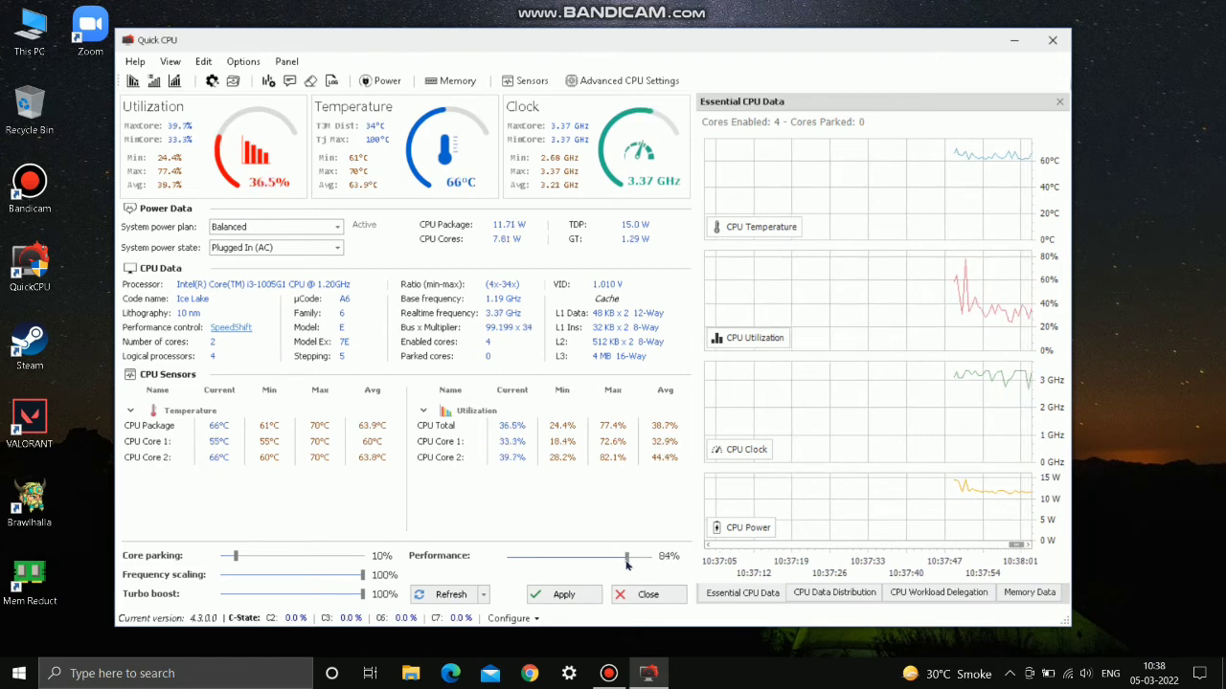
Raise QuickCPU performance to 85%, apply it and acknowledge the success message.
left_click(563, 593)
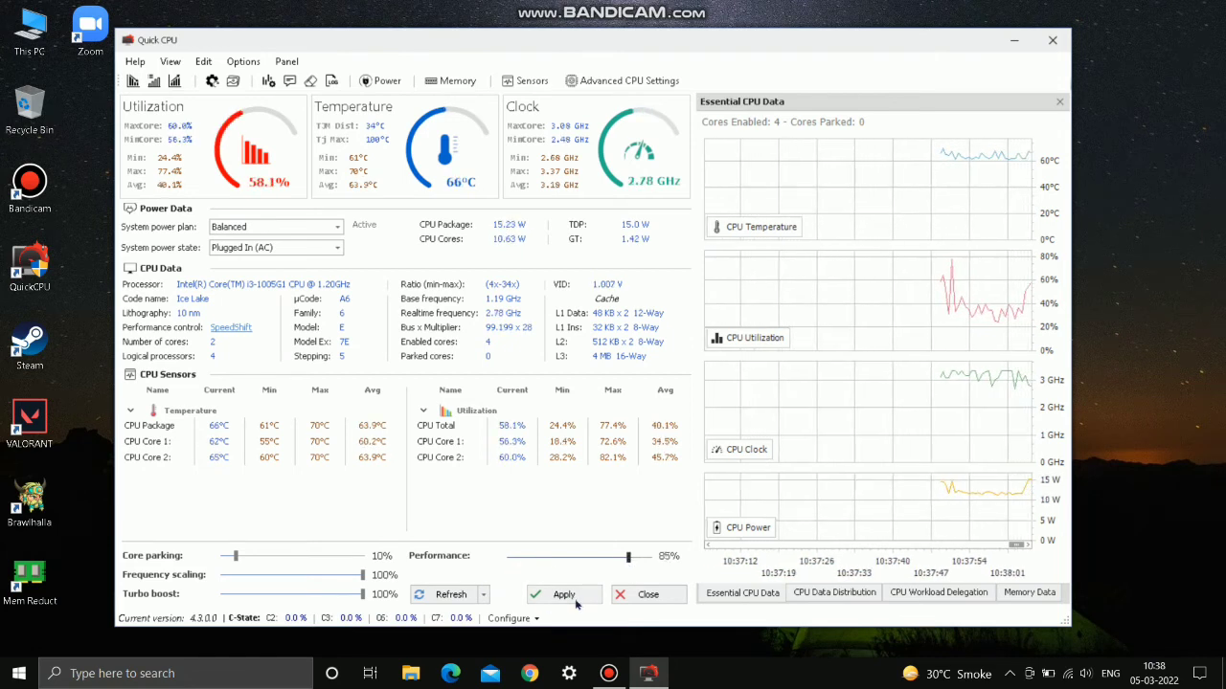
left_click(563, 594)
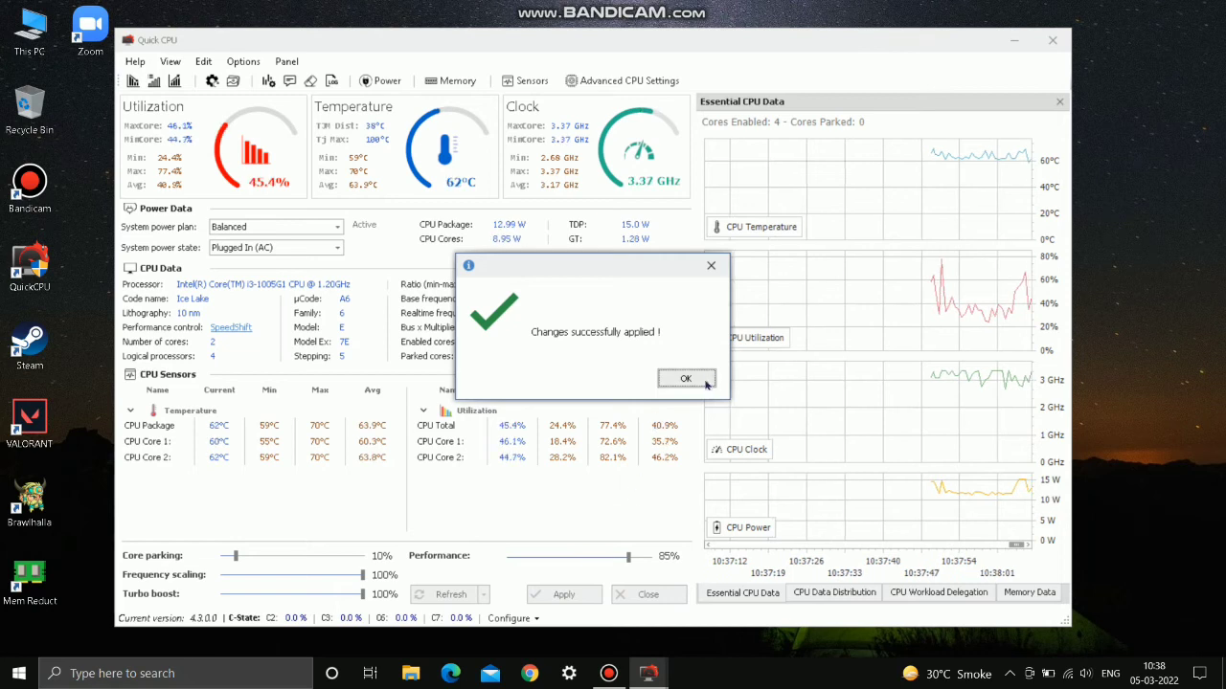
left_click(686, 379)
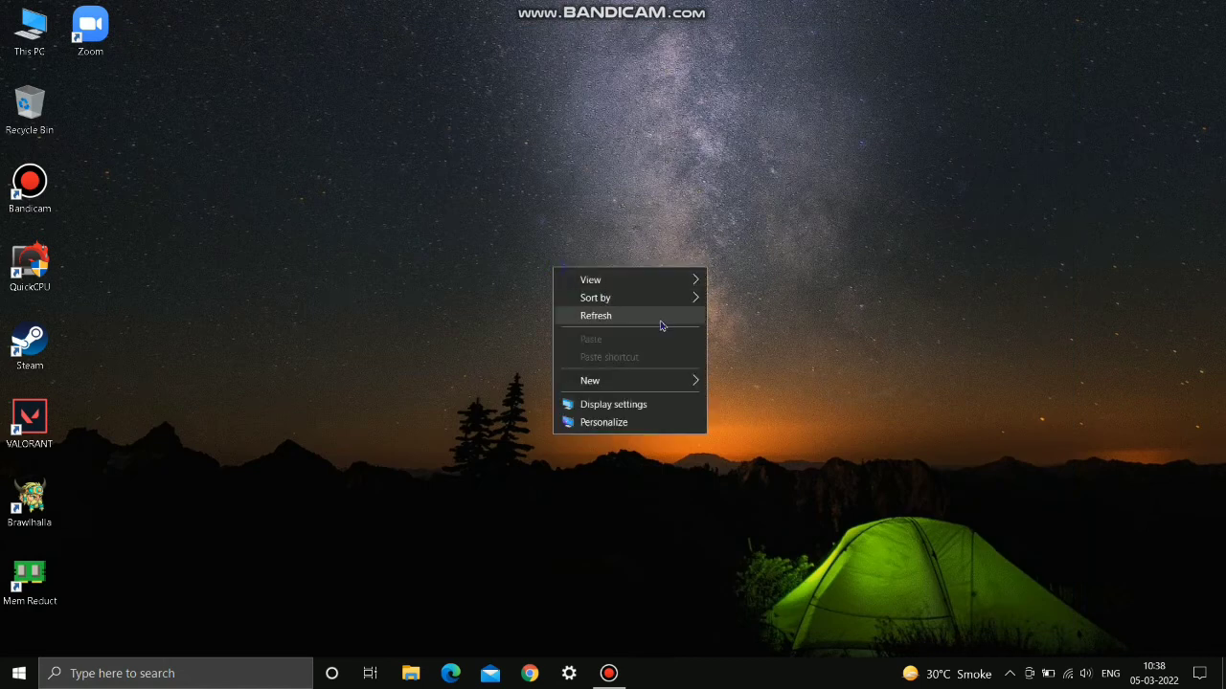
Refresh the desktop from its context menu and return to the Start area.
left_click(596, 314)
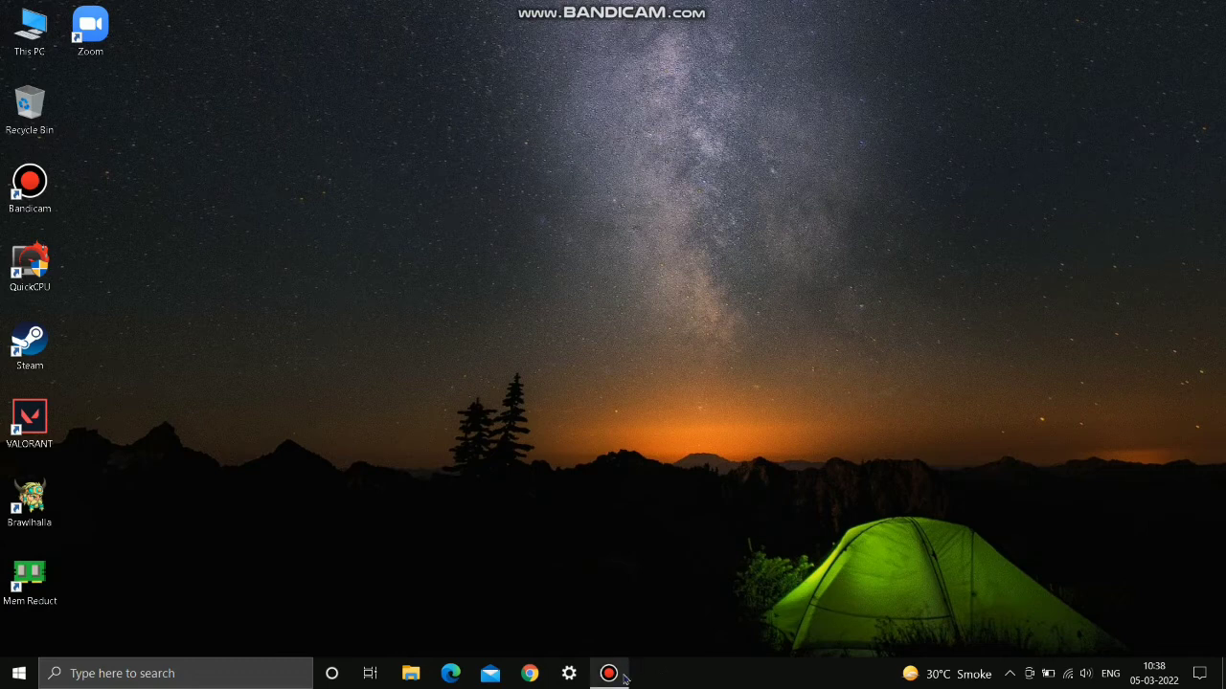
mouse_move(609, 674)
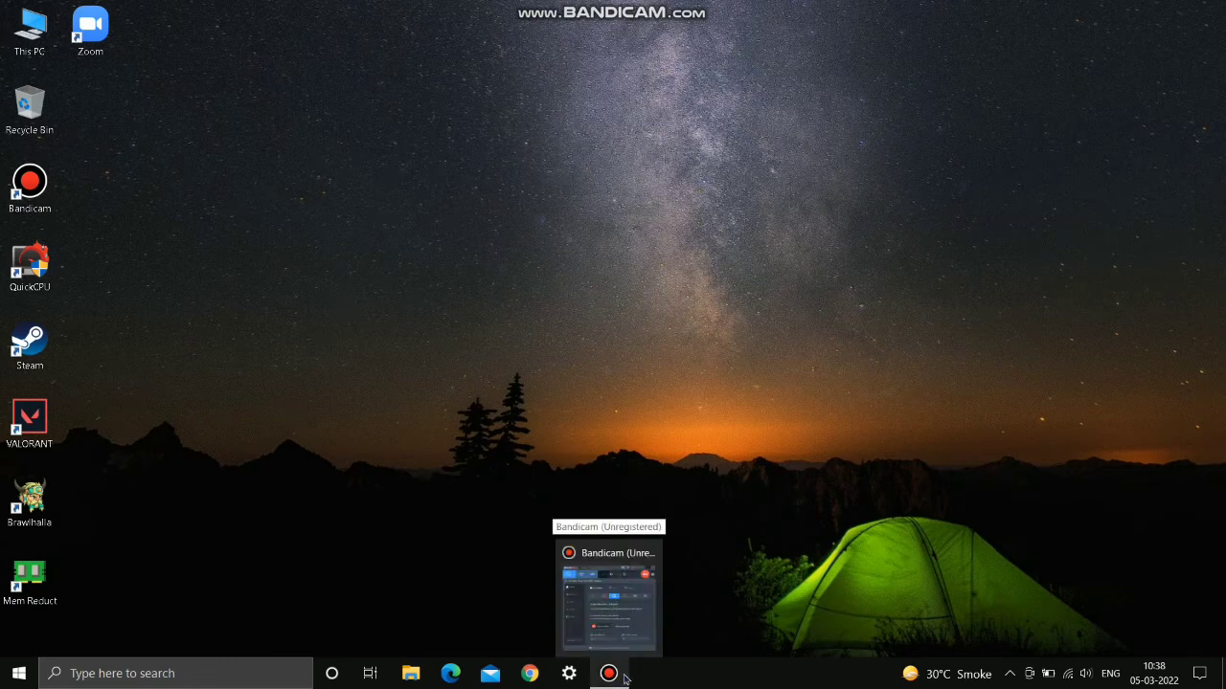
left_click(15, 674)
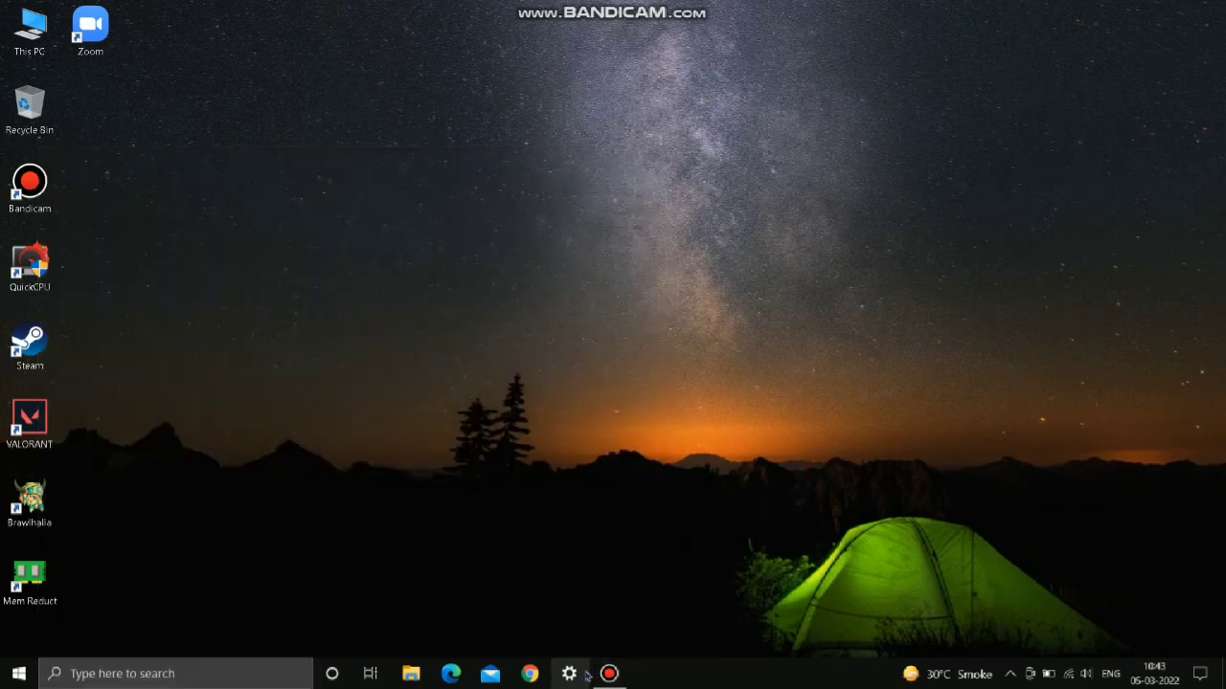
Reach Graphics settings via the 'gr' search in Settings and begin browsing for a desktop app.
left_click(569, 674)
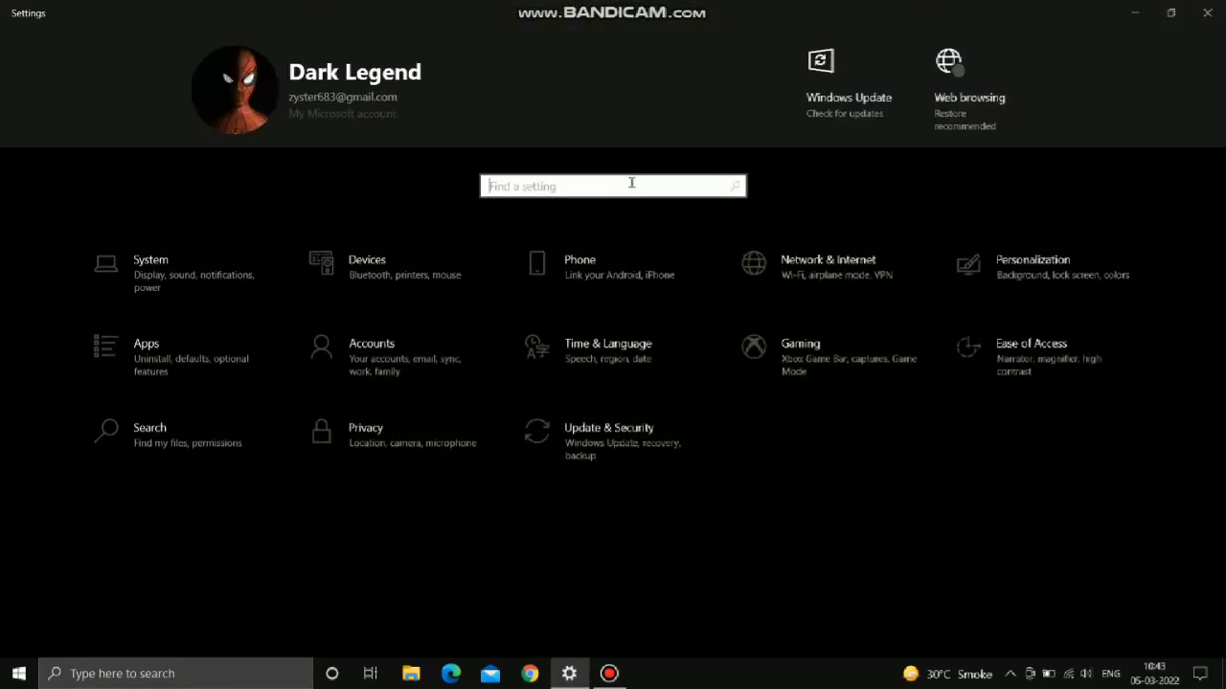
type("gra")
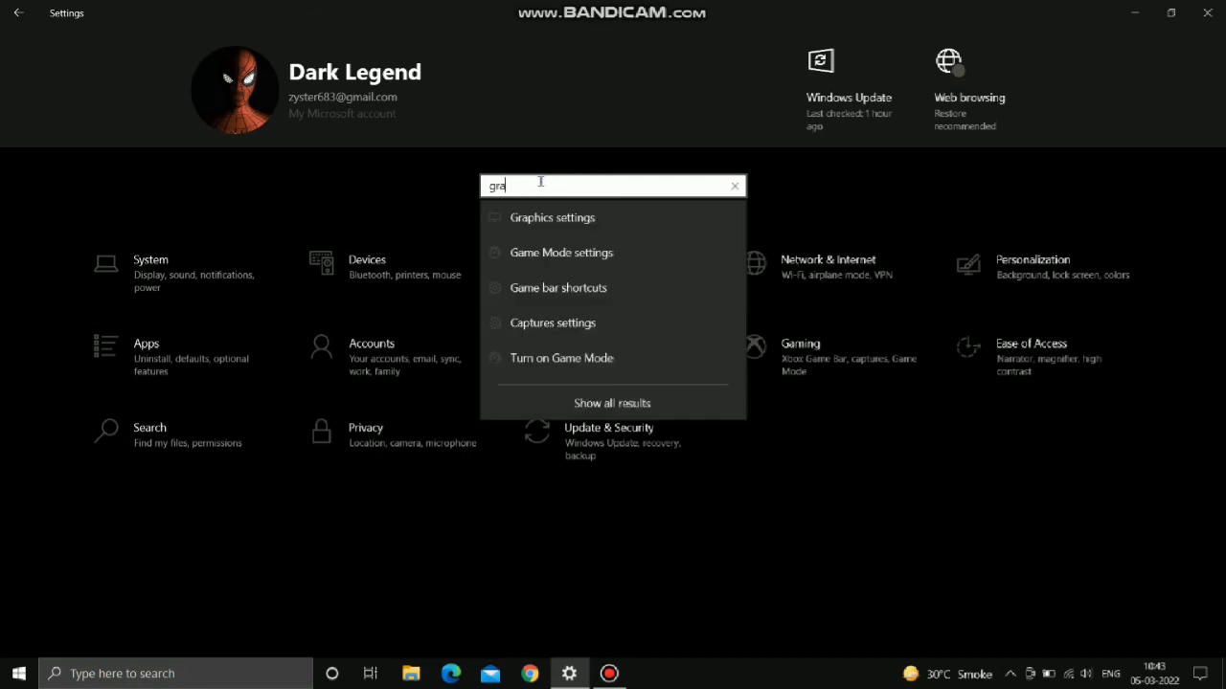
left_click(551, 218)
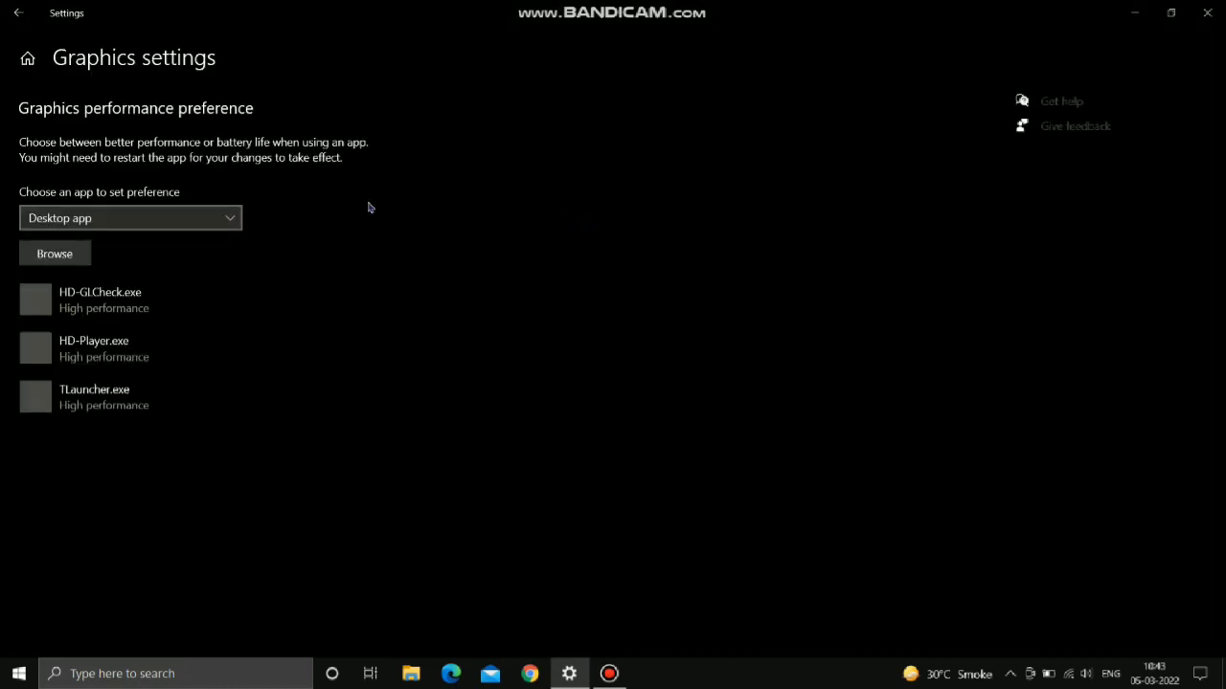
left_click(53, 253)
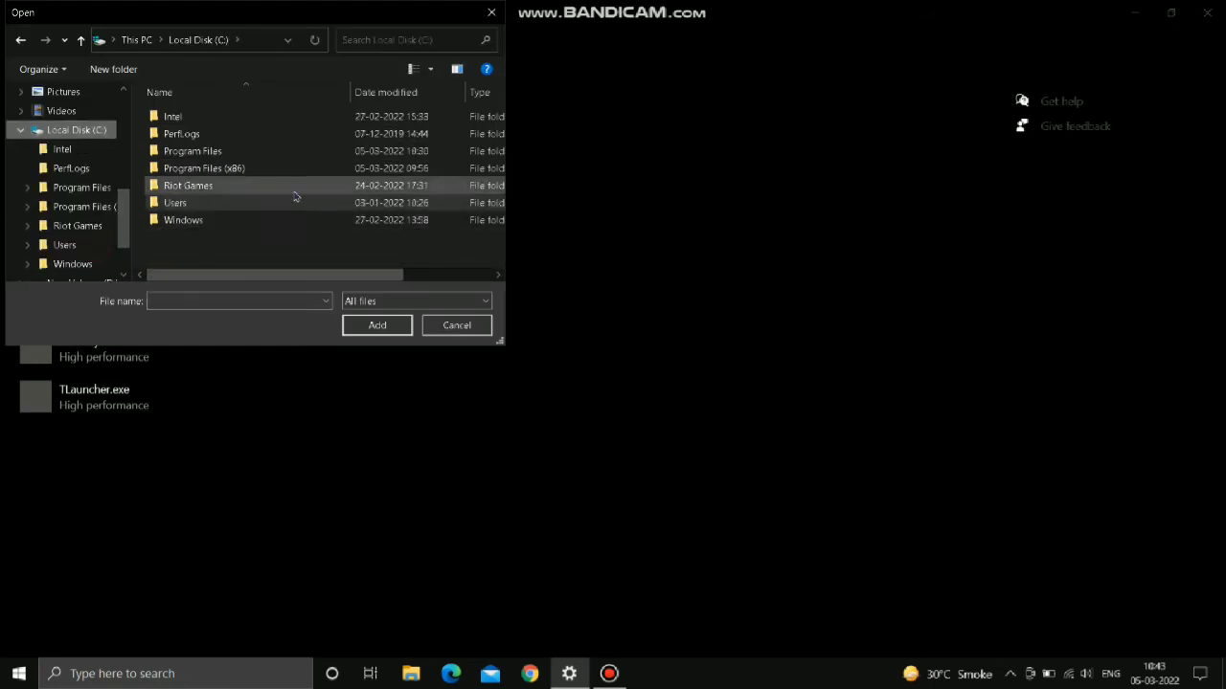
Add VALORANT-Win64-Shipping from Riot Games\VALORANT\Binaries\Win64 and set it to High performance graphics.
double_click(188, 184)
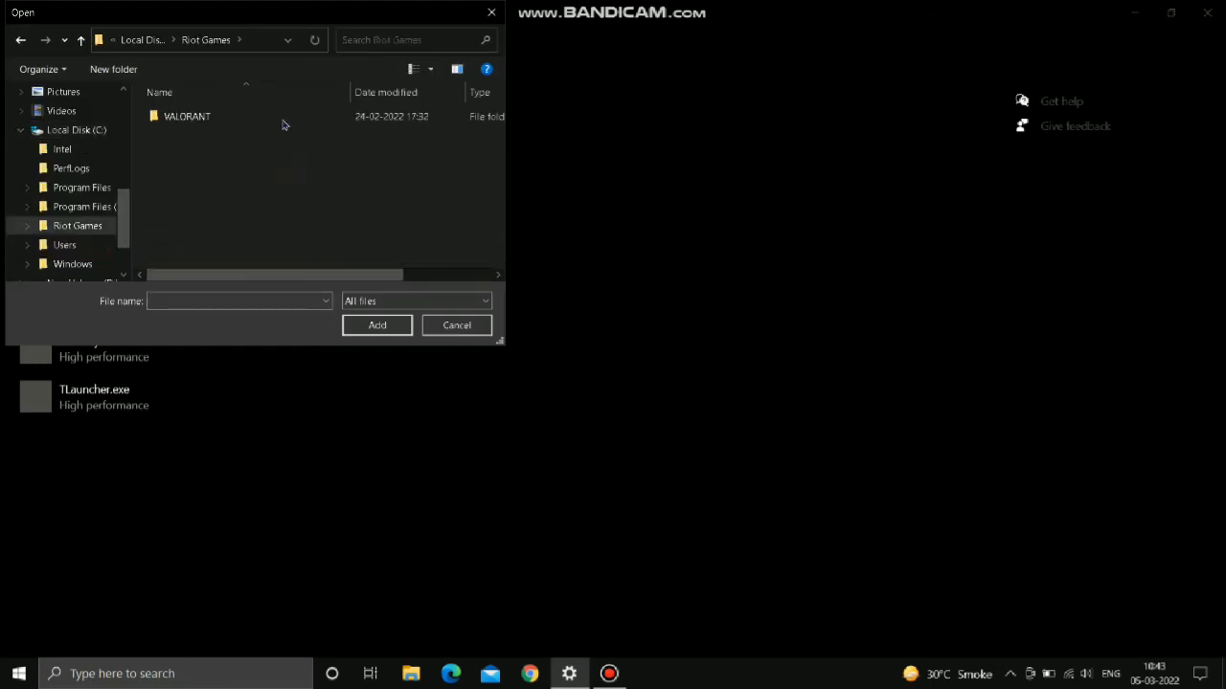
double_click(188, 117)
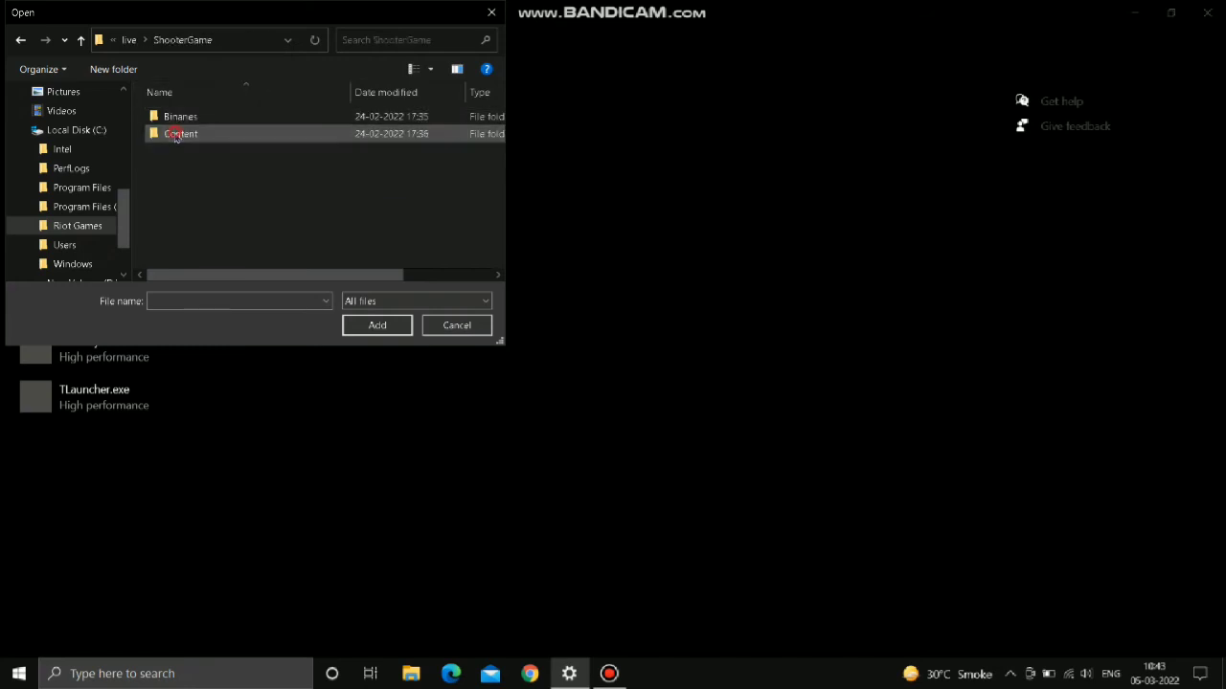
double_click(180, 117)
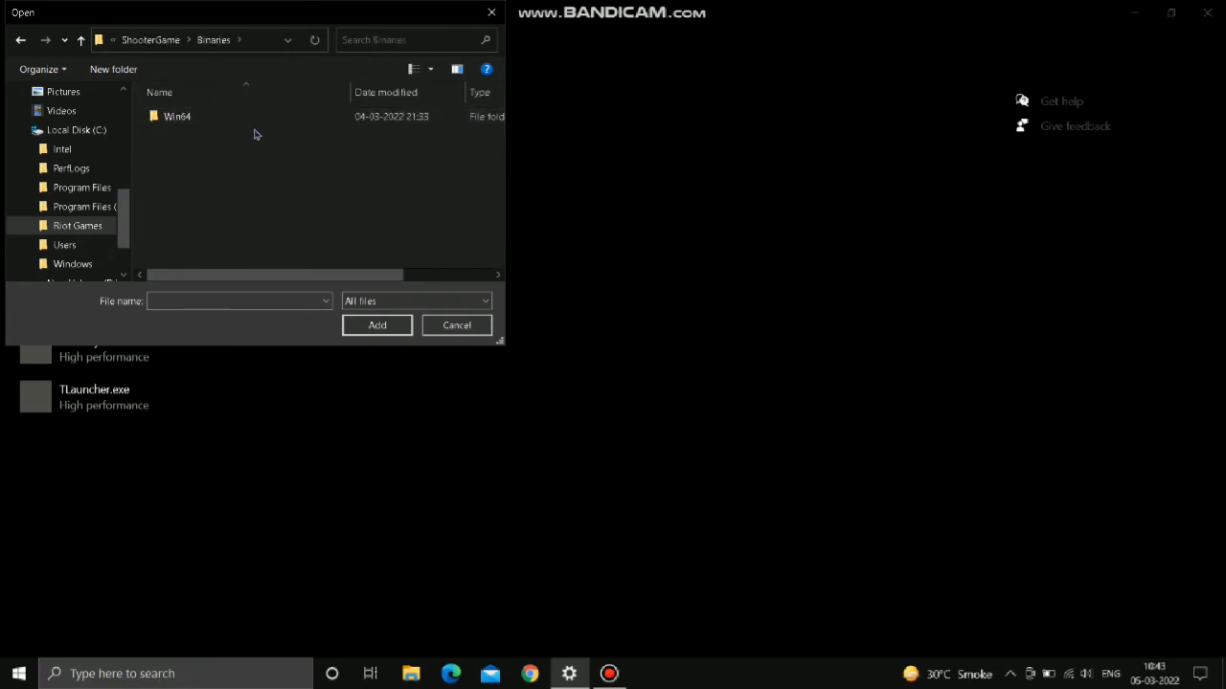
double_click(176, 117)
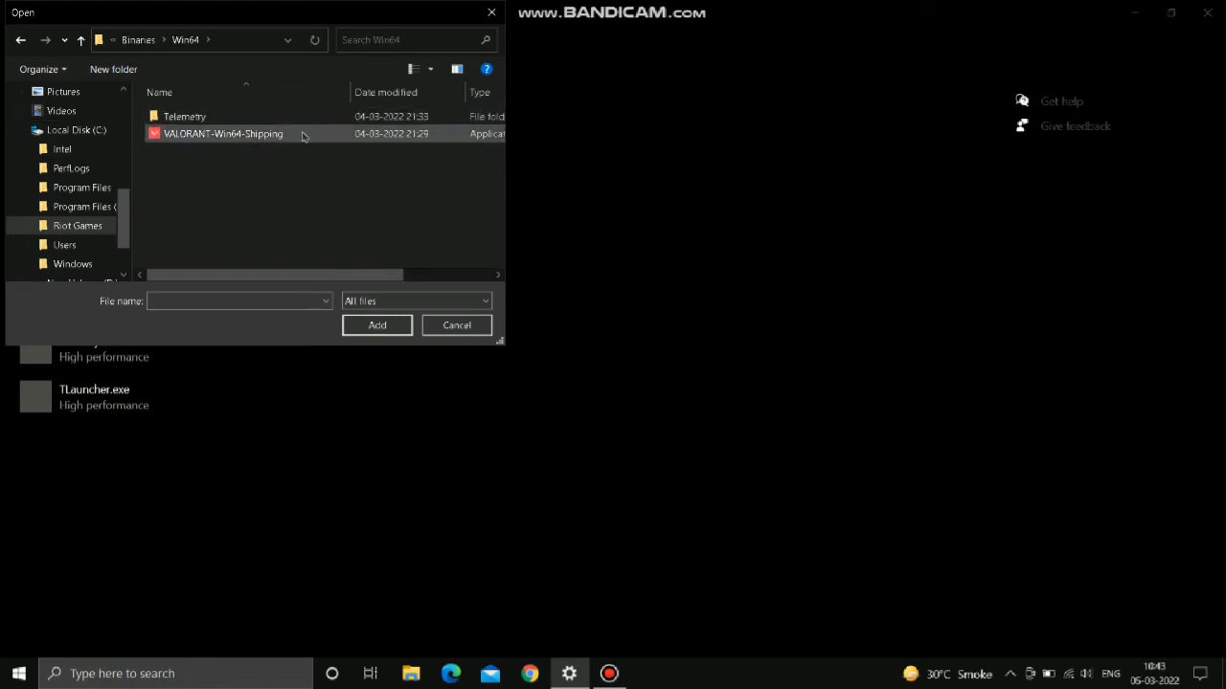
left_click(376, 325)
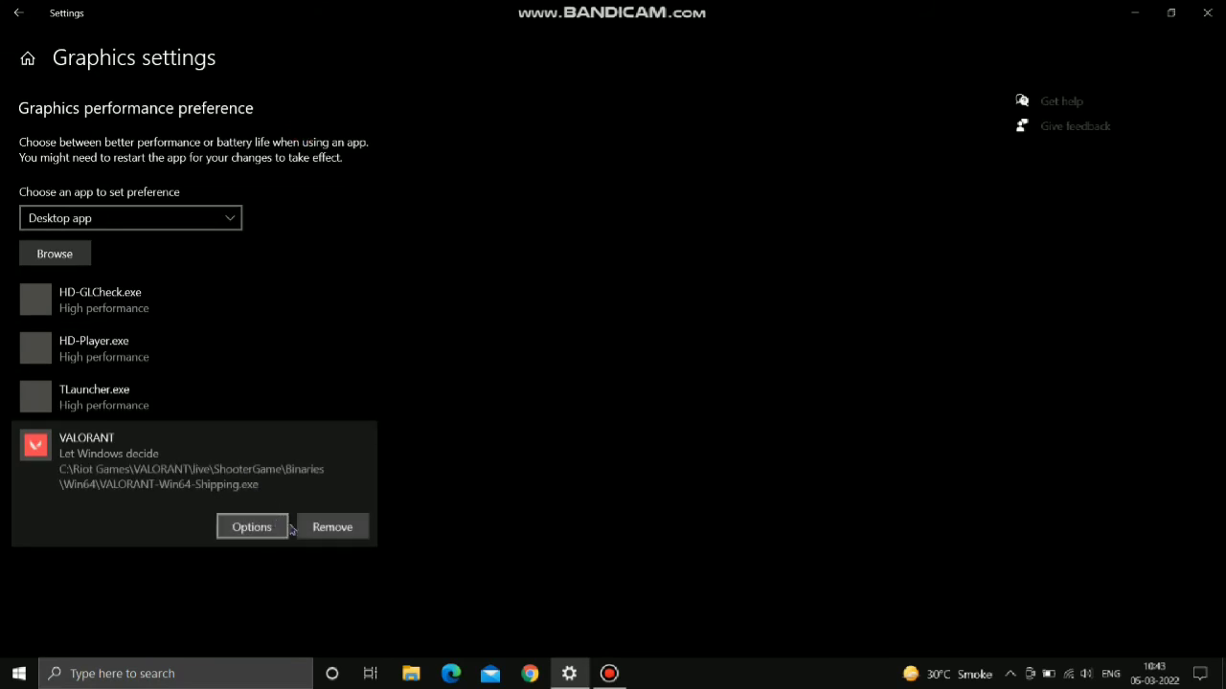
left_click(251, 526)
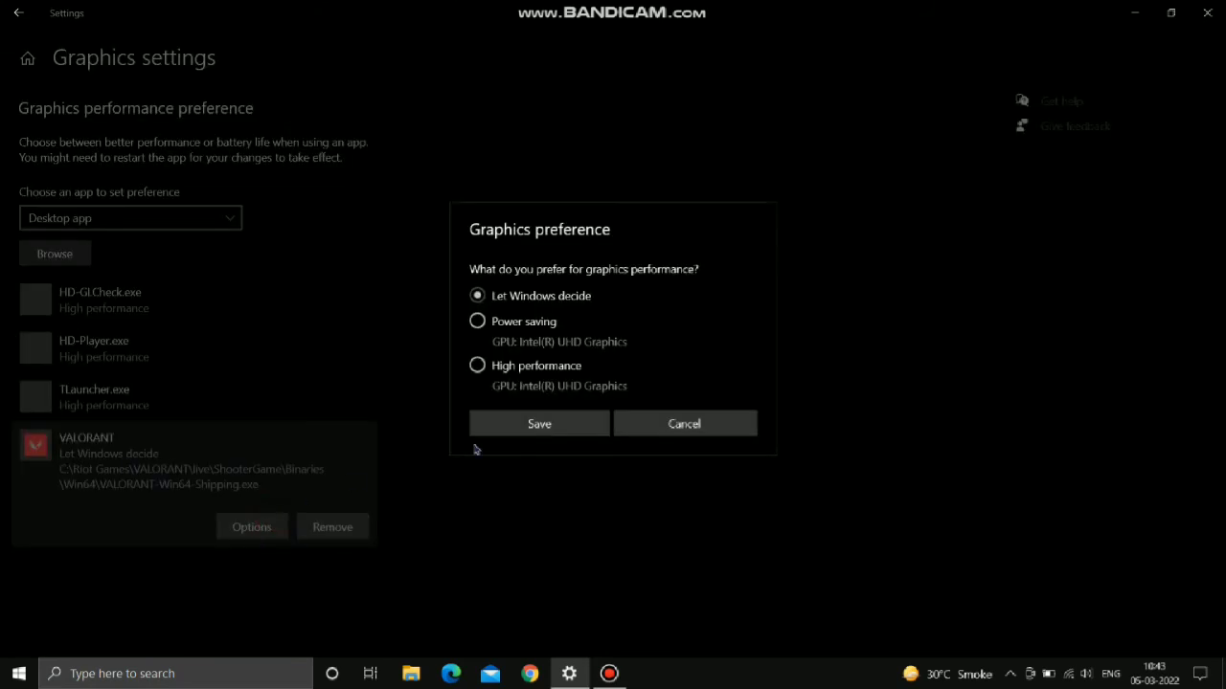
left_click(540, 423)
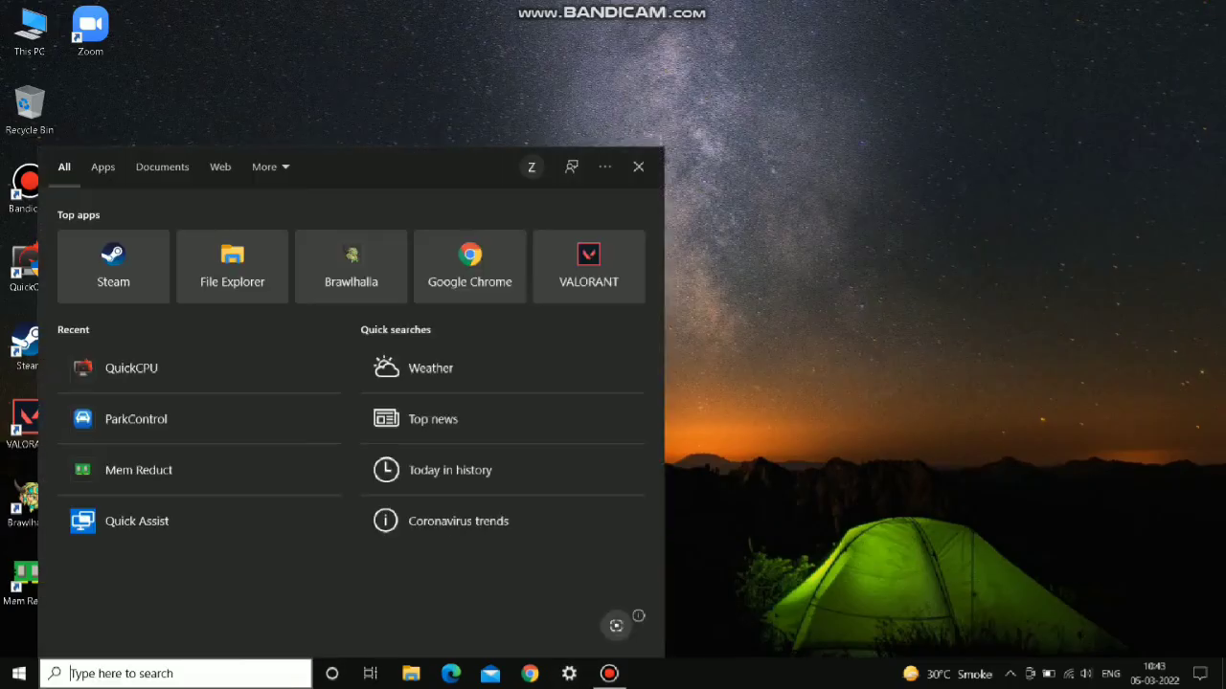
Open the Roaming application data folder by searching %appdata% from Start.
type("%a")
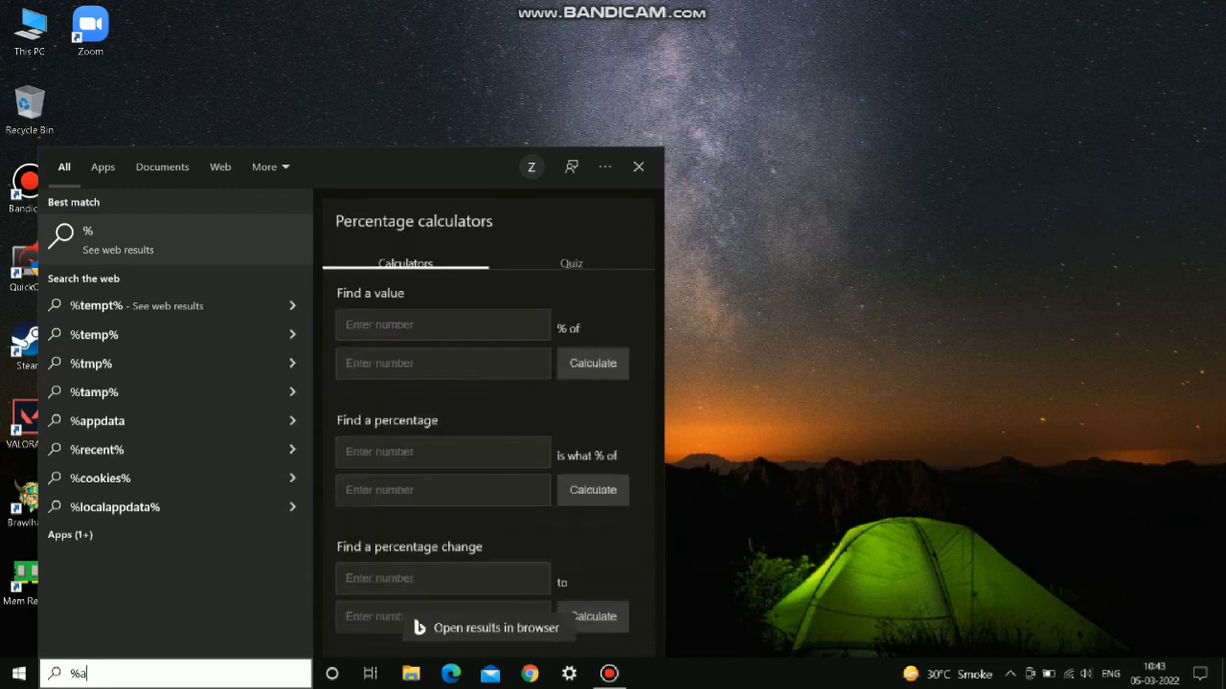
type("ppdata")
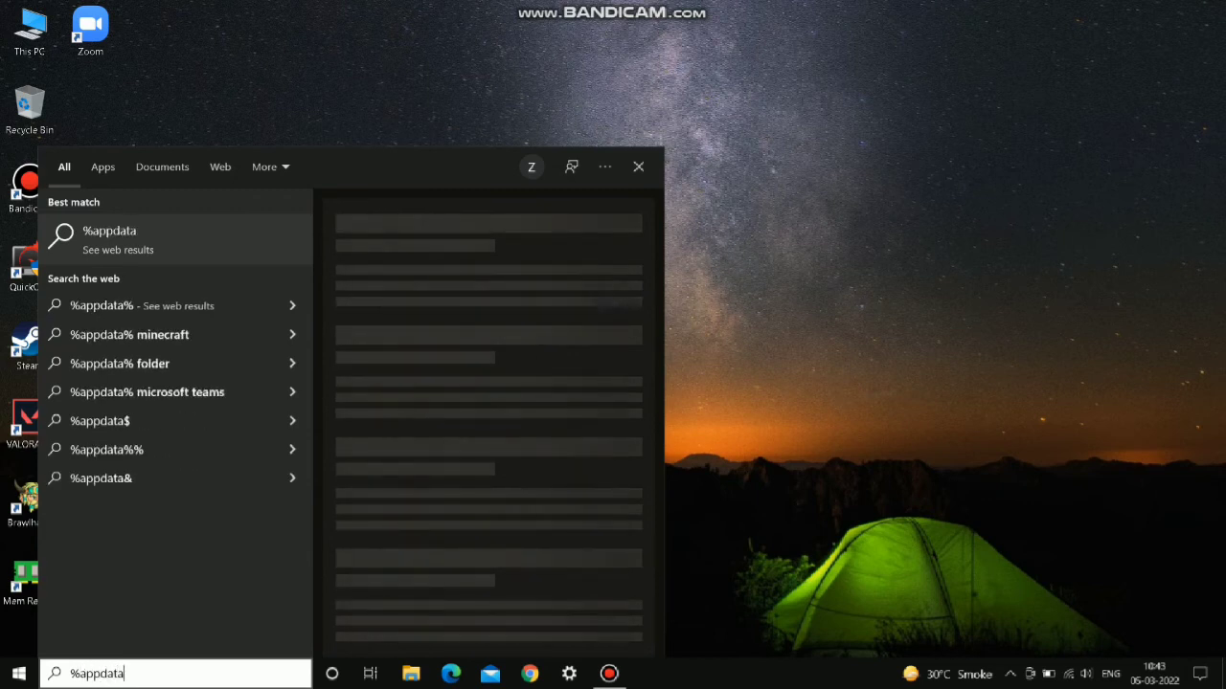
key("Return")
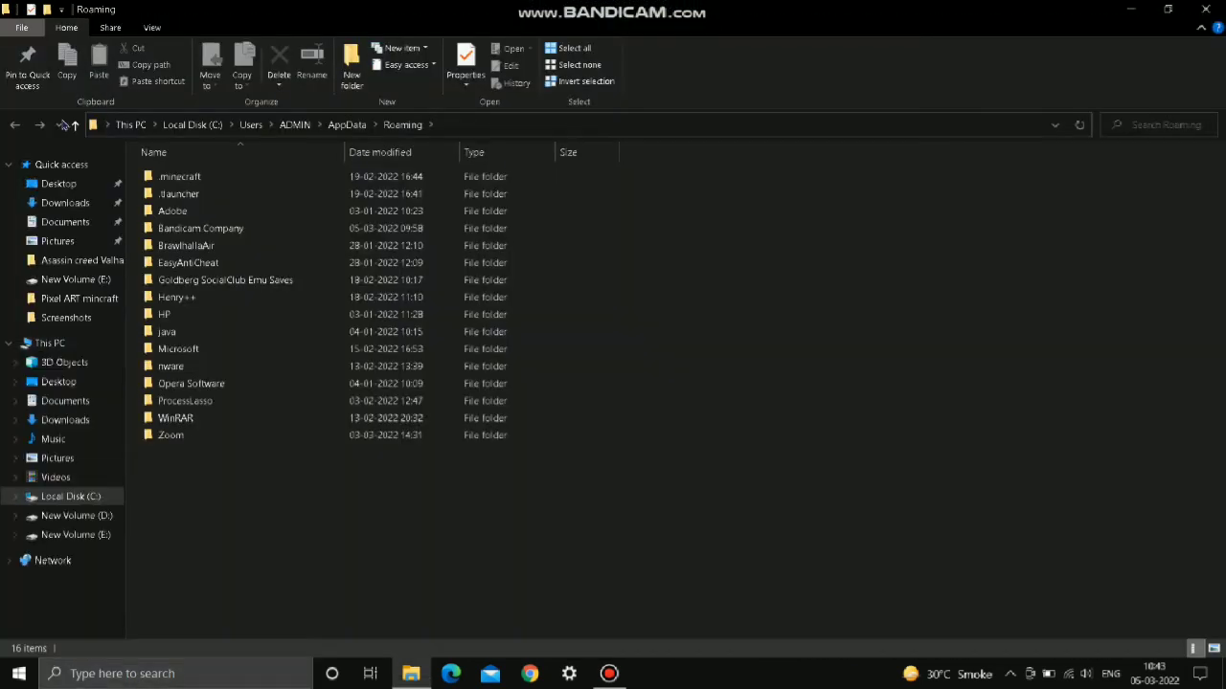
Navigate from AppData into Local > VALORANT > Saved > Config.
left_click(347, 125)
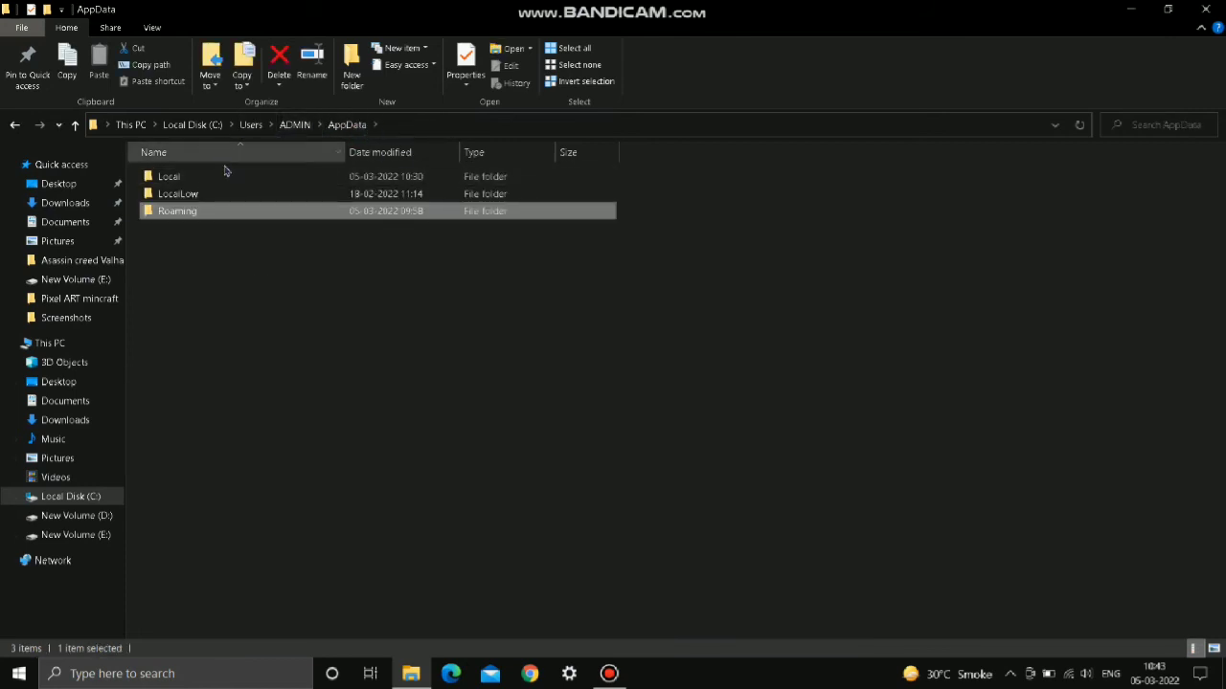
double_click(168, 176)
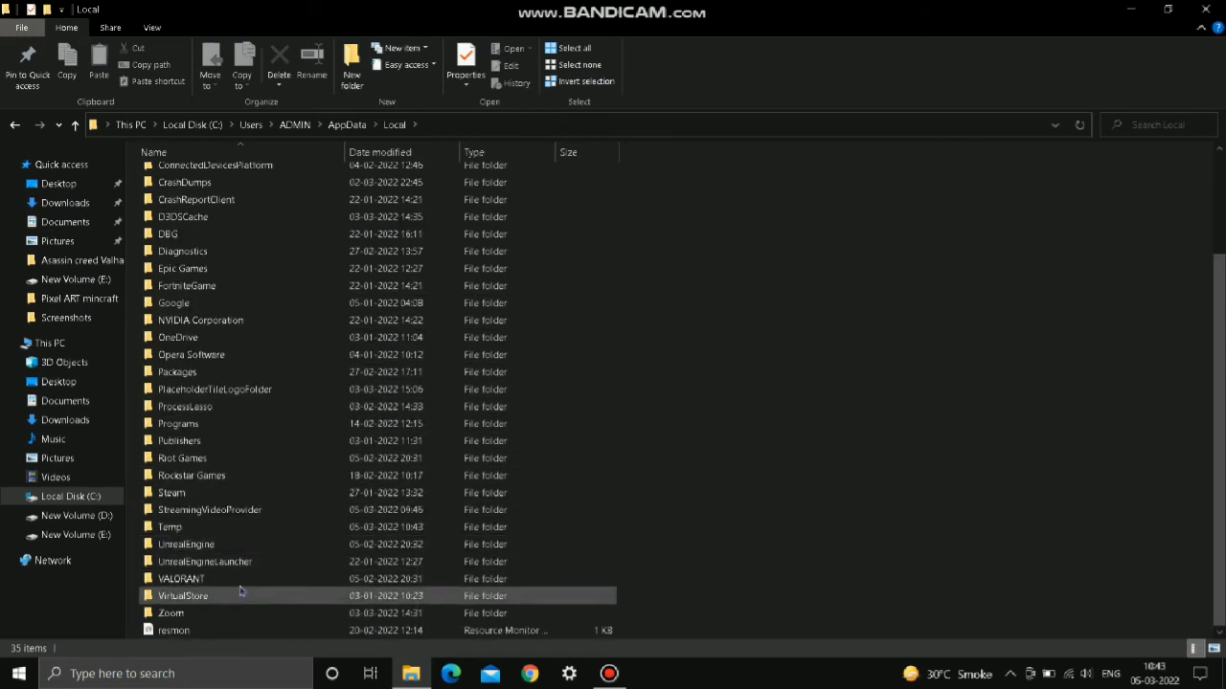
double_click(180, 579)
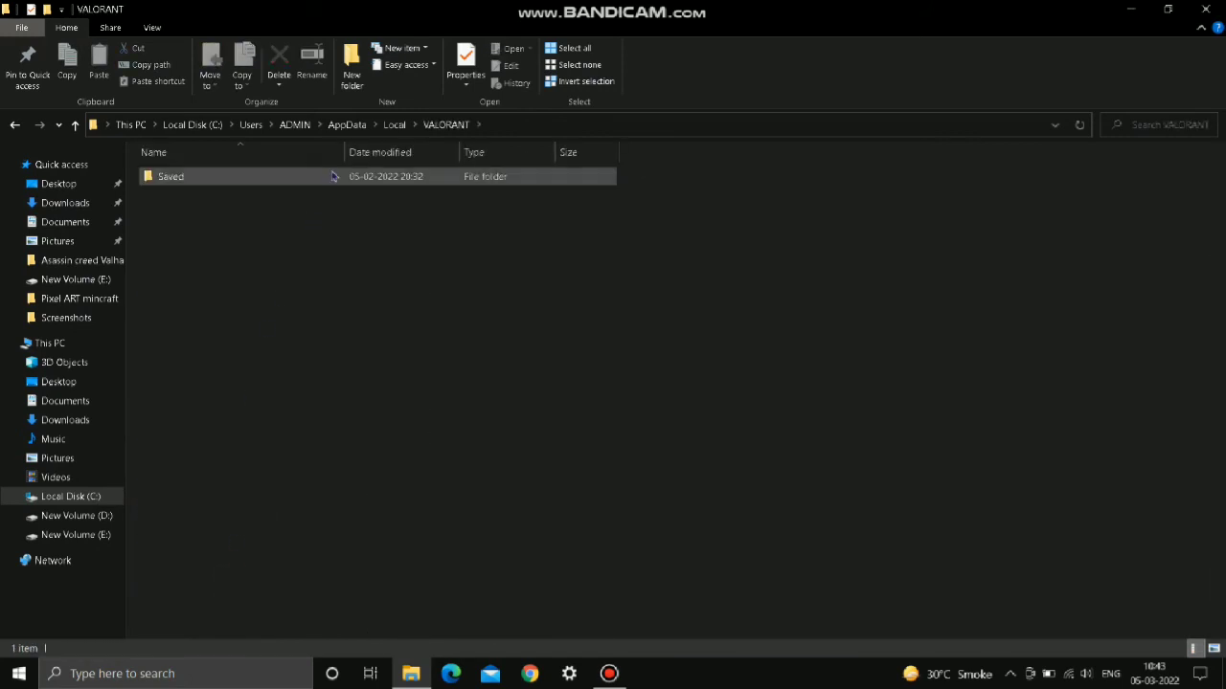
double_click(171, 176)
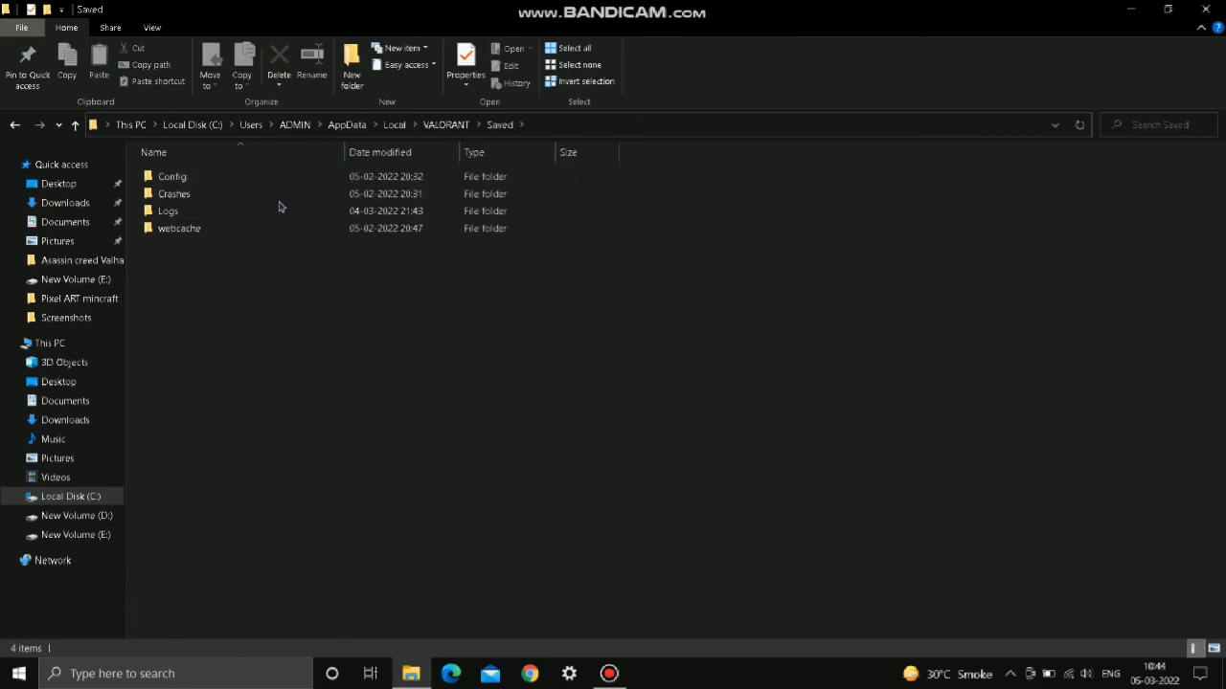
double_click(173, 177)
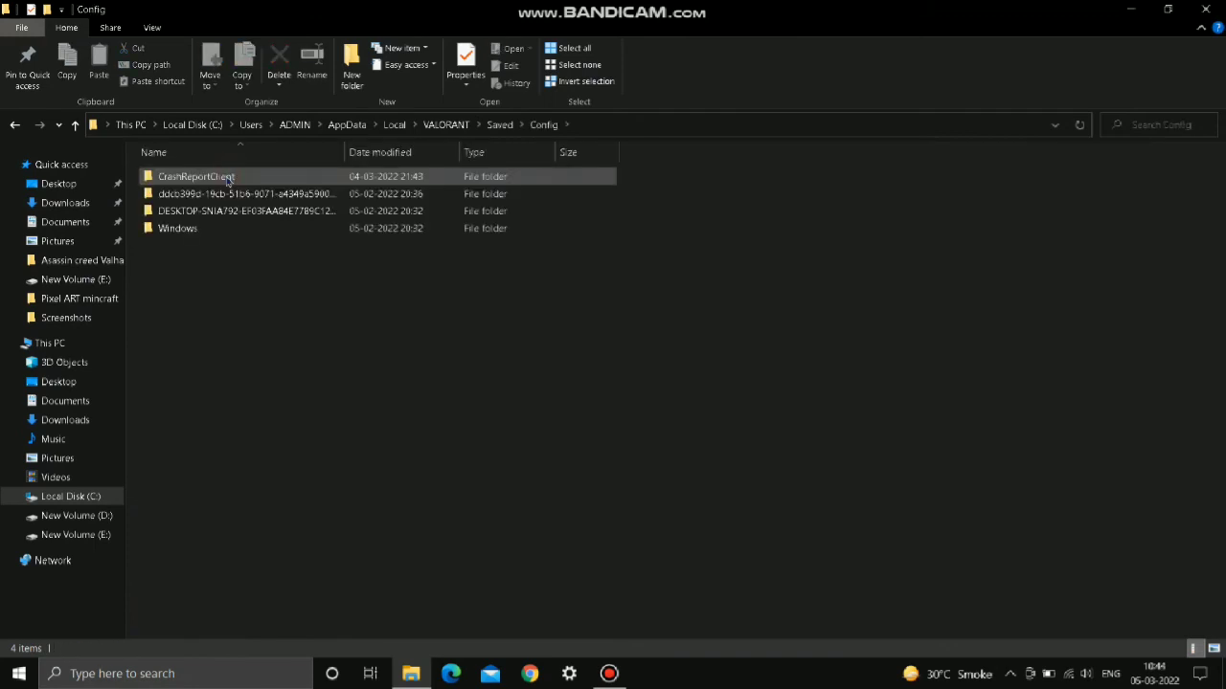
mouse_move(283, 193)
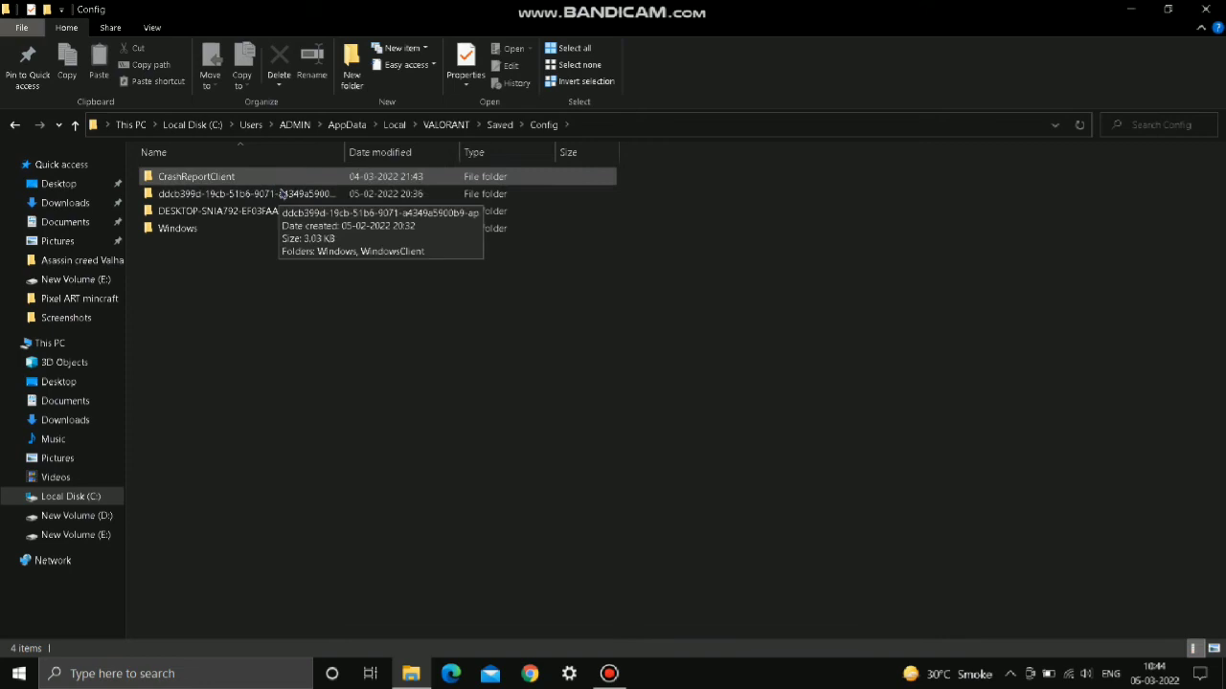
Enter the account folder's Windows subfolder and open GameUserSettings in Notepad.
double_click(245, 194)
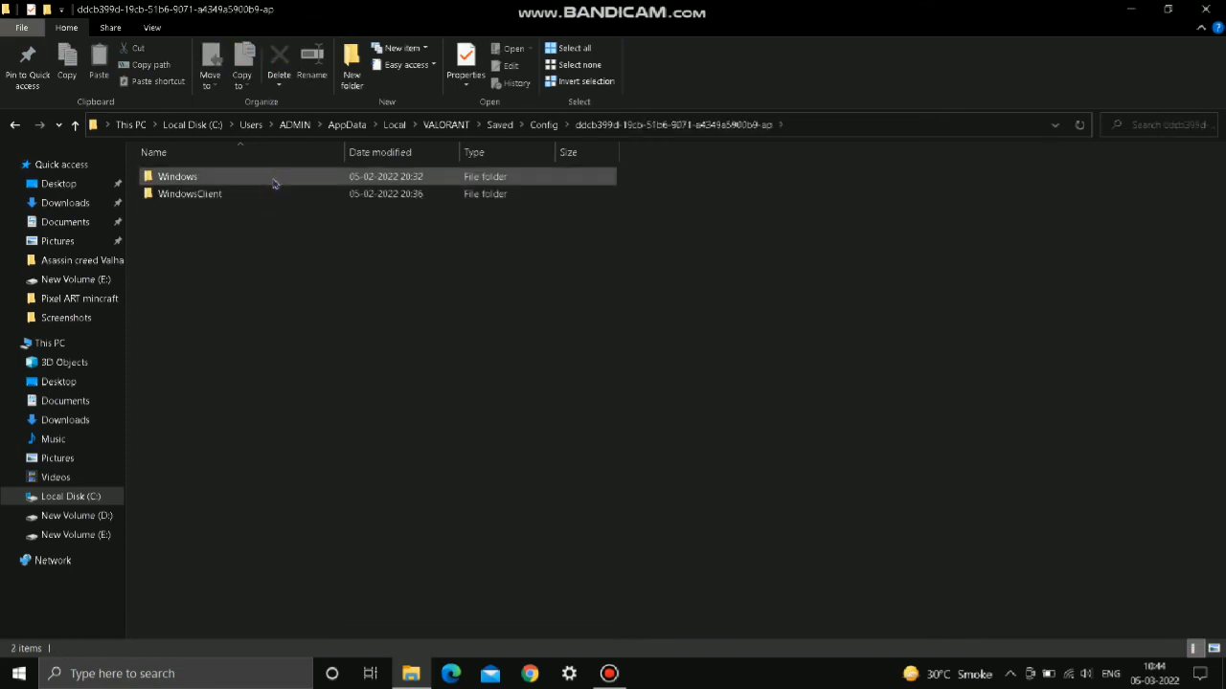
double_click(176, 177)
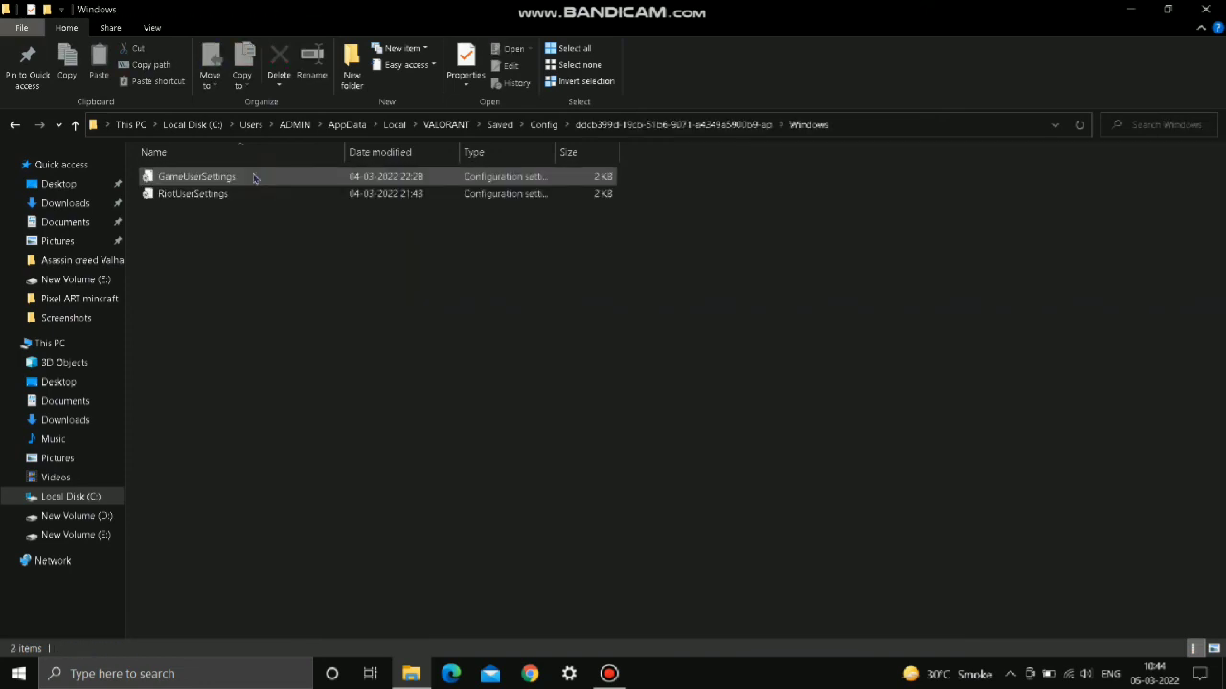
double_click(196, 177)
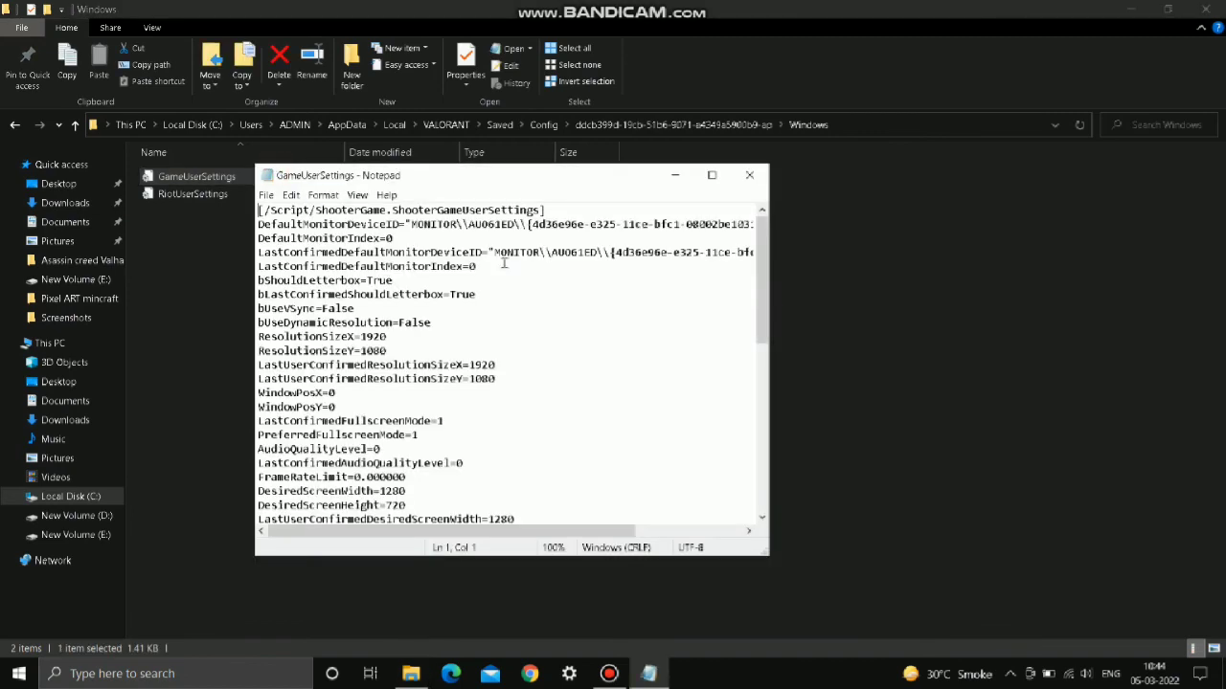
Maximize Notepad and edit the upper [ScalabilityGroups] quality values, including sg.EffectsQuality.
left_click(712, 174)
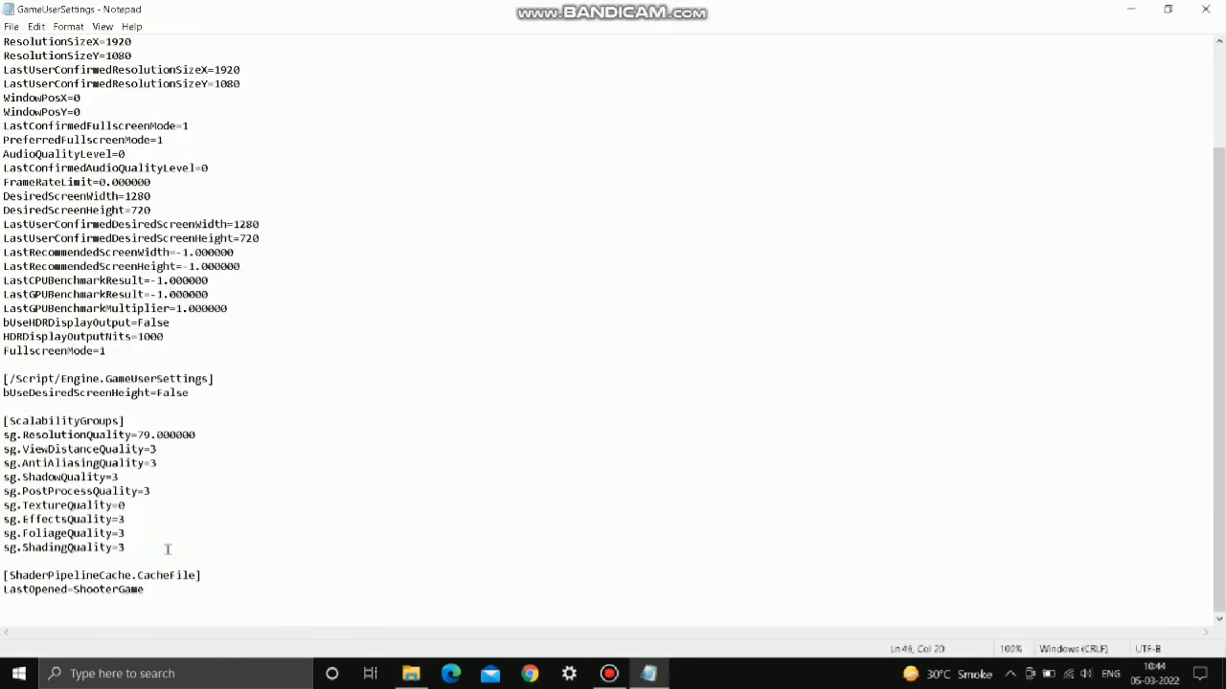
type("0")
left_click(67, 532)
type("0")
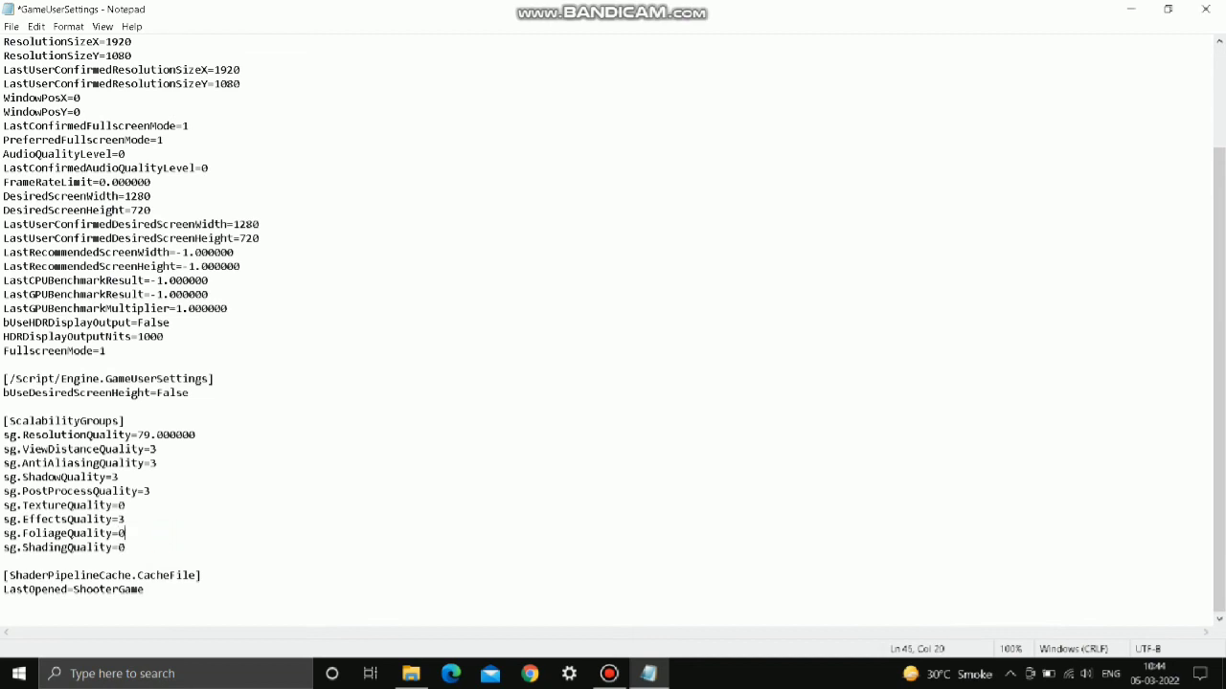
left_click(126, 519)
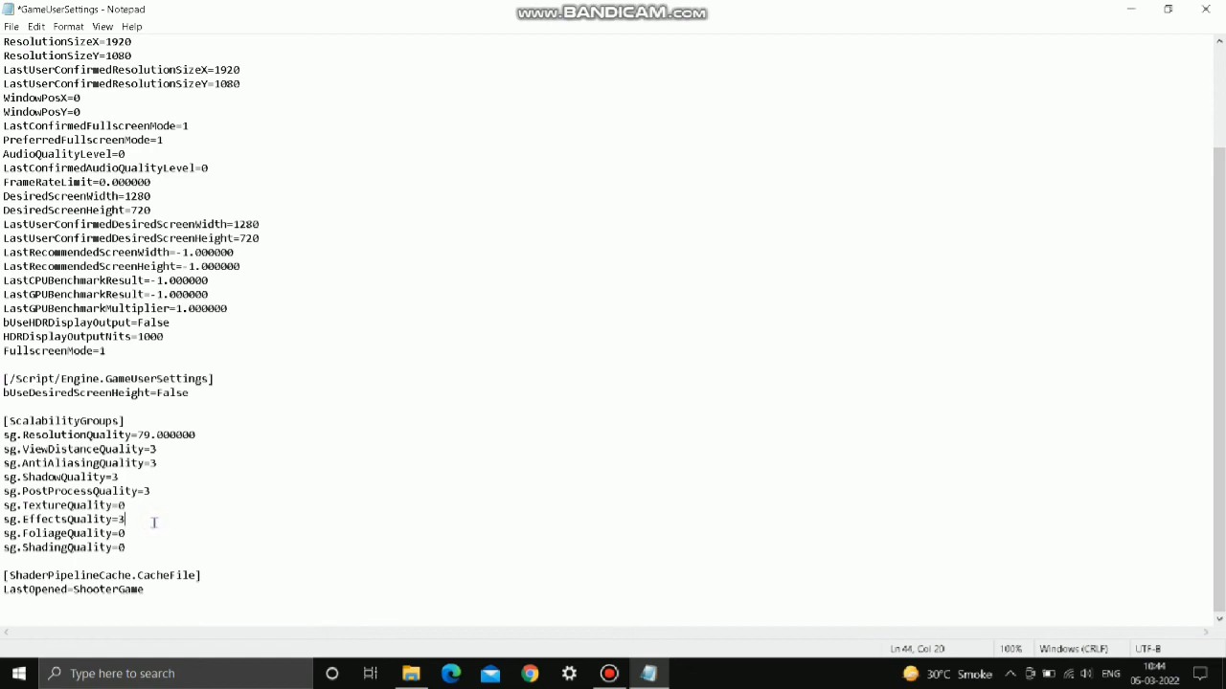
type("0")
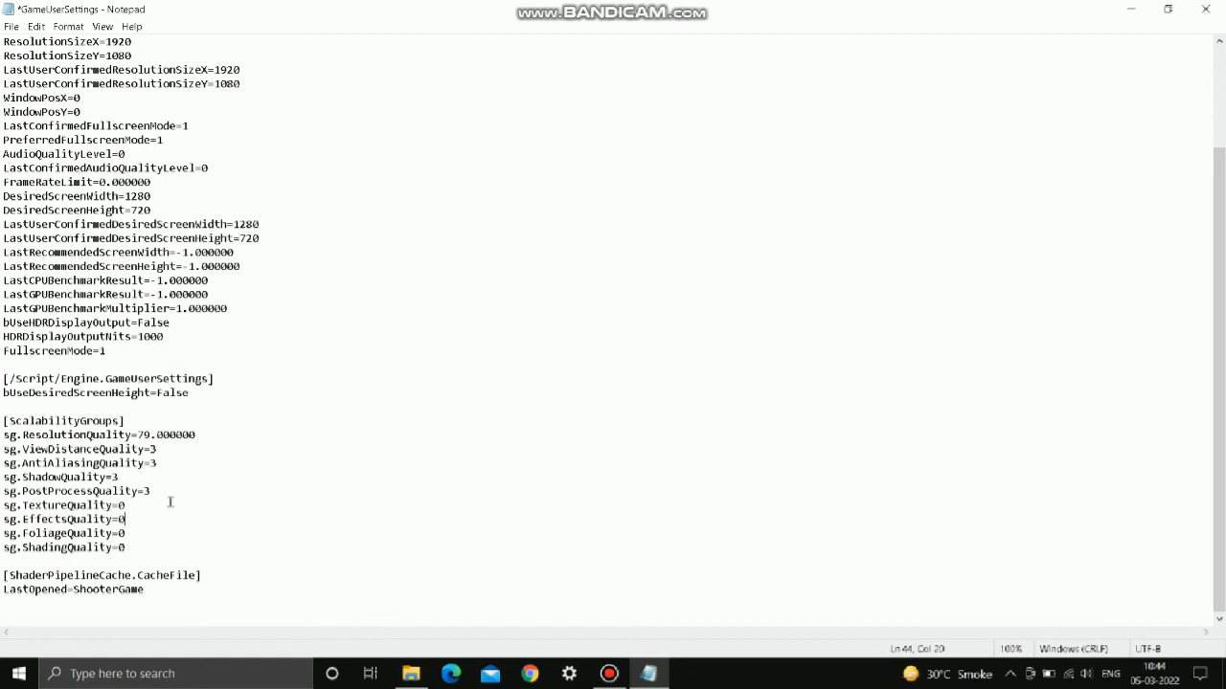
mouse_move(170, 447)
type("1")
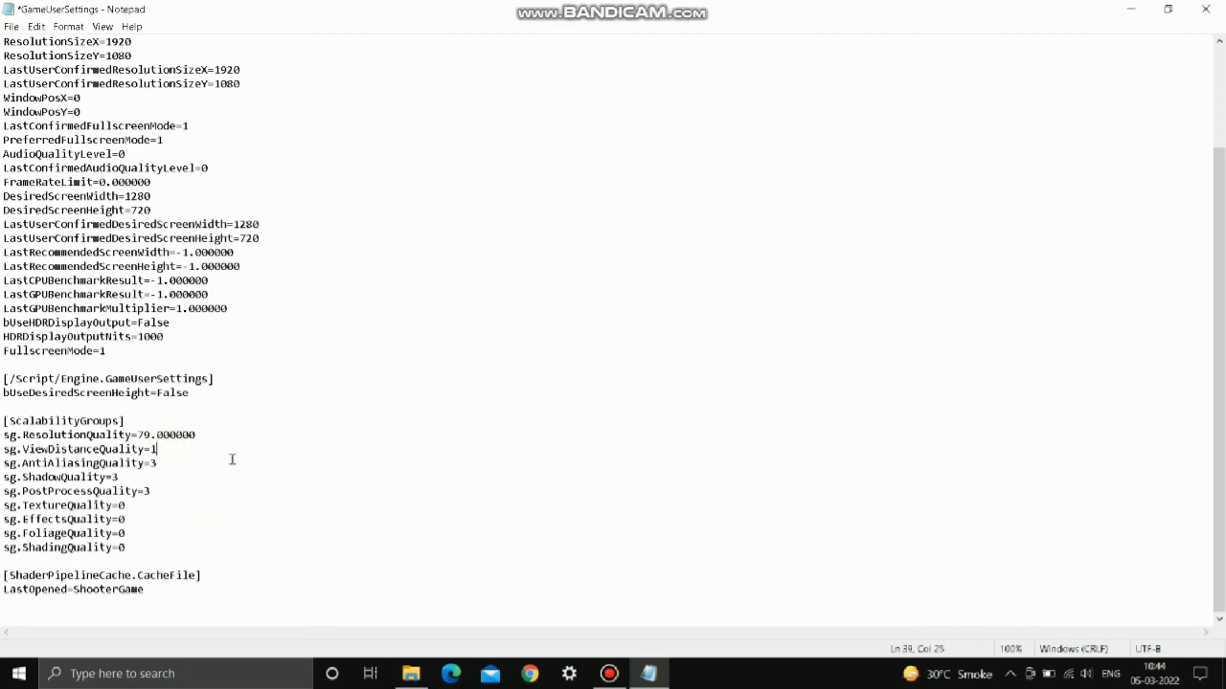
Set the lower scalability quality values to 3 and close the editor.
left_click(11, 26)
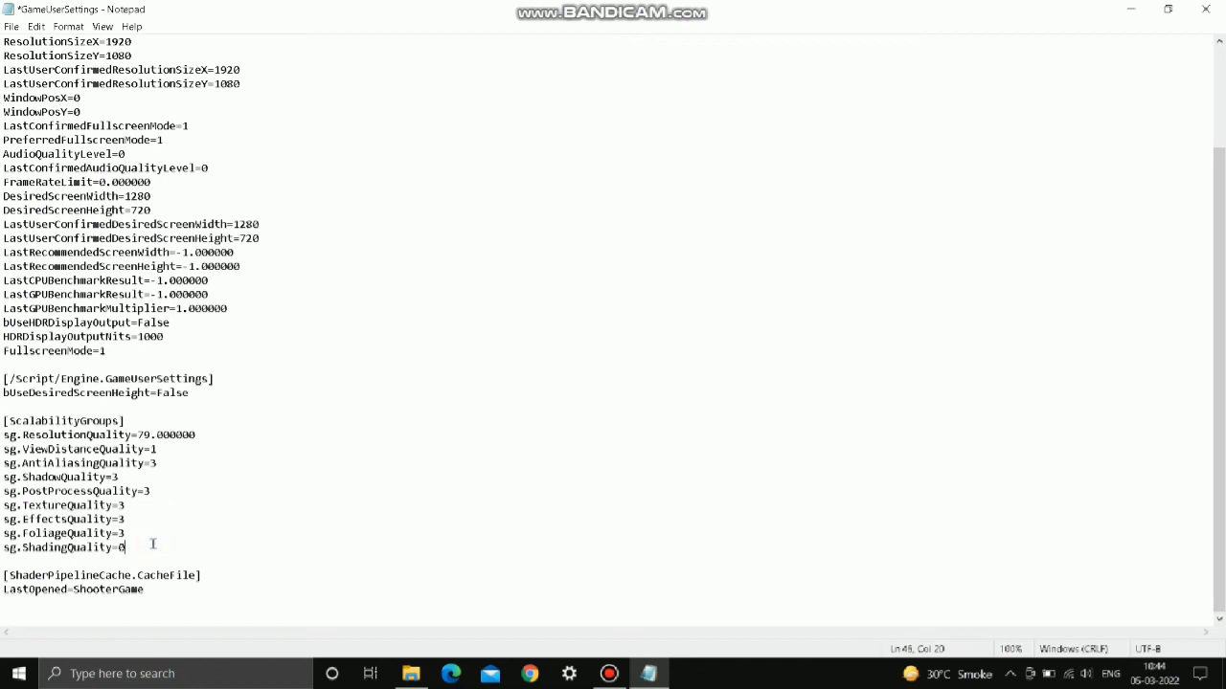
type("3")
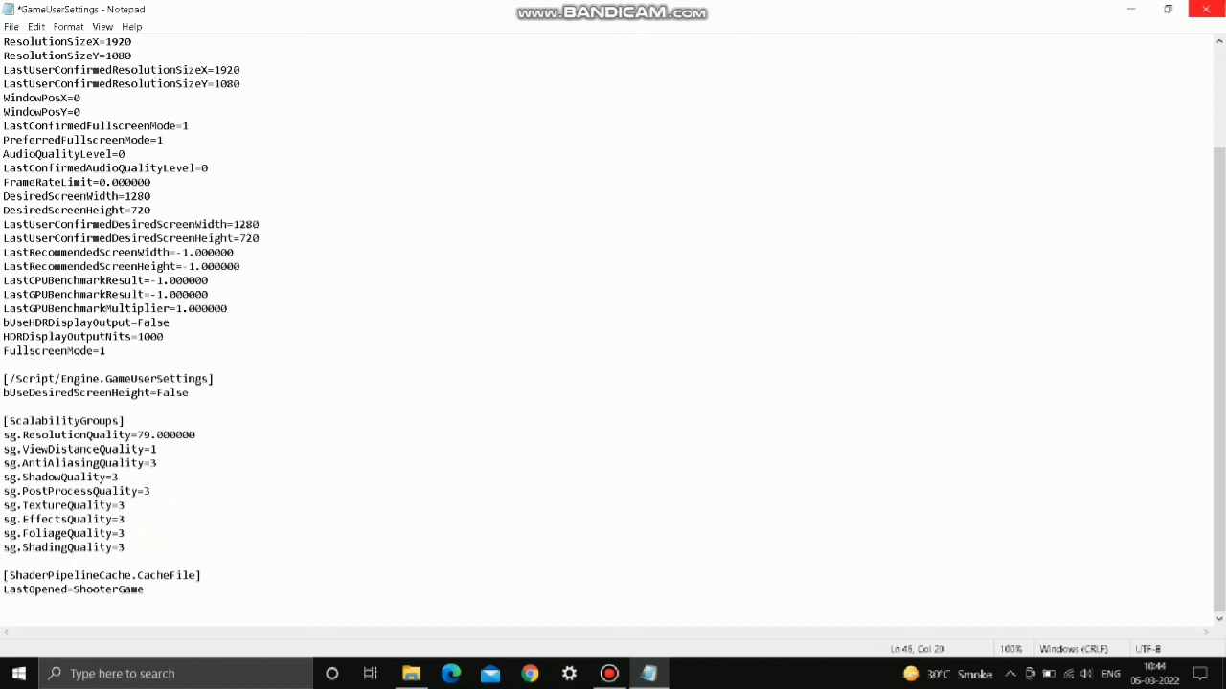
left_click(410, 674)
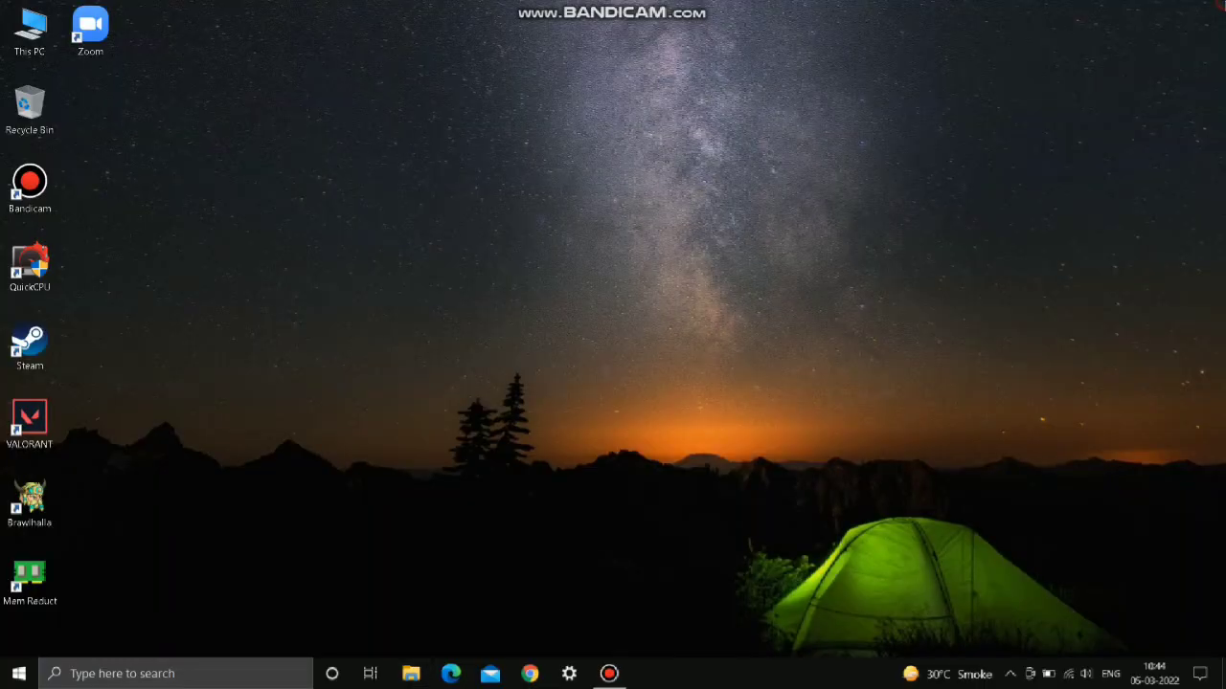
mouse_move(603, 605)
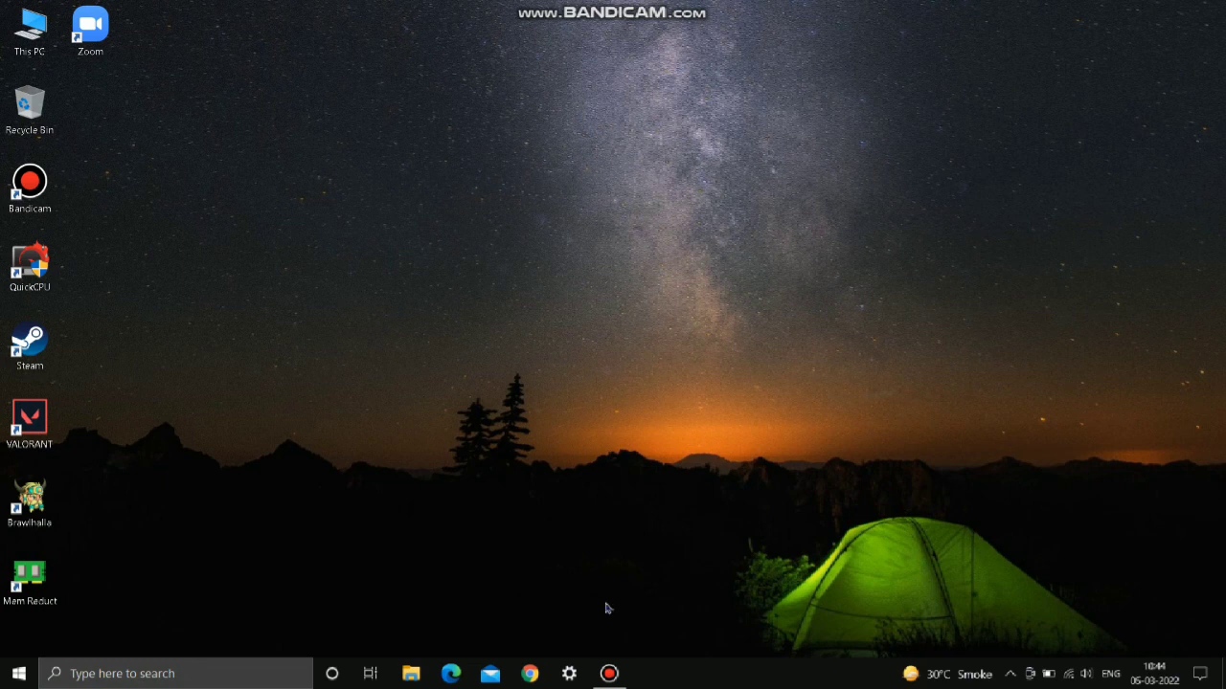
mouse_move(980, 451)
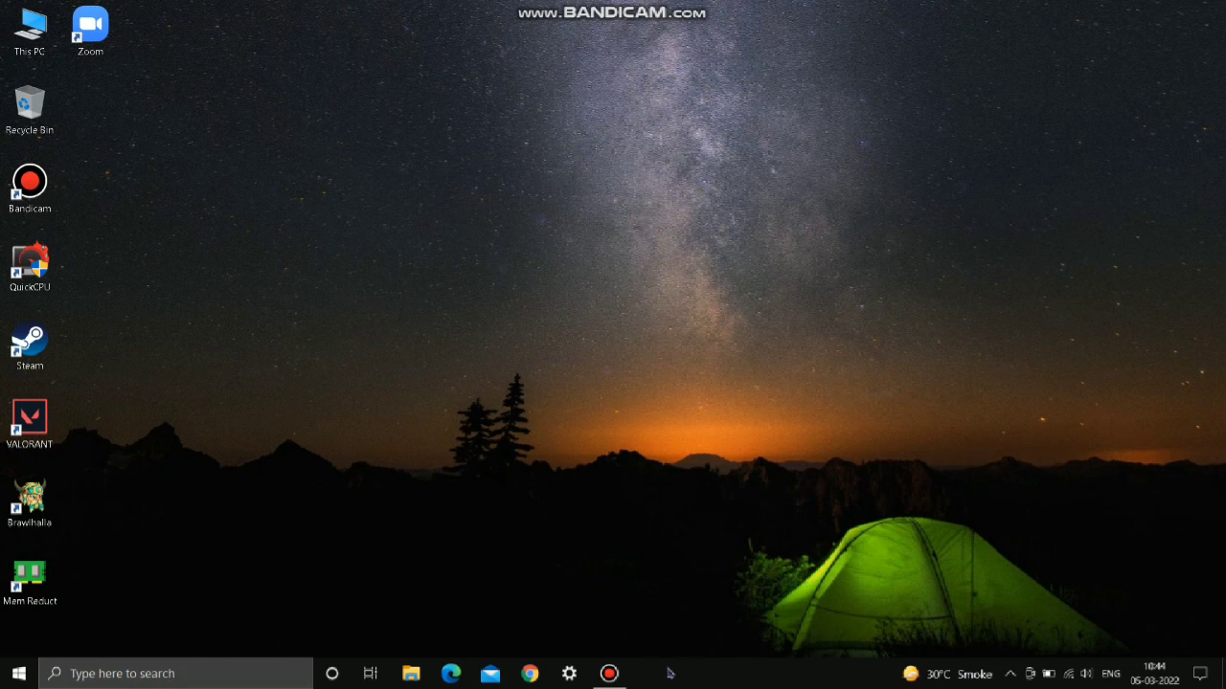
mouse_move(1096, 408)
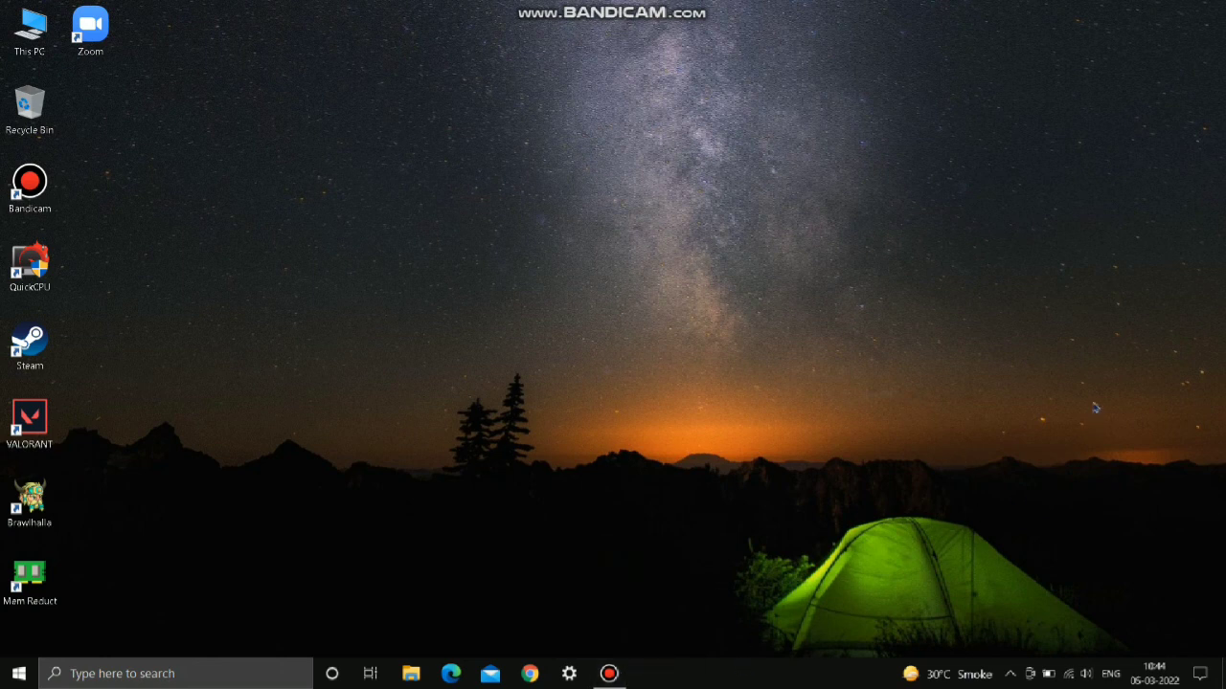